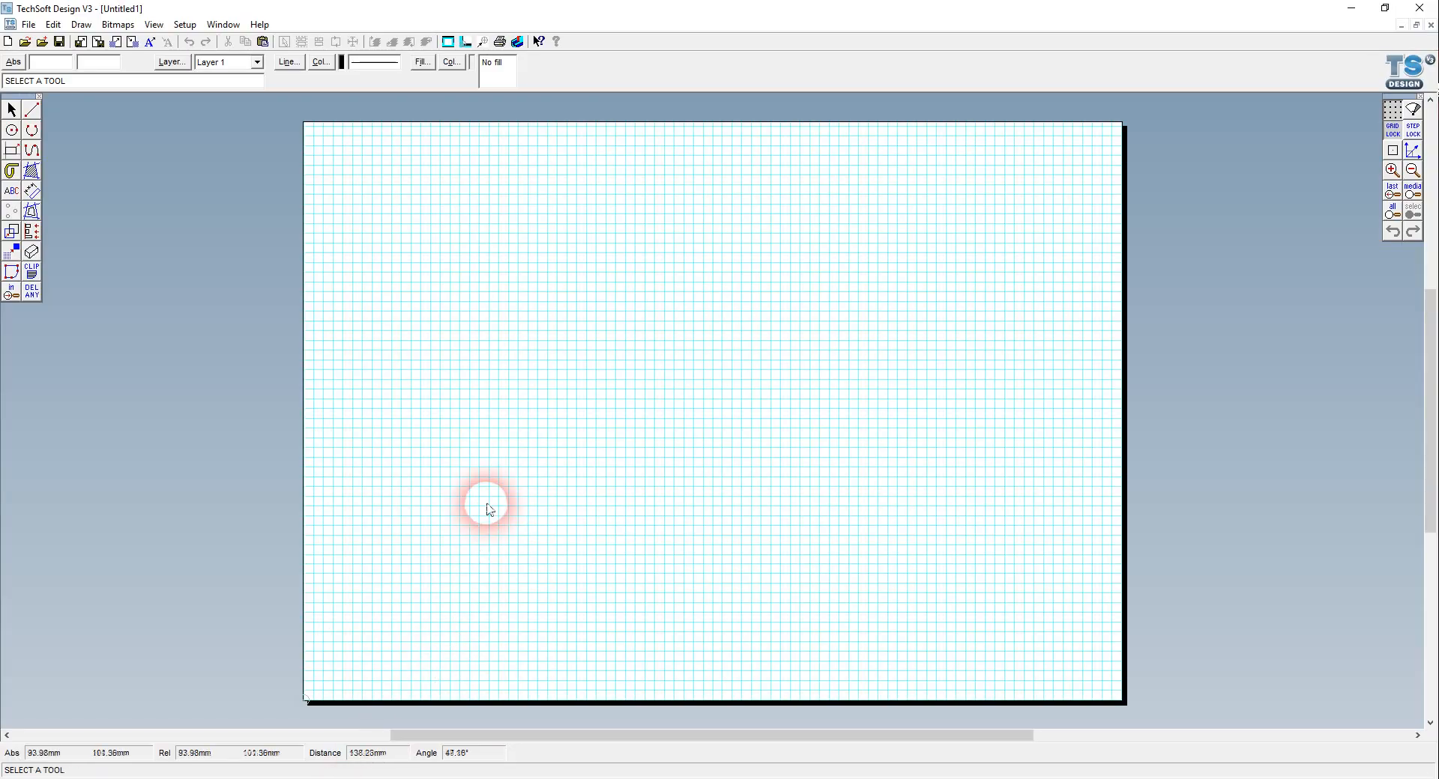
mouse_move(463, 381)
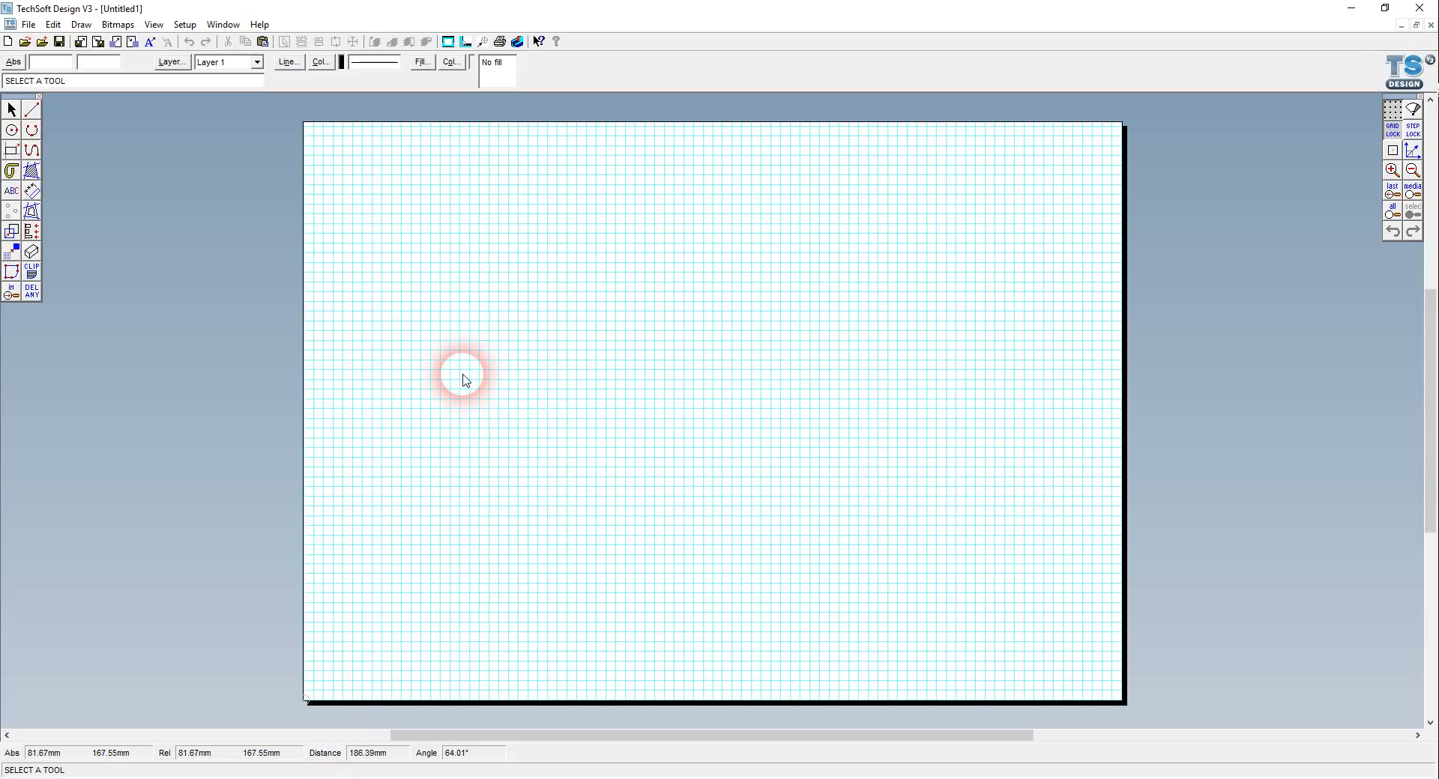
mouse_move(725, 333)
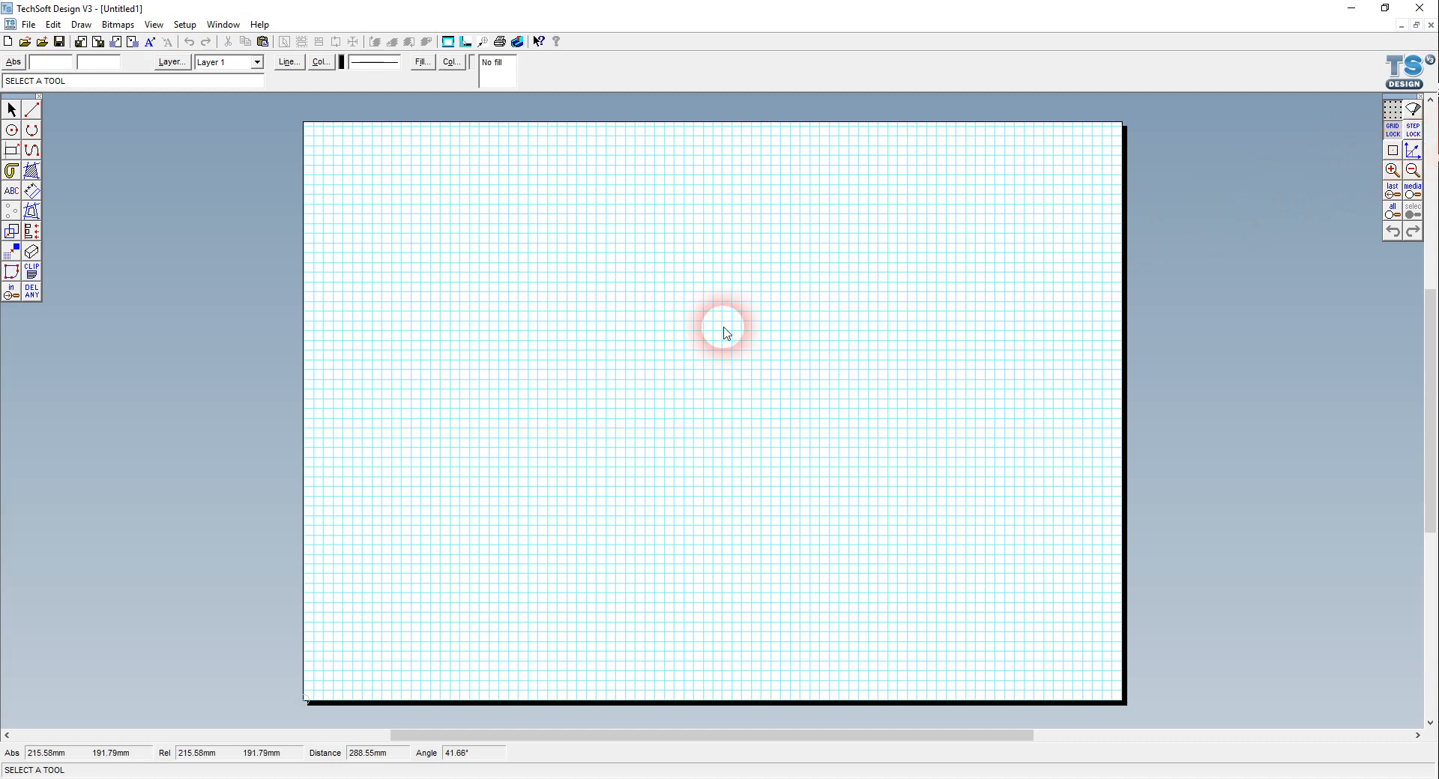
mouse_move(388, 569)
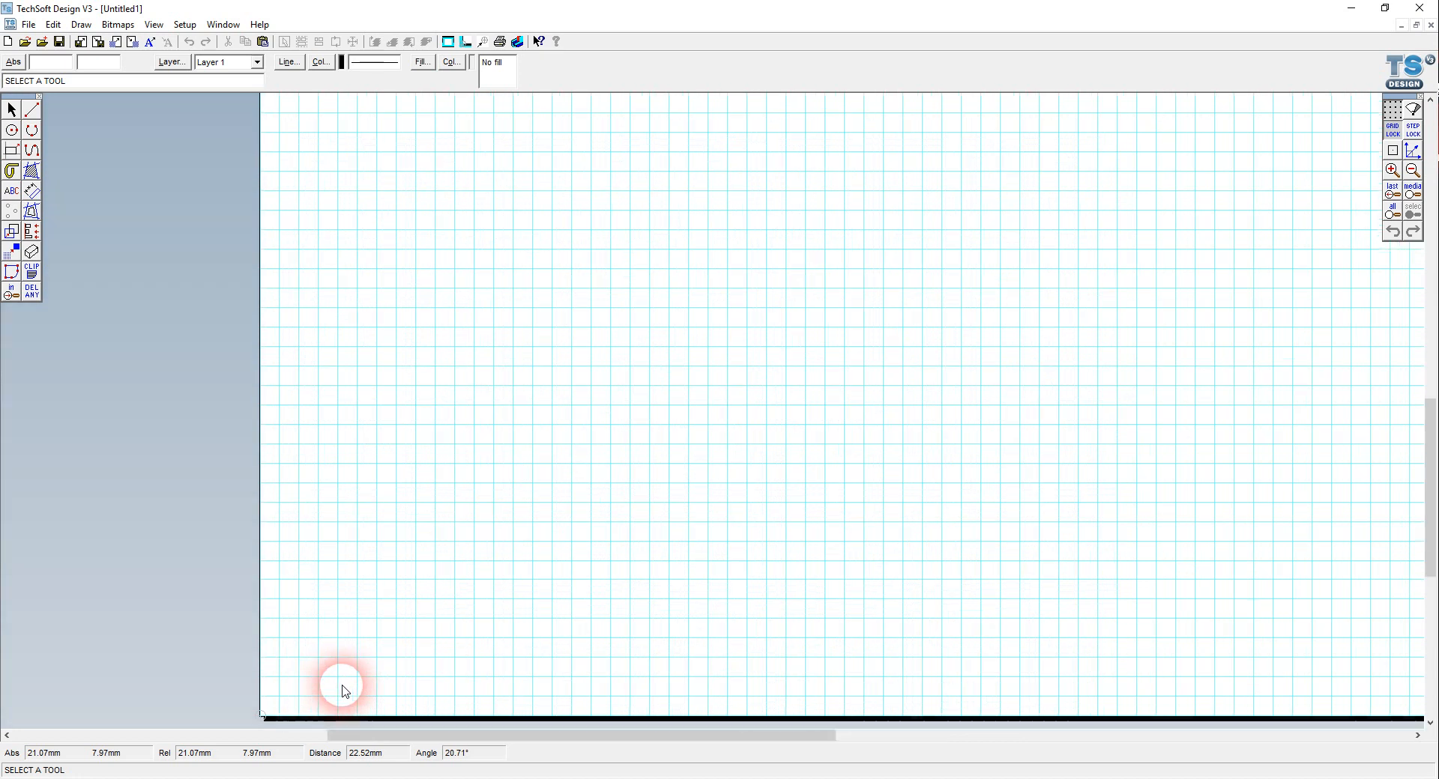
mouse_move(372, 302)
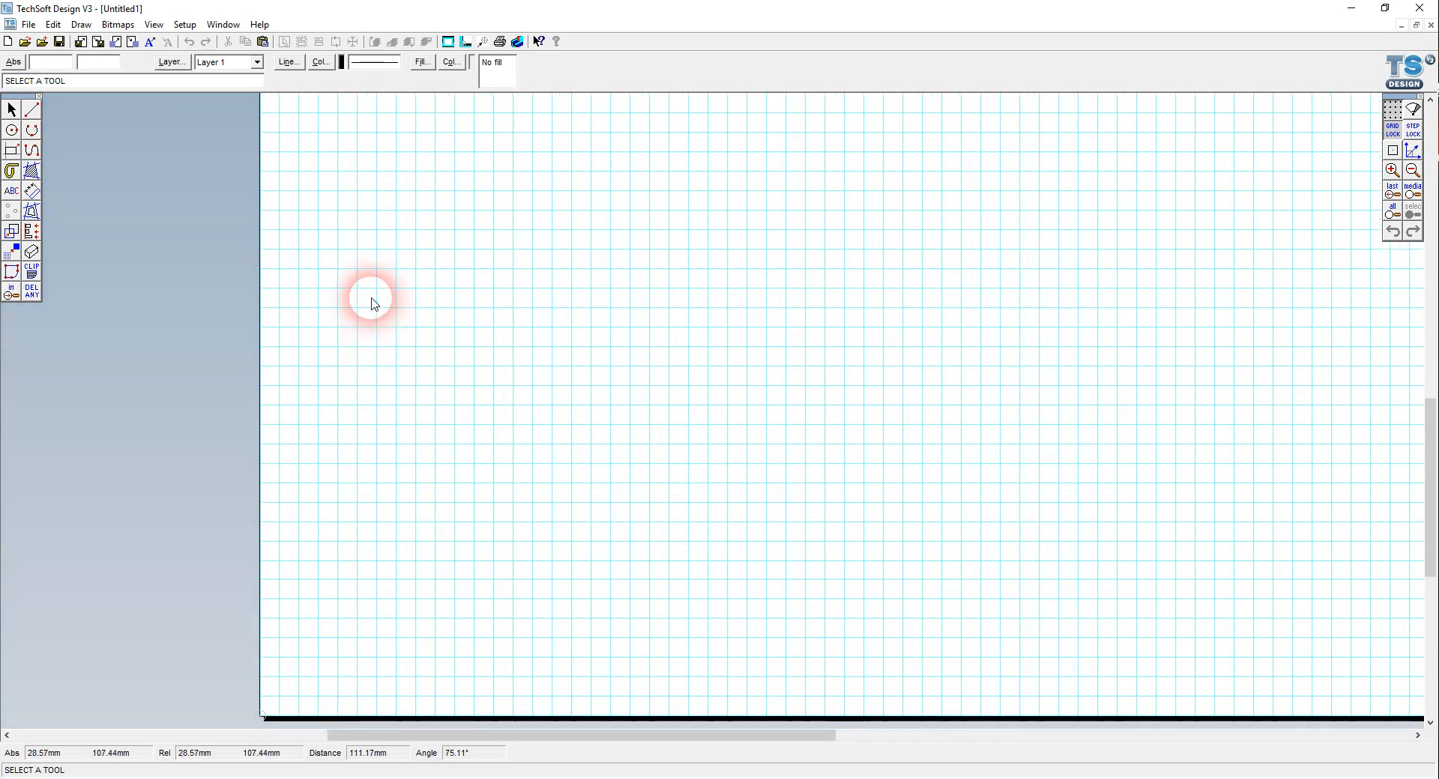
mouse_move(484, 227)
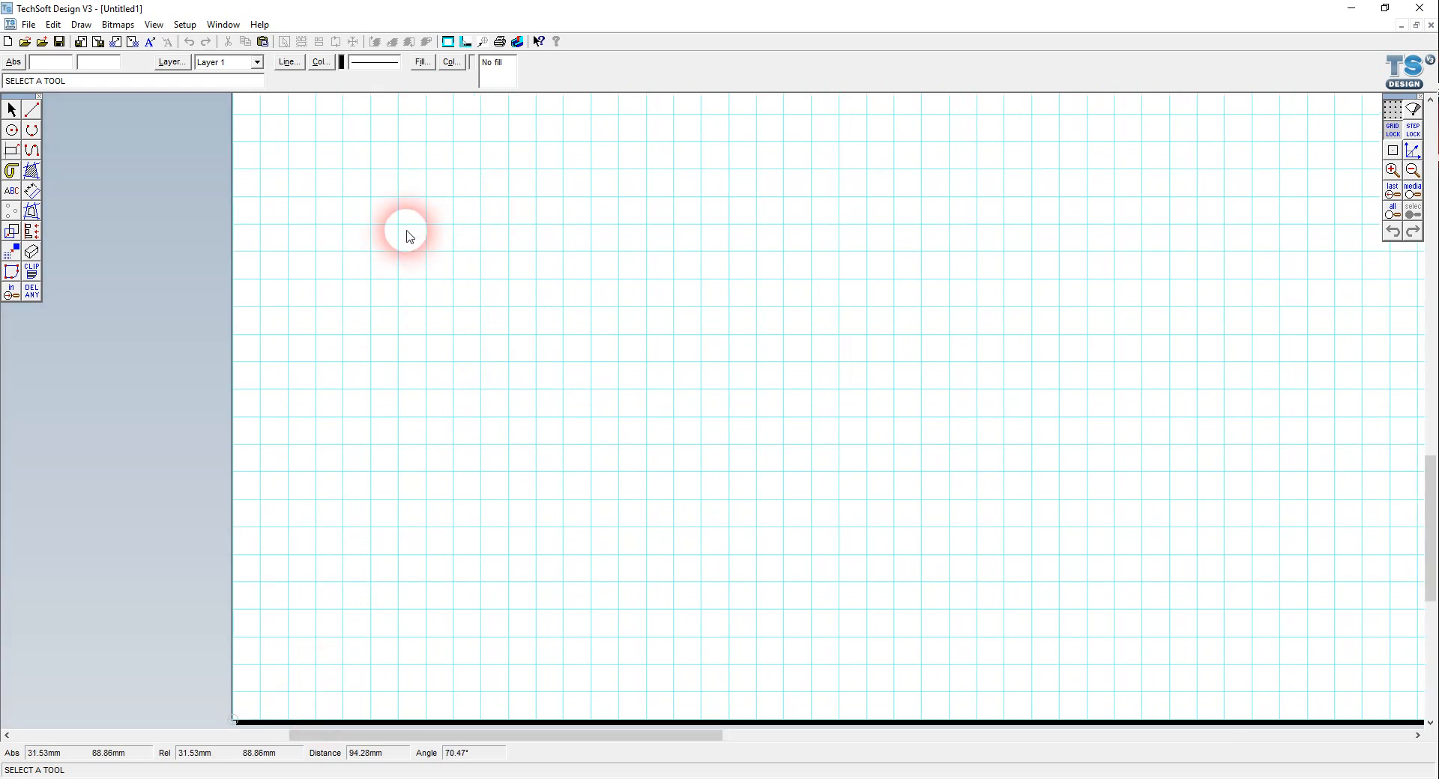
mouse_move(376, 168)
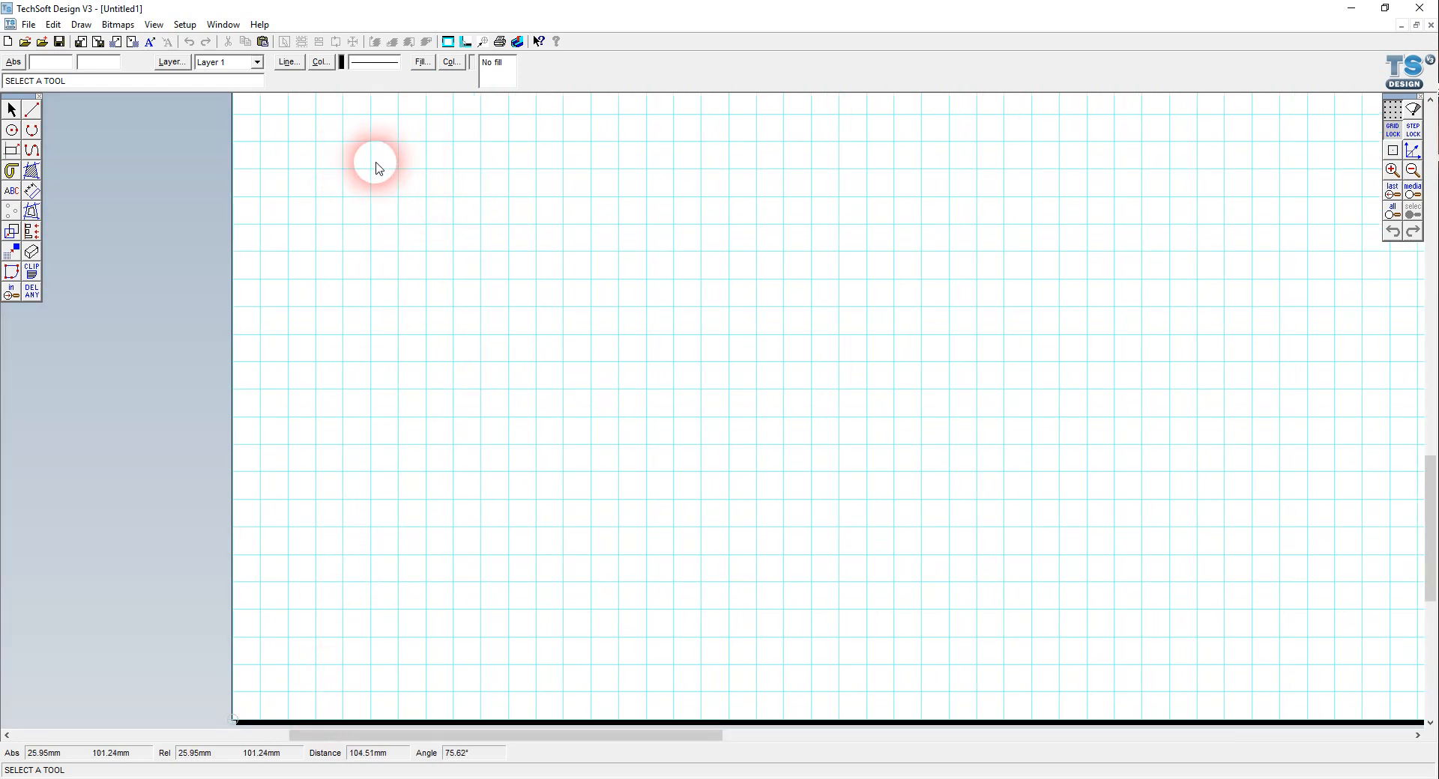
mouse_move(350, 170)
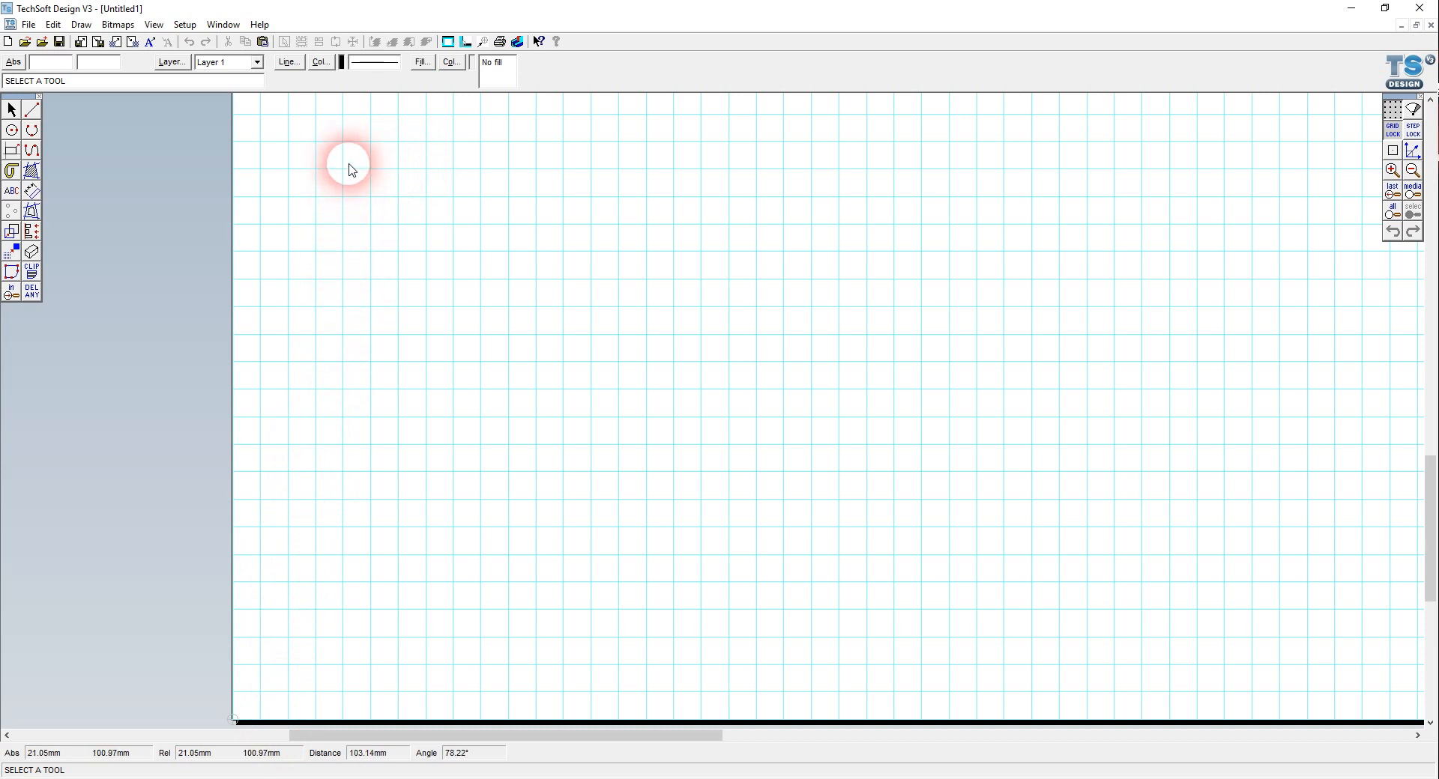
mouse_move(1421, 134)
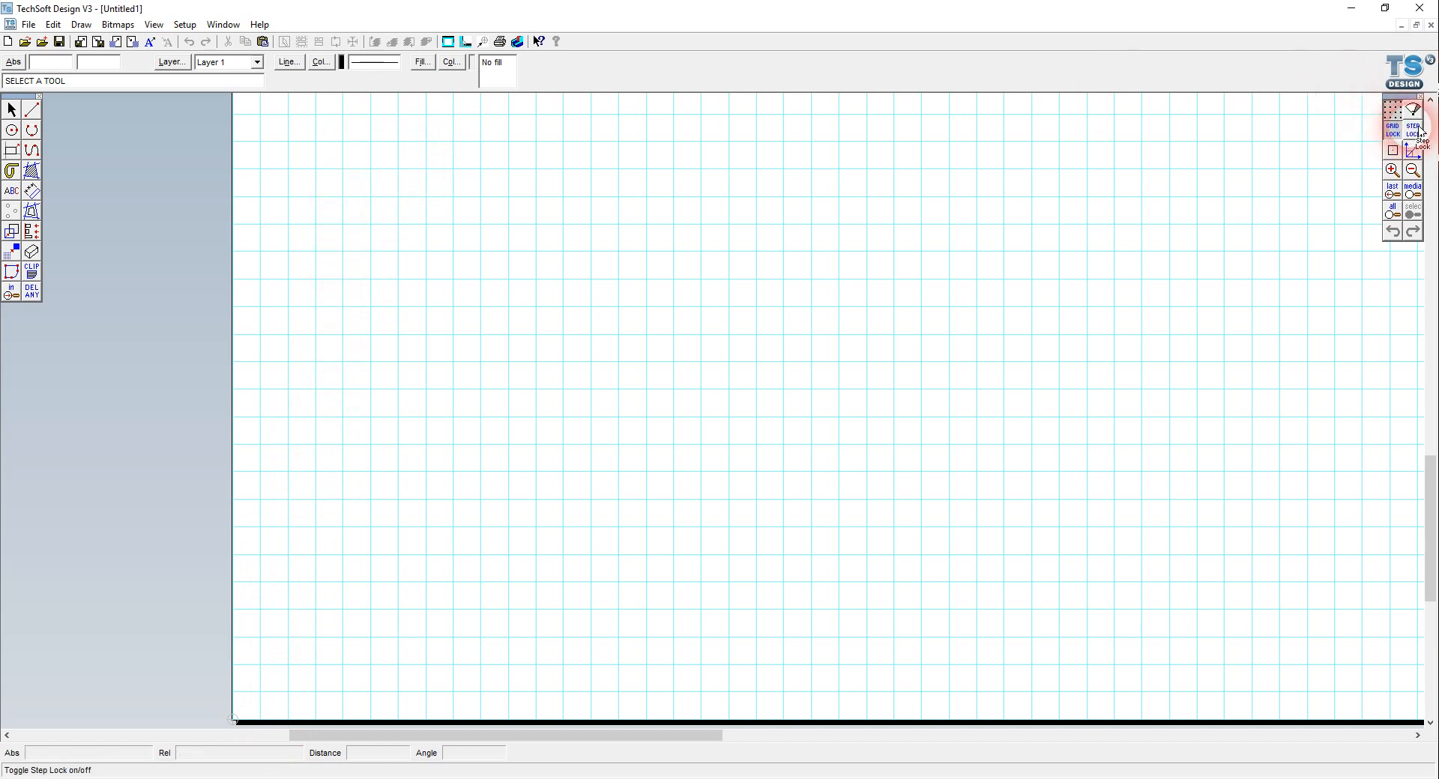
Confirm a 5 mm grid with 1 mm step spacing in Grid/Coordinates Settings.
click(1392, 110)
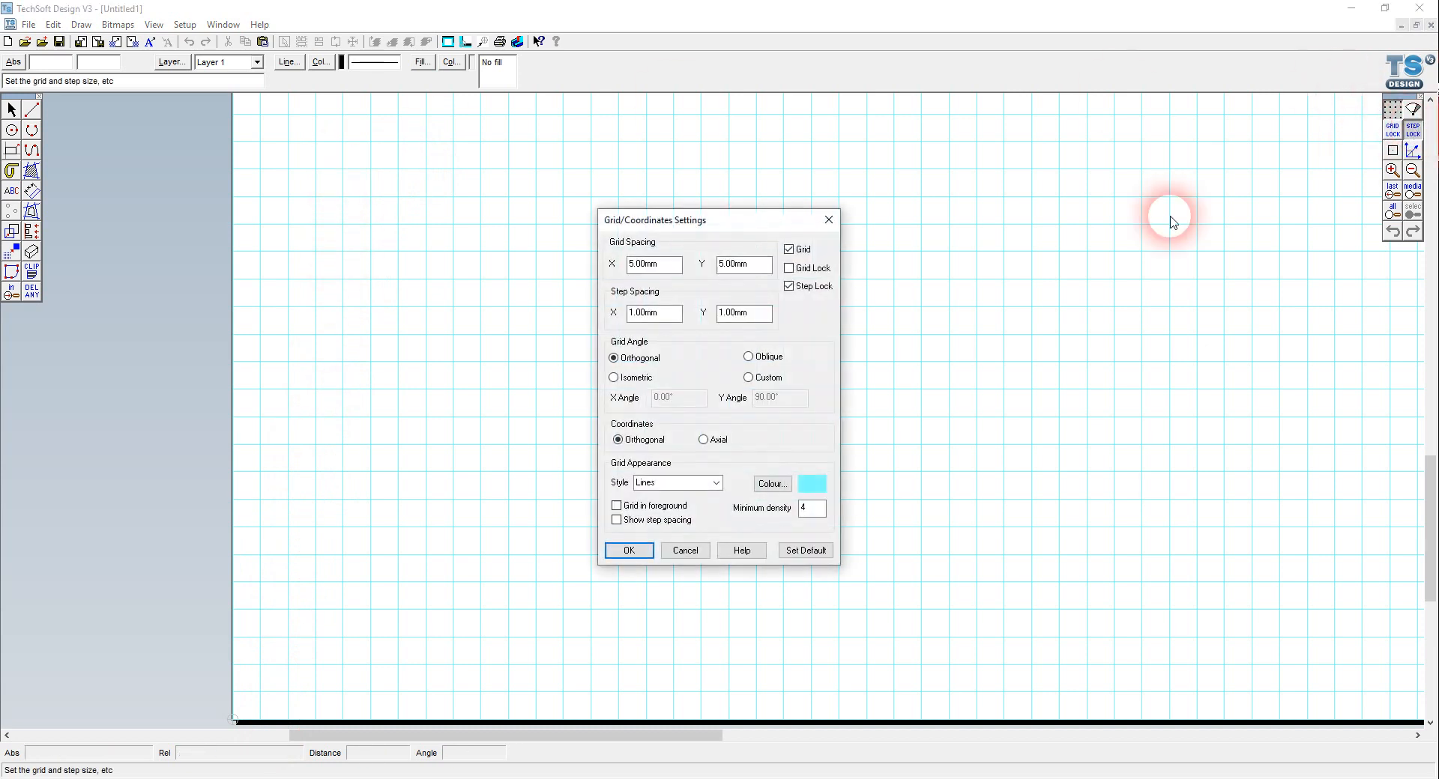
mouse_move(683, 330)
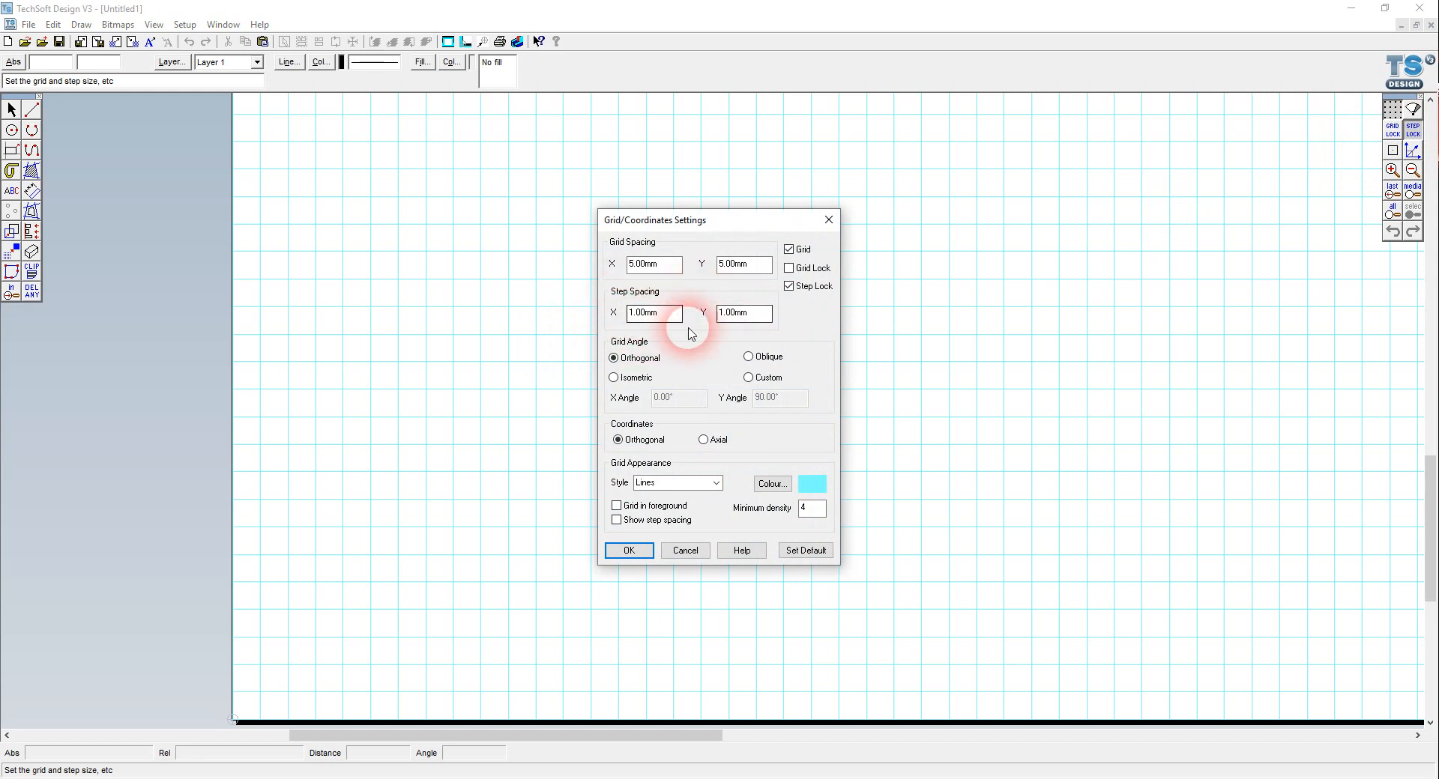
click(628, 550)
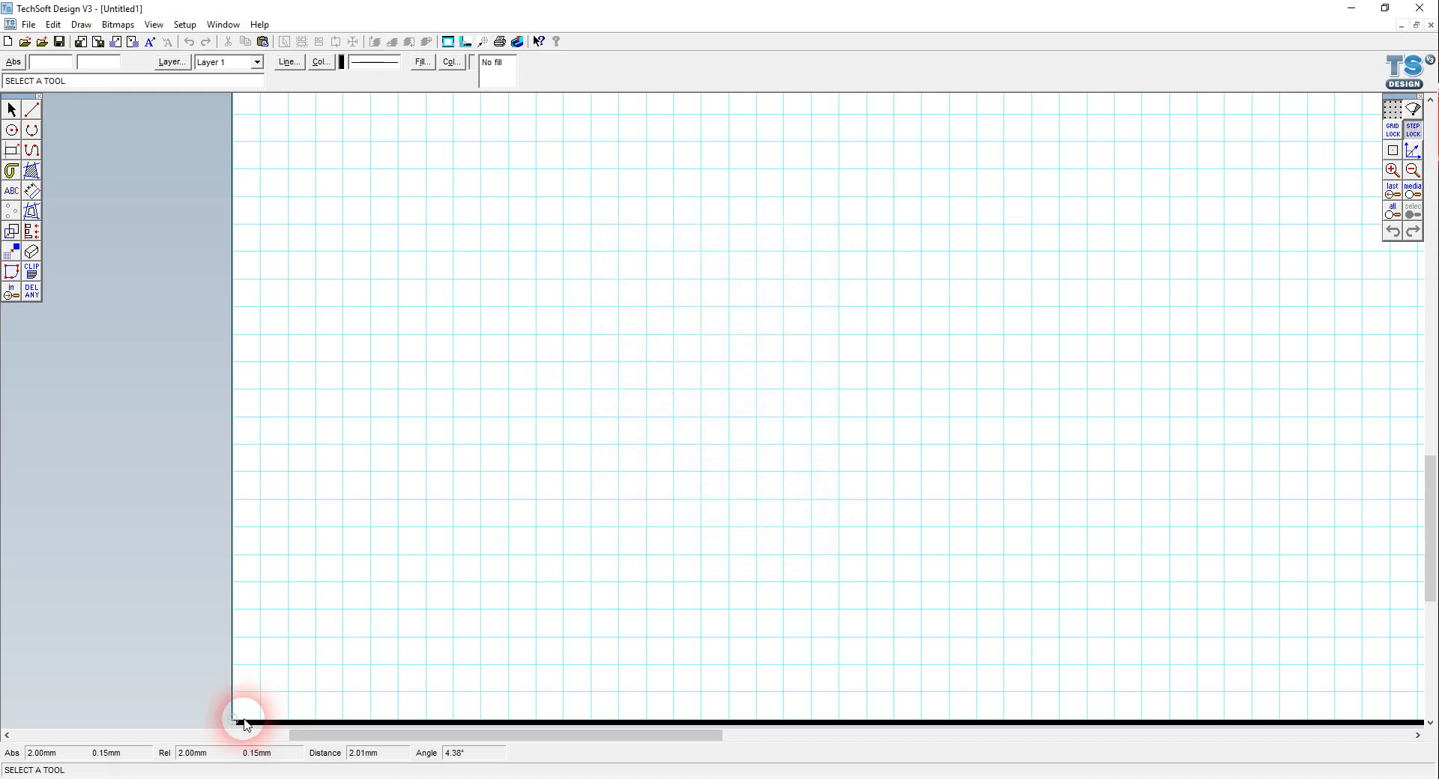
Draw the lid rectangle from a corner near the origin, stretched to about 43 × 29 mm so far.
click(12, 150)
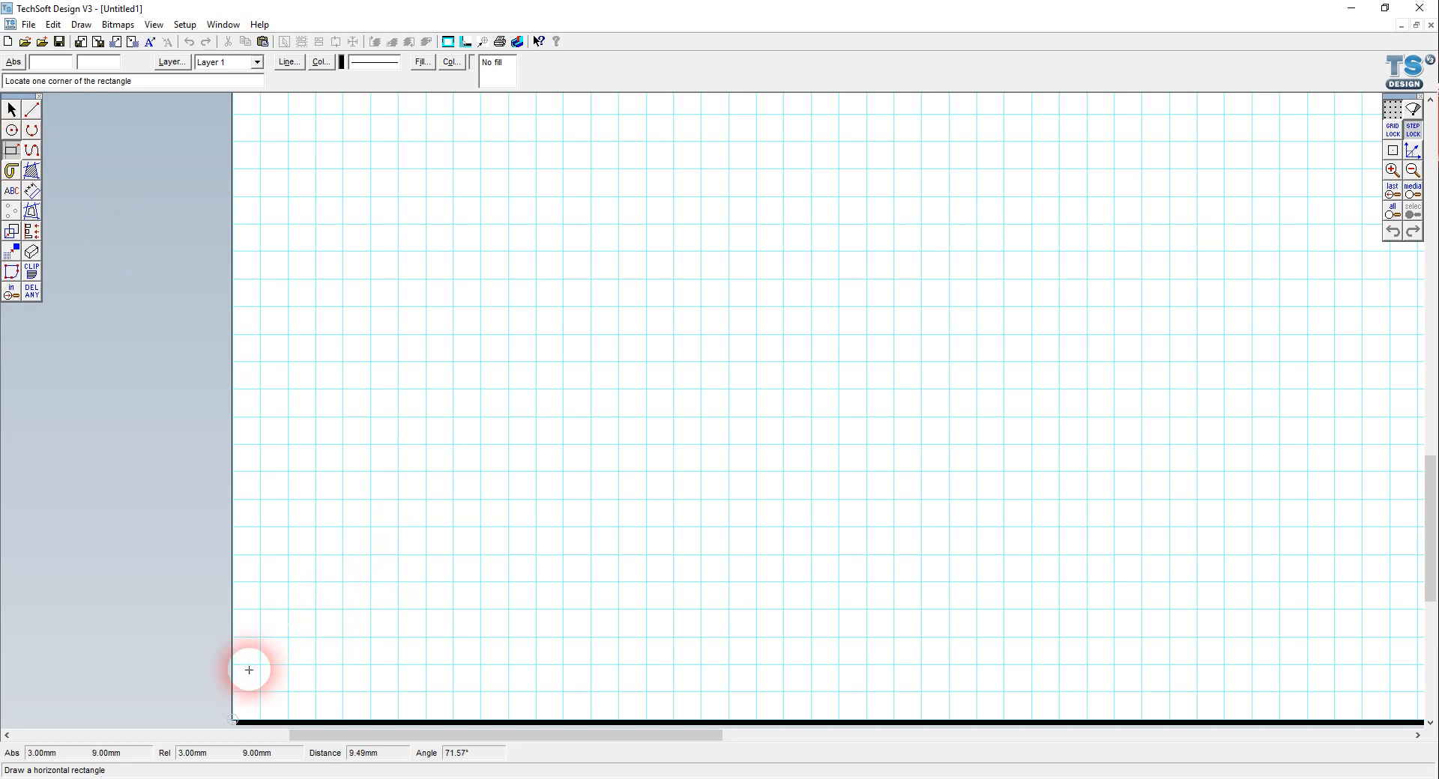
mouse_move(231, 719)
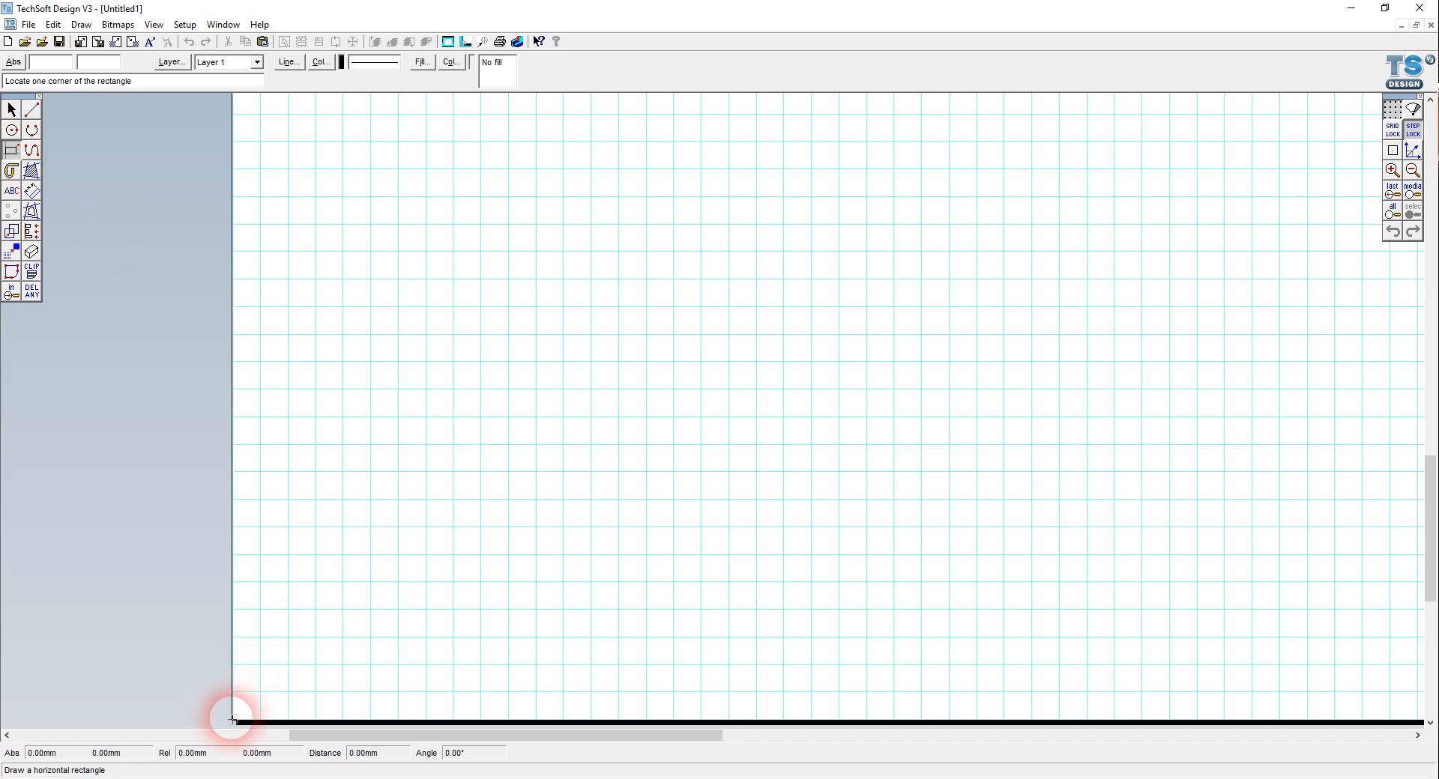
mouse_move(264, 691)
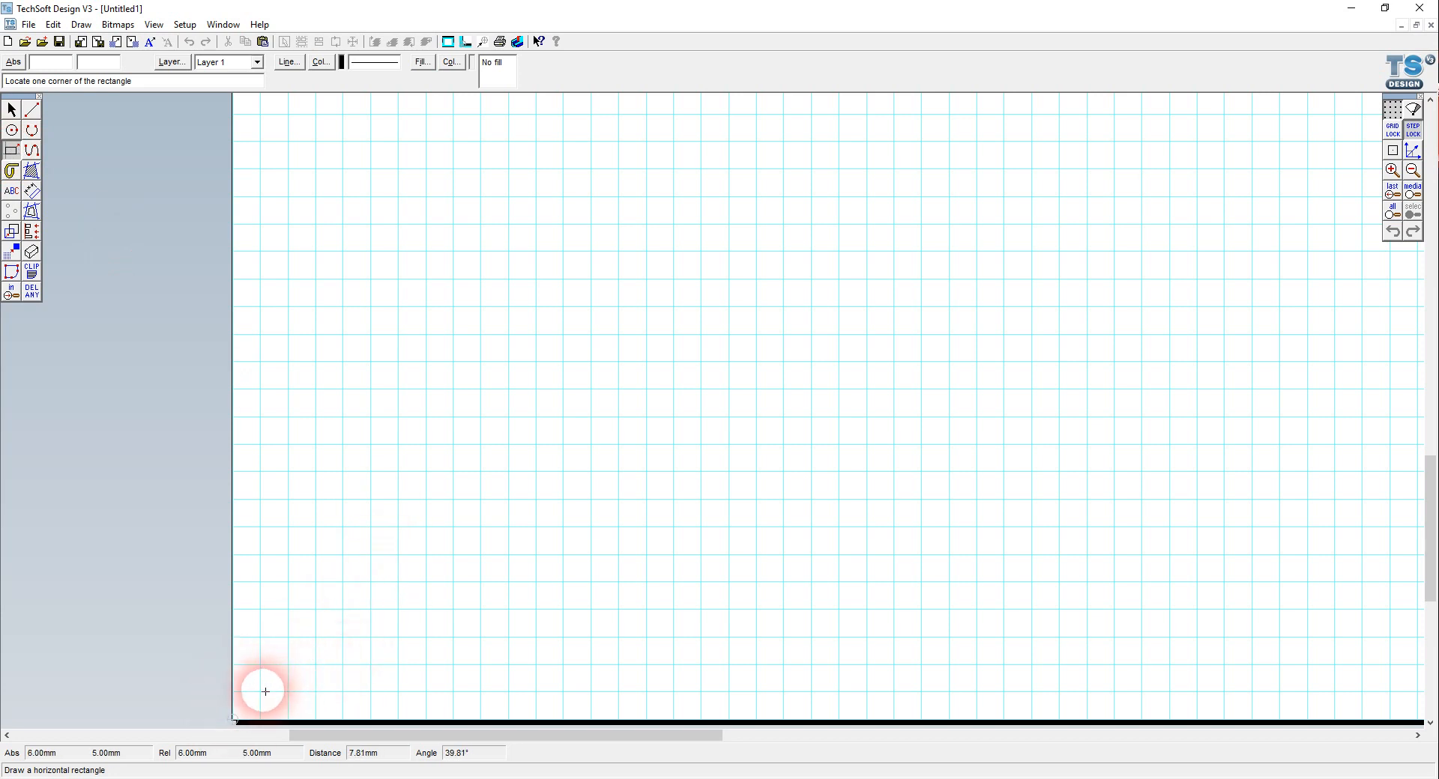
click(264, 691)
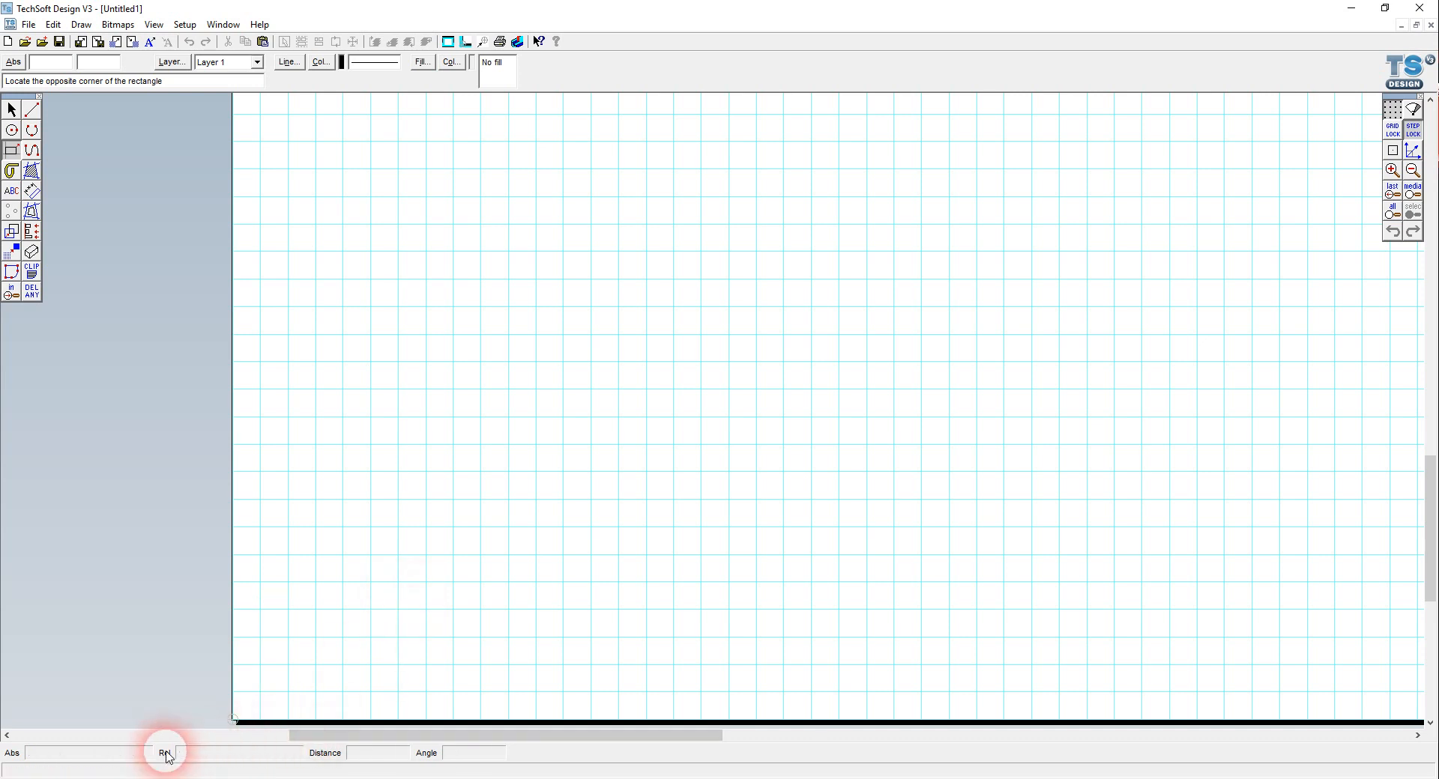
click(165, 752)
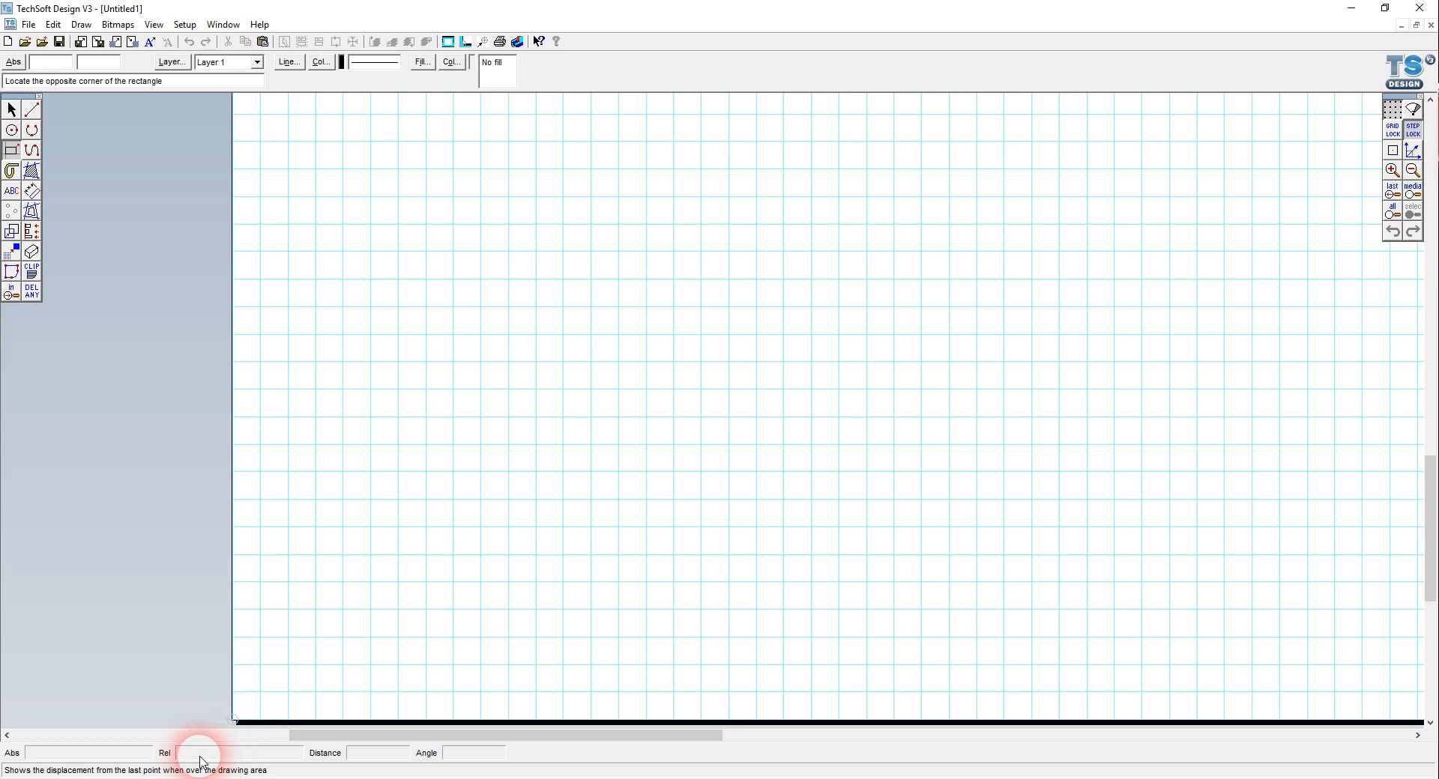
click(493, 532)
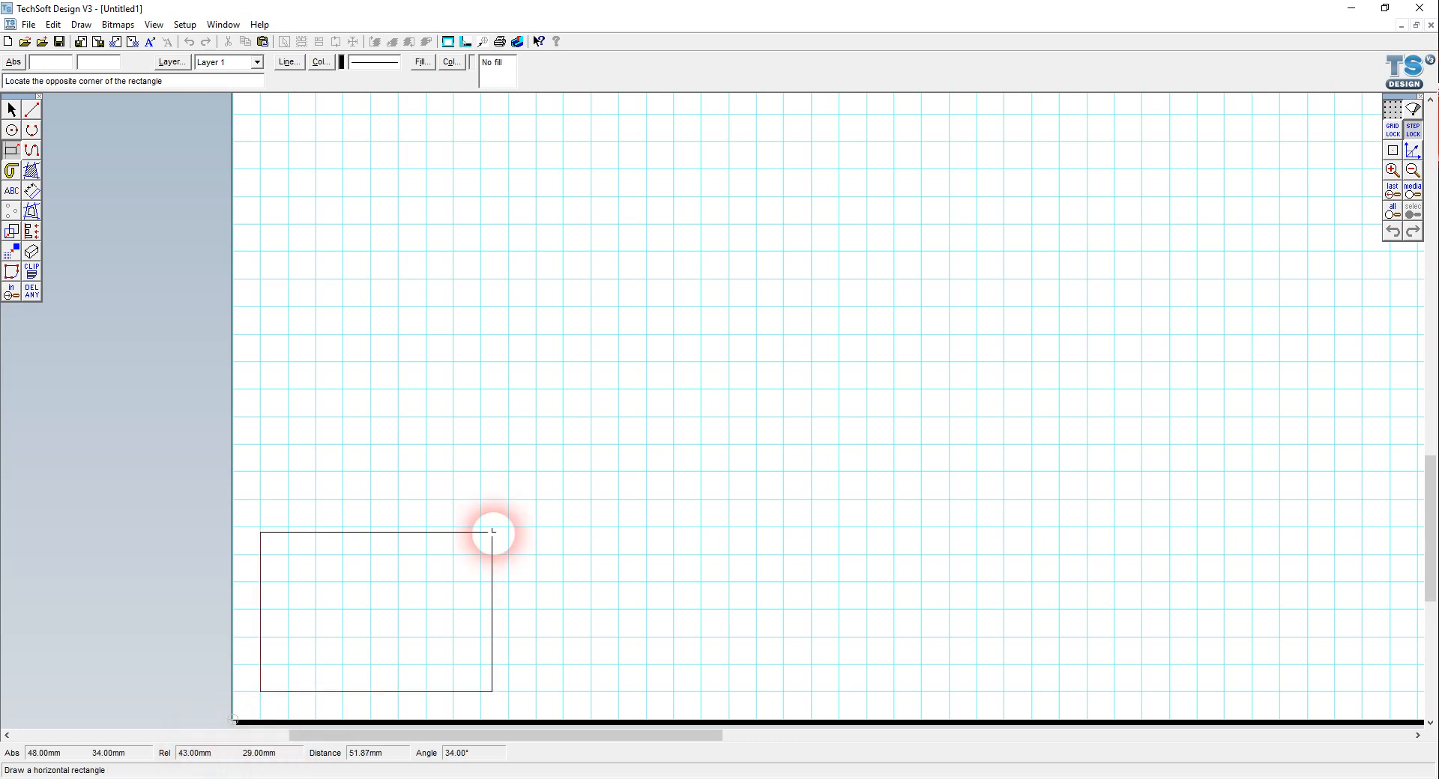
mouse_move(607, 333)
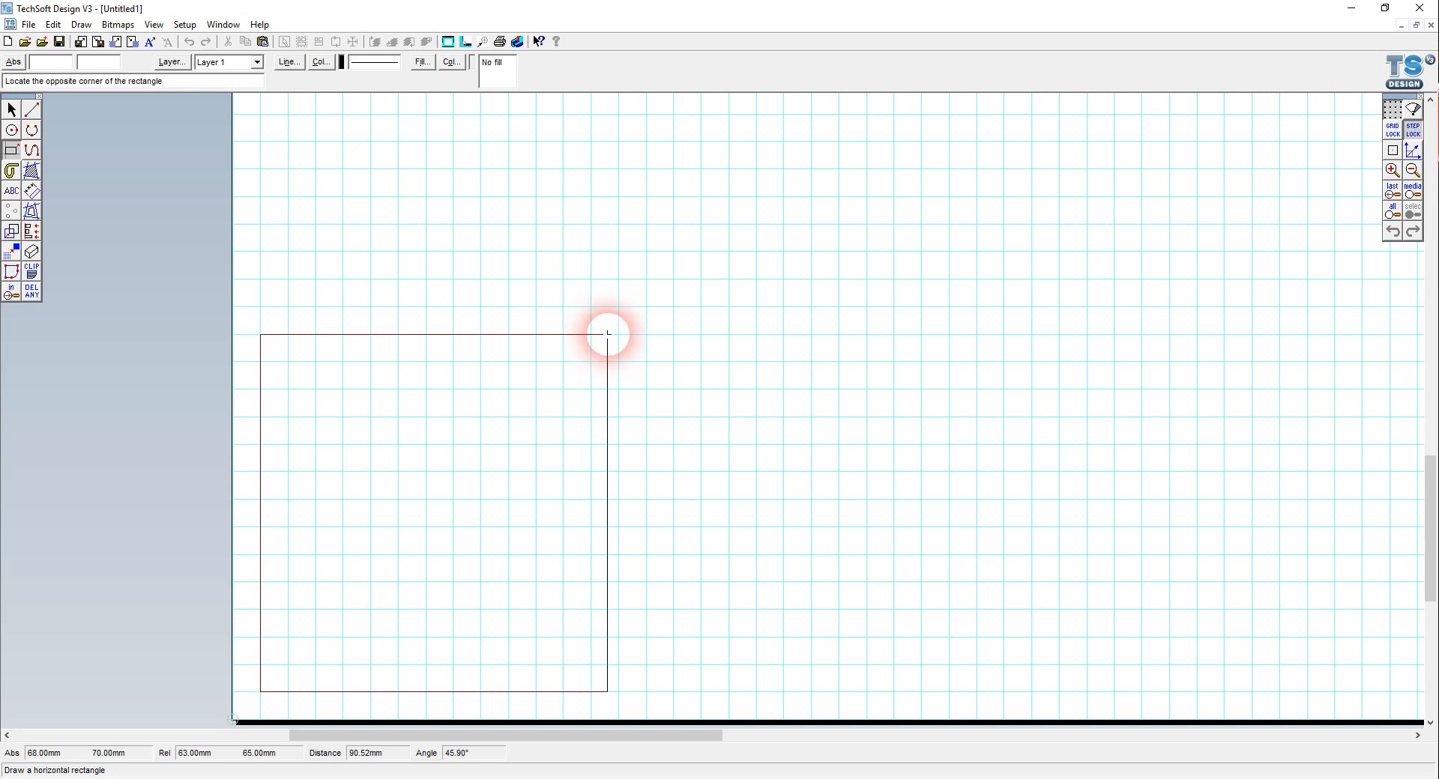
mouse_move(603, 153)
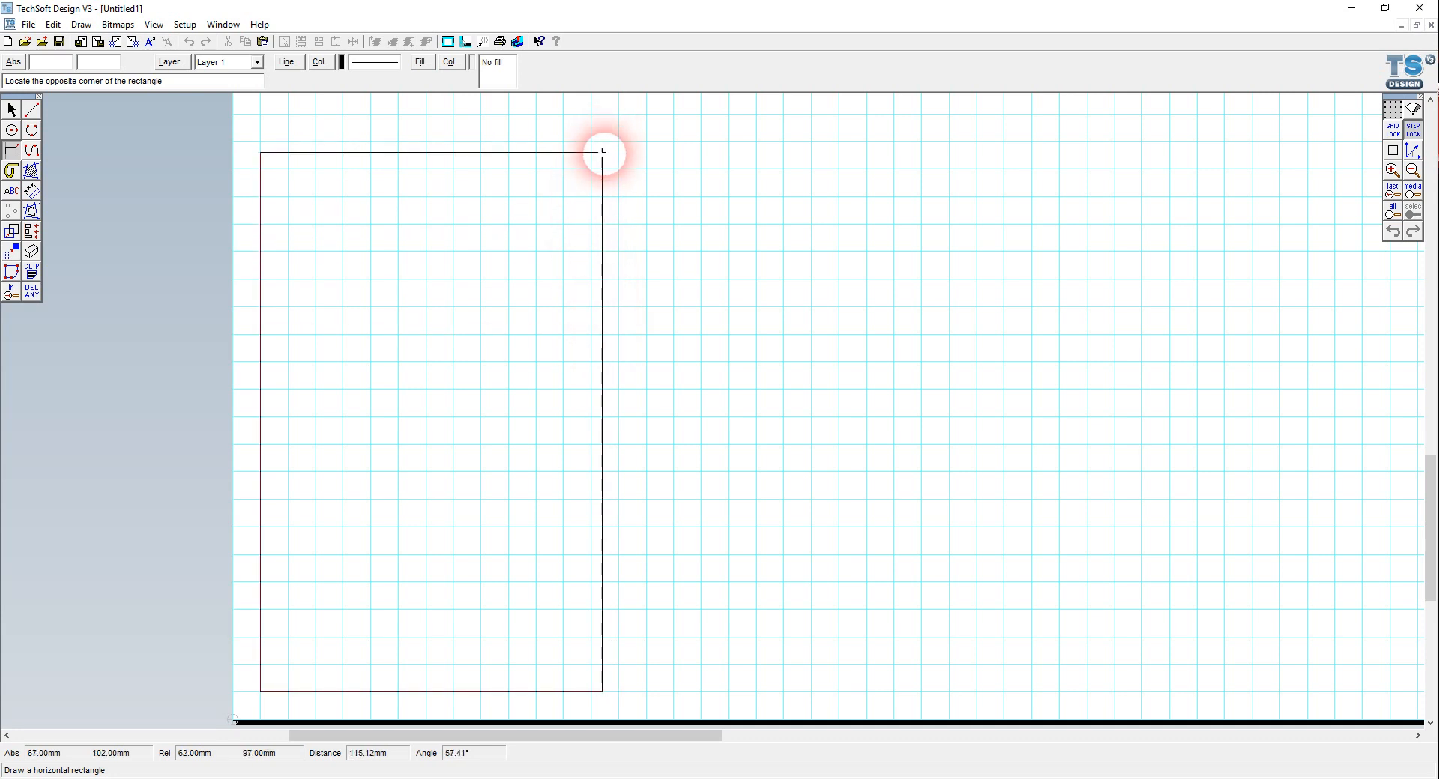
mouse_move(598, 177)
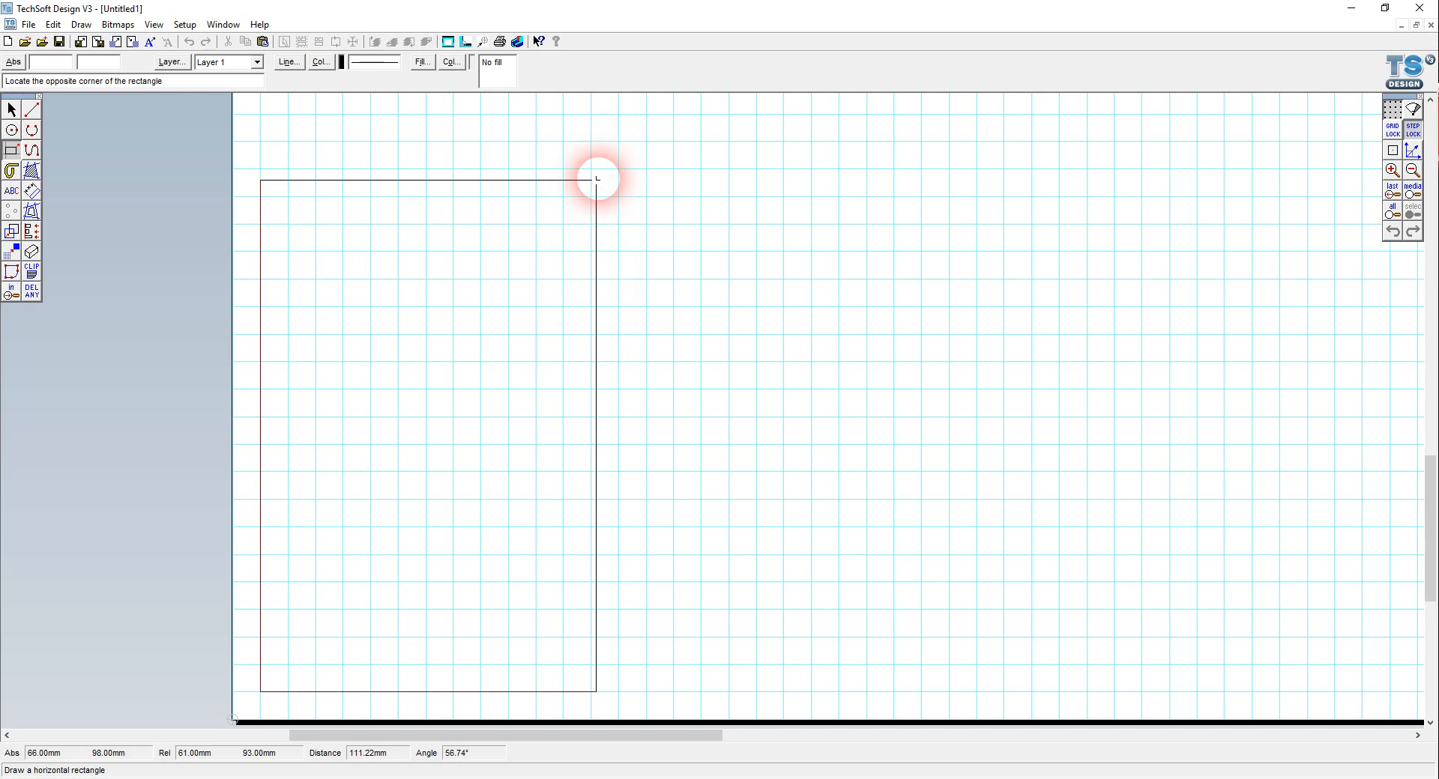
mouse_move(606, 177)
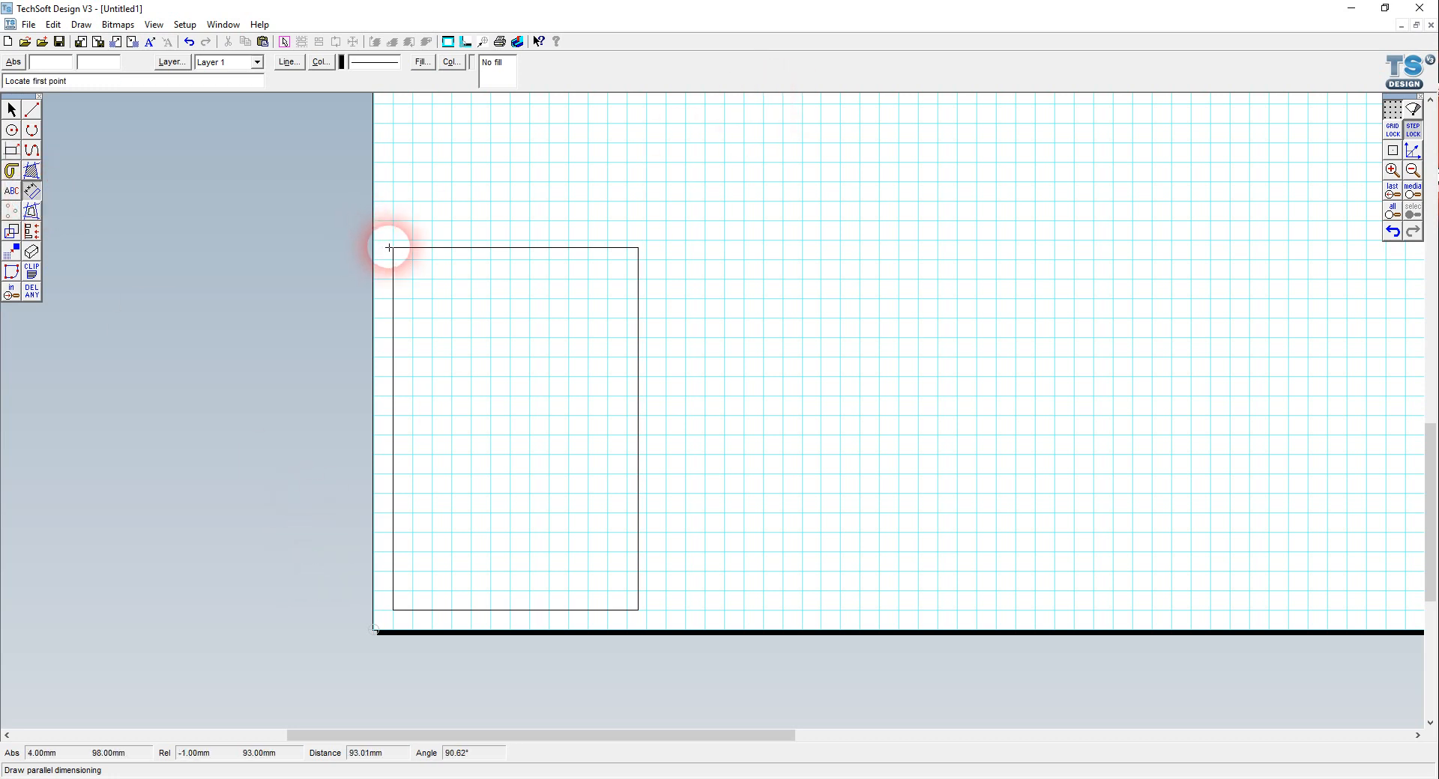
Place a trial 93 mm dimension starting at the rectangle's top-left corner.
click(390, 247)
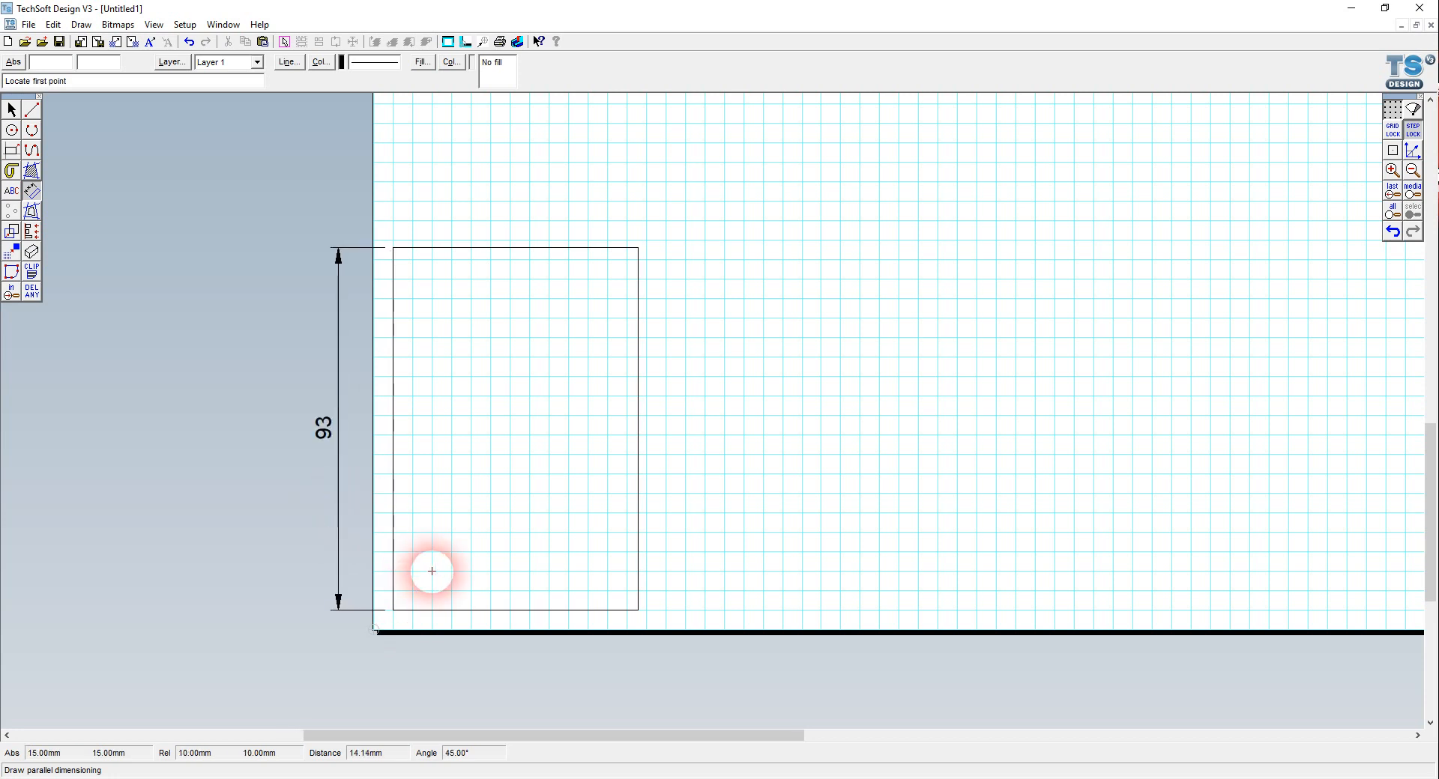
mouse_move(419, 498)
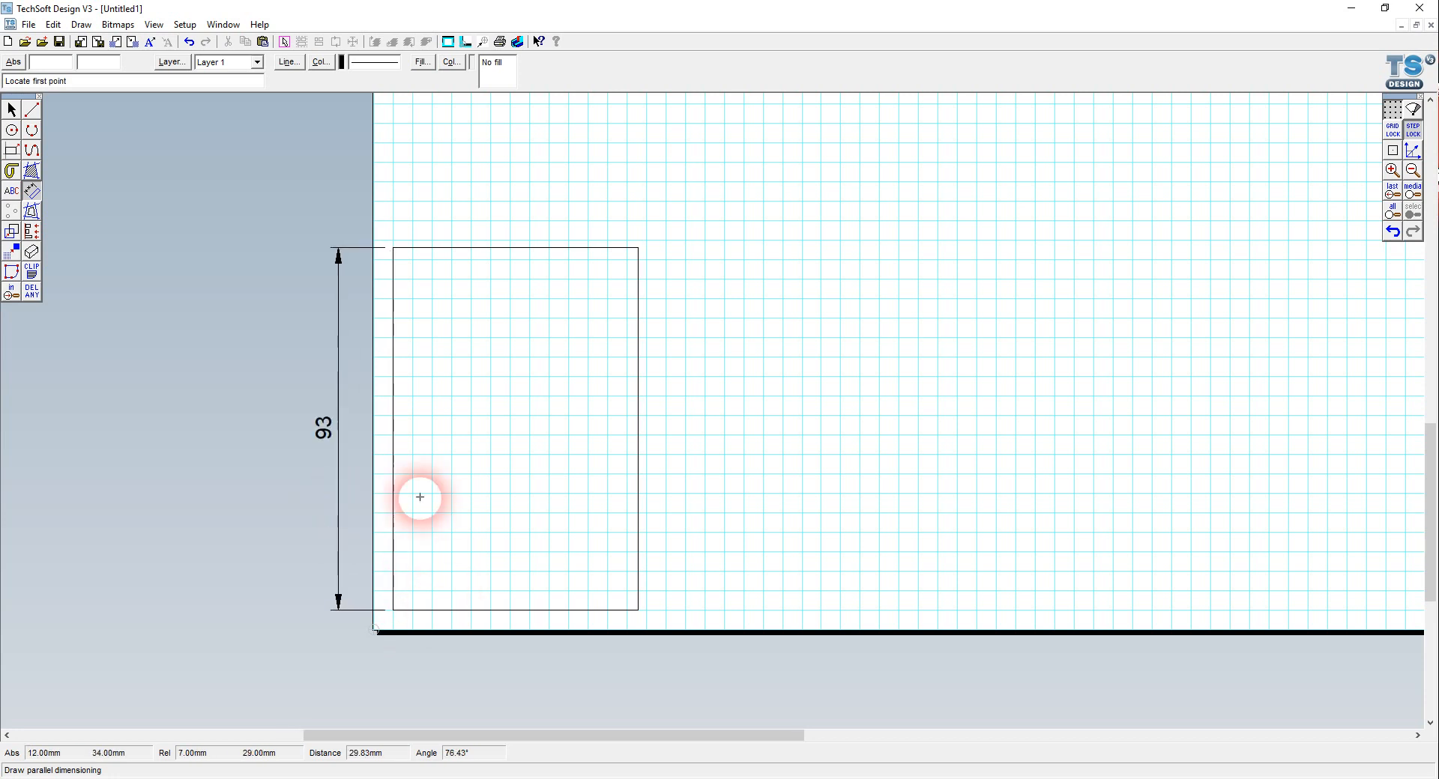
mouse_move(357, 625)
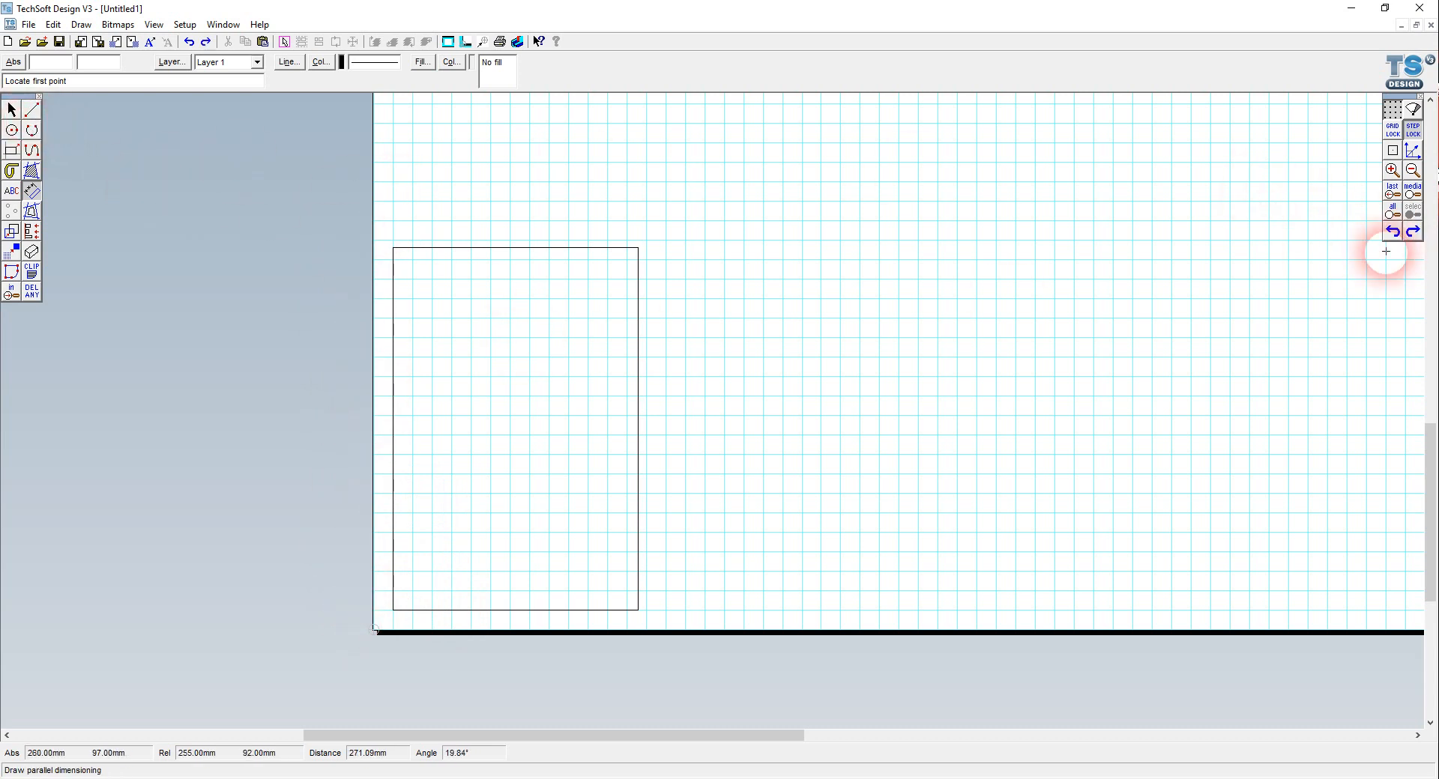
mouse_move(513, 177)
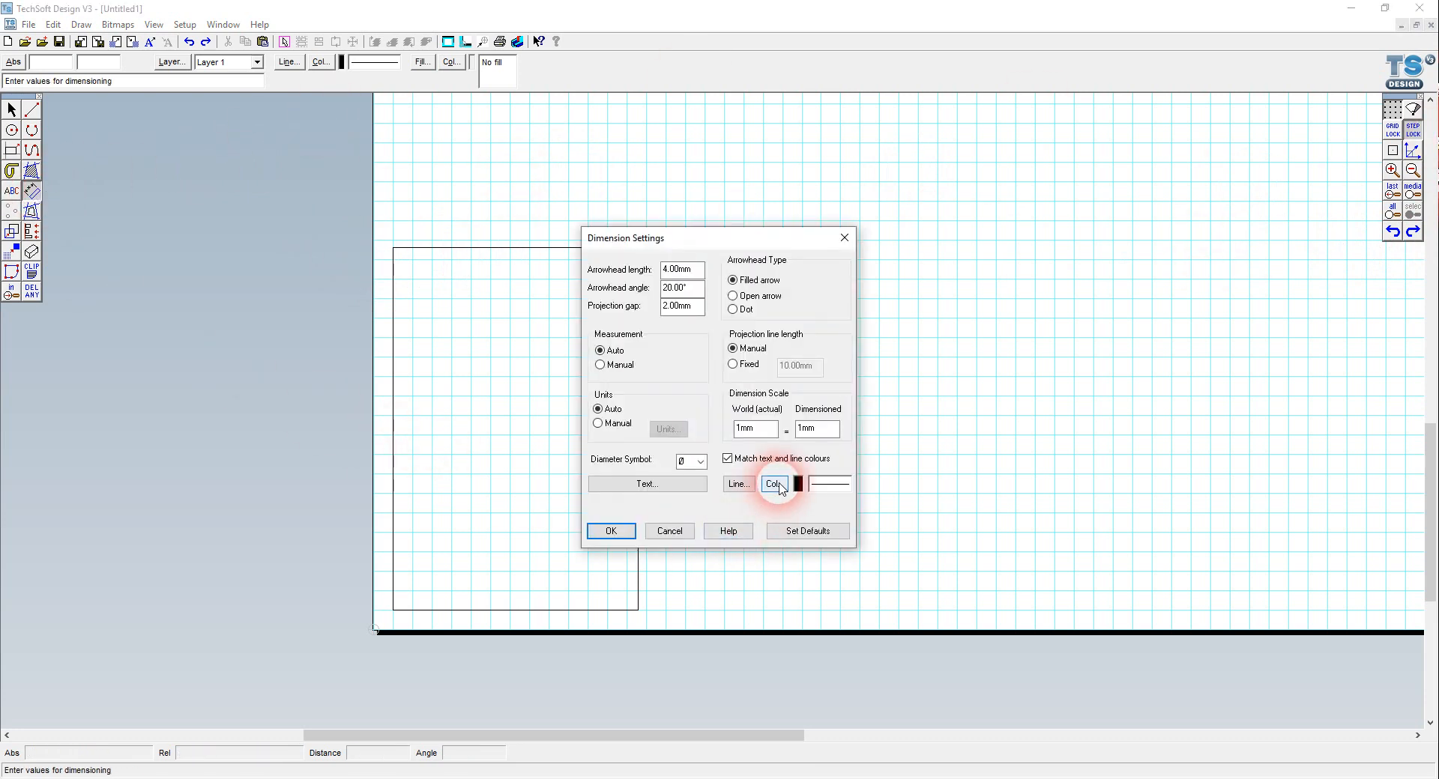
Set the dimension line colour to grey and apply the Dimension Settings.
click(773, 484)
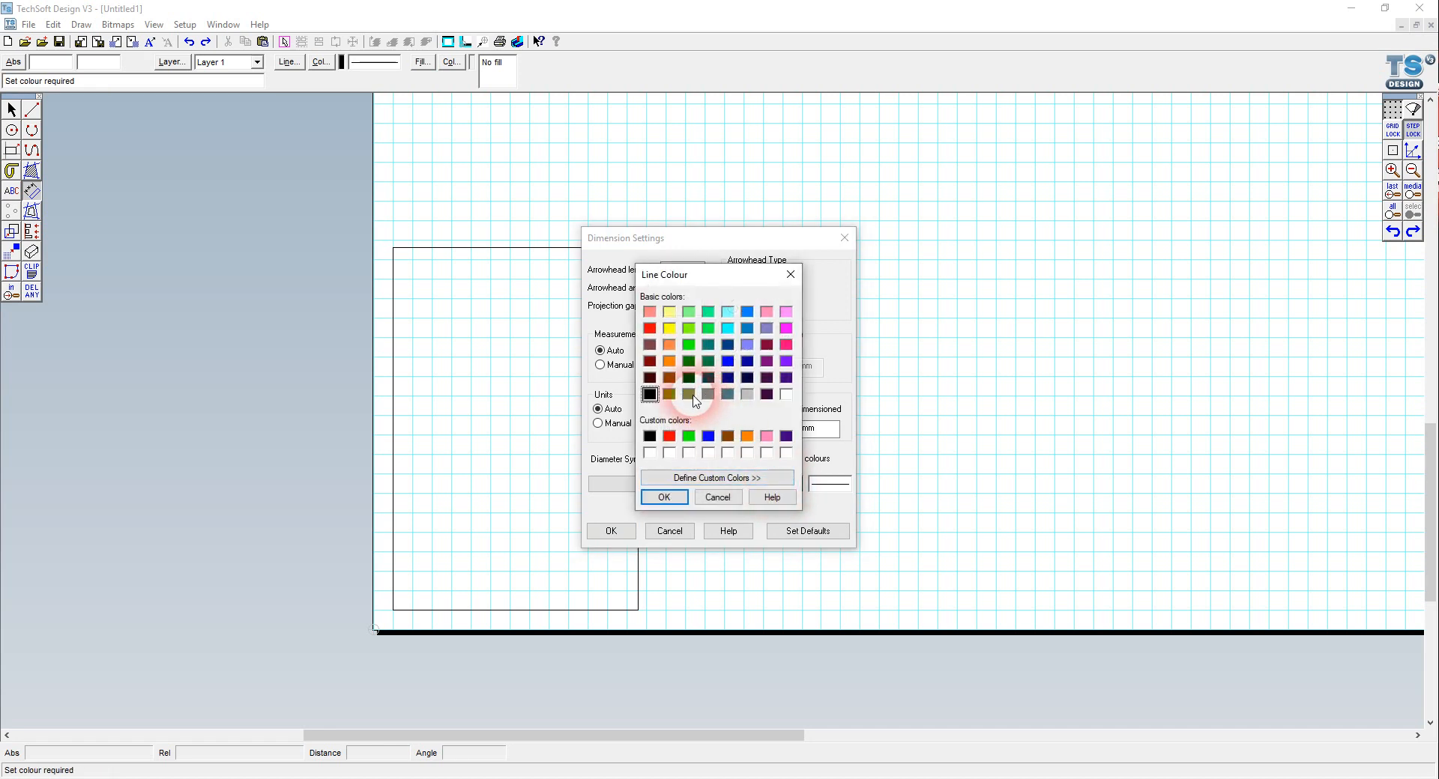
click(708, 394)
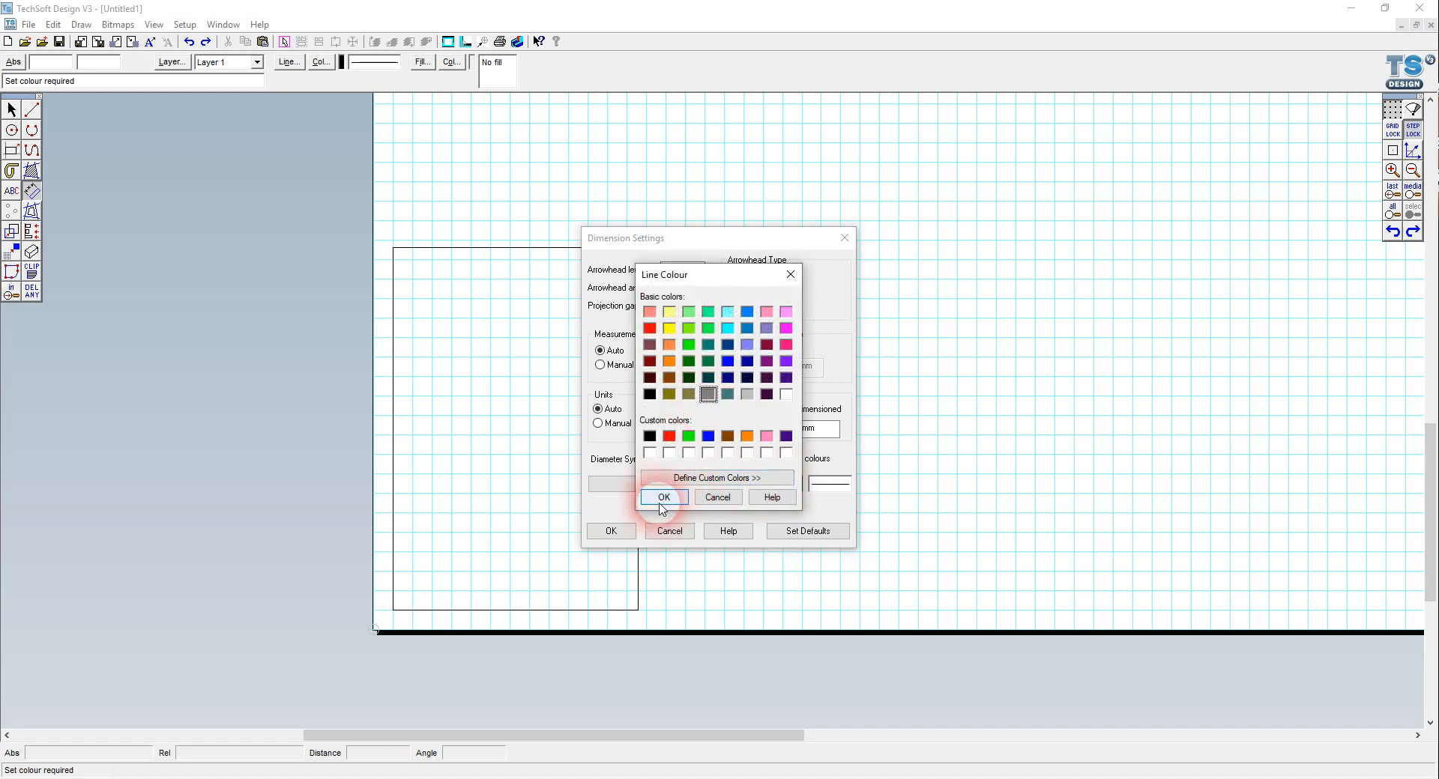
click(664, 496)
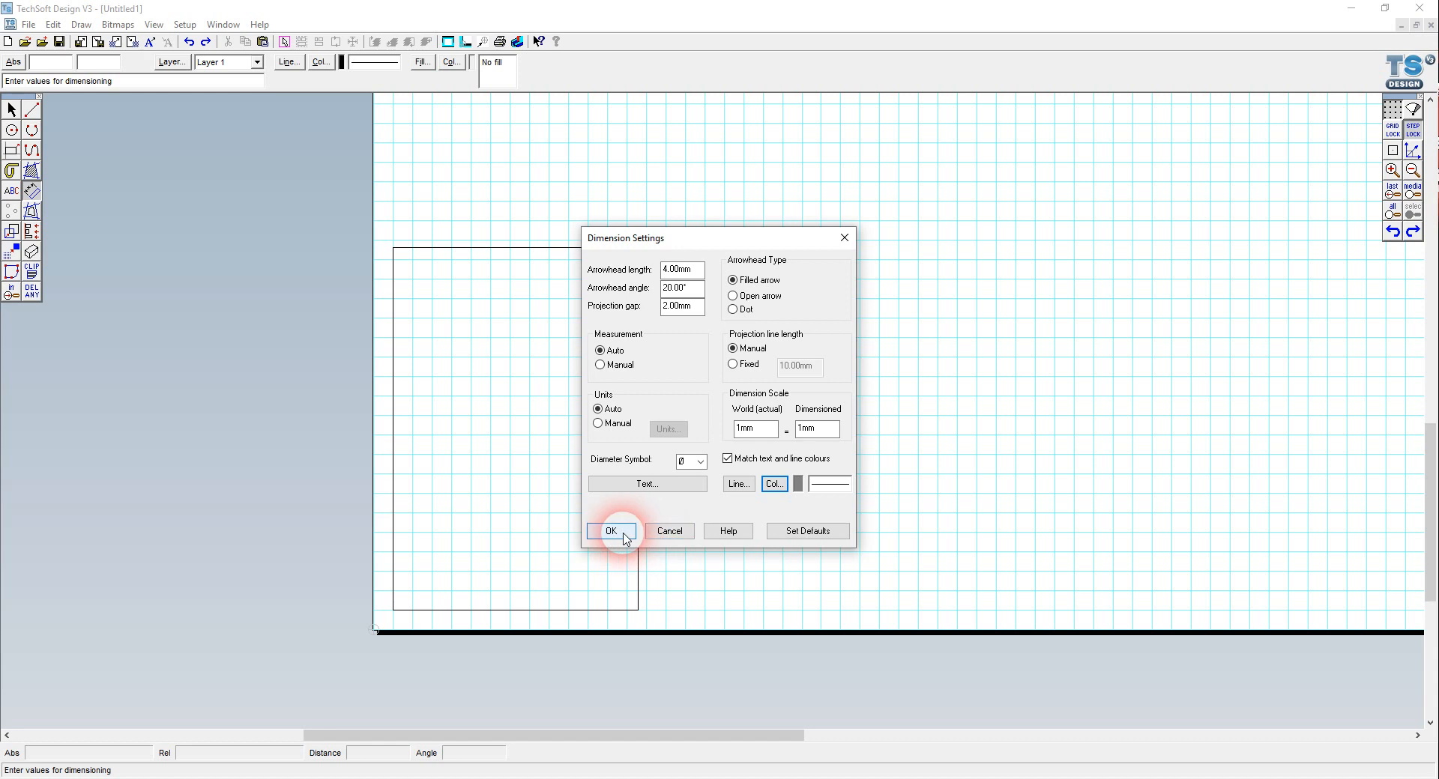
click(611, 531)
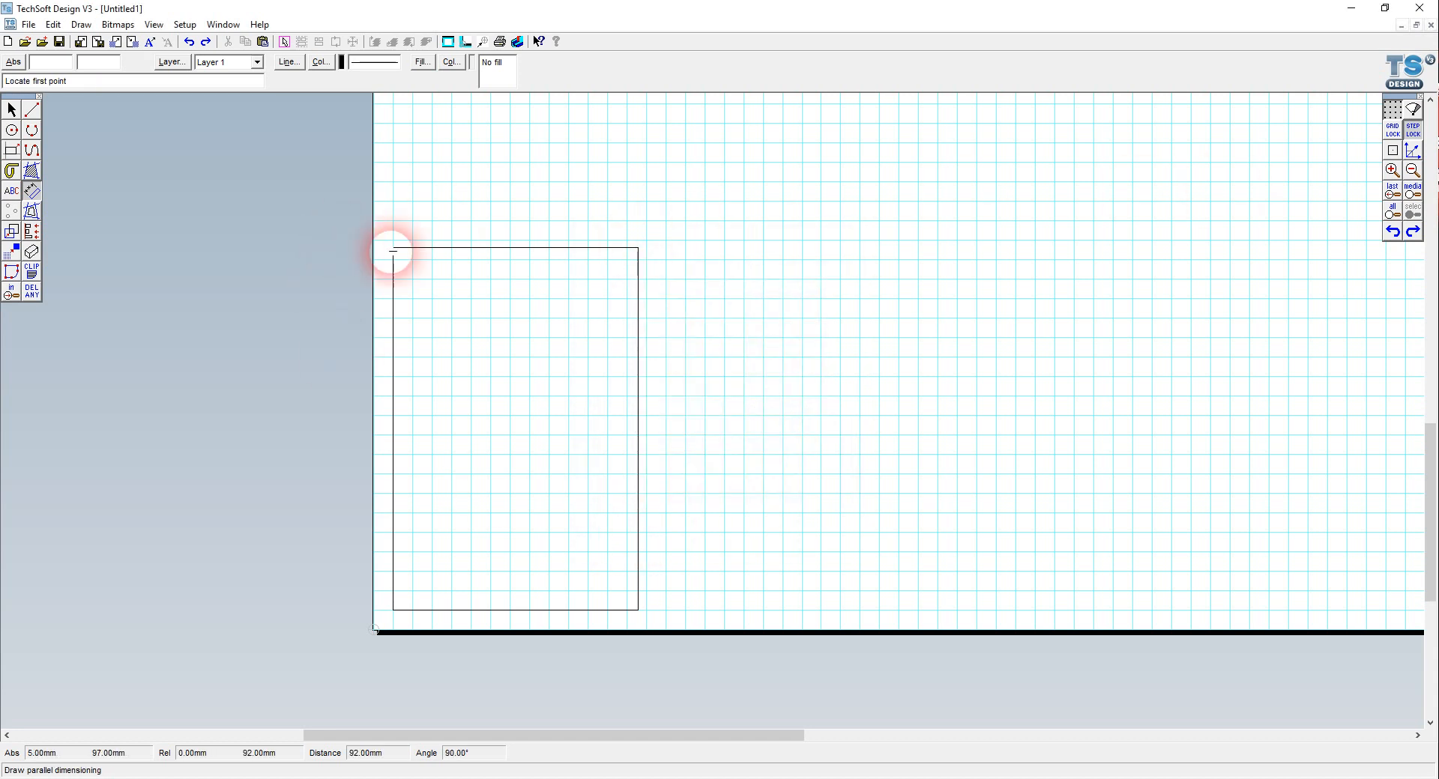
mouse_move(396, 248)
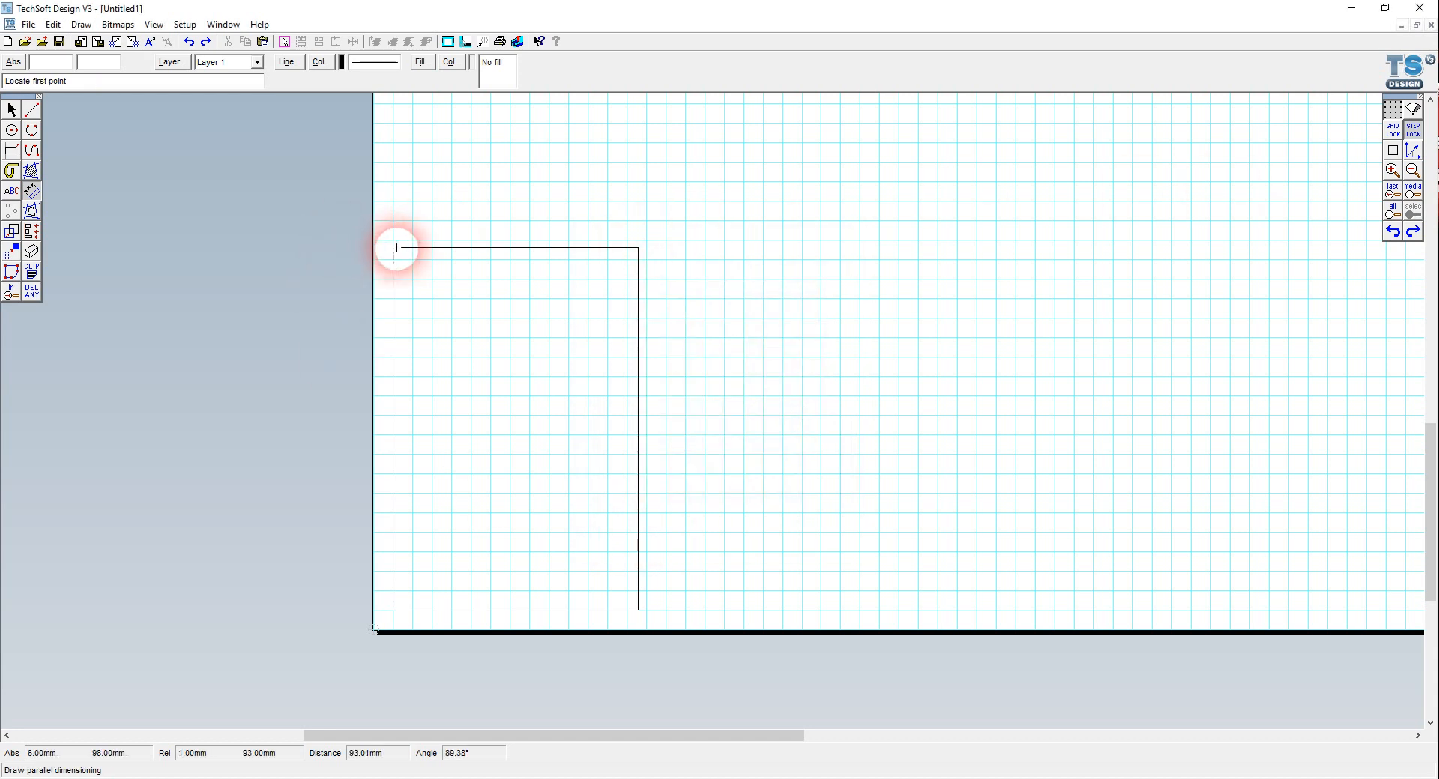
mouse_move(1411, 150)
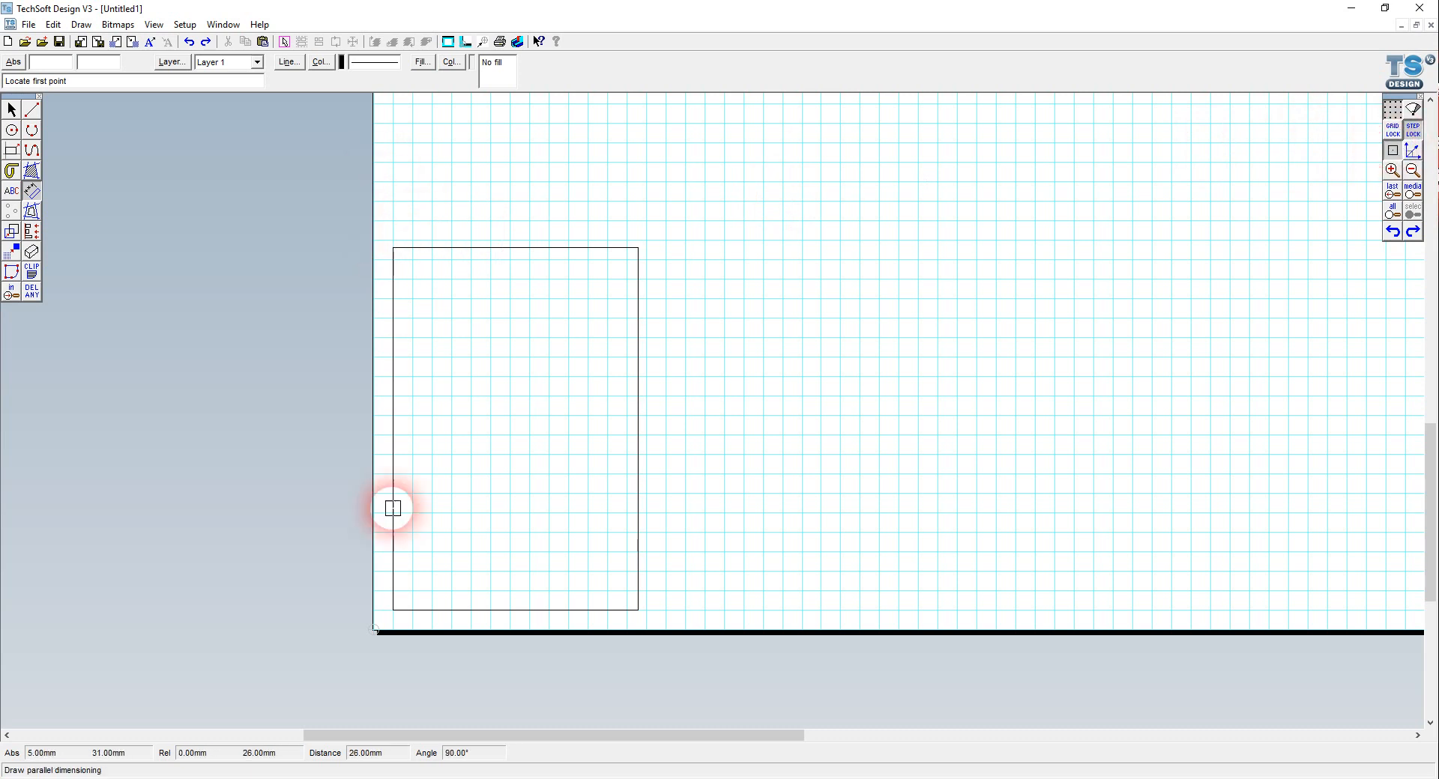
Dimension the outline as 63 mm across the bottom and 93 mm up the left side.
click(391, 508)
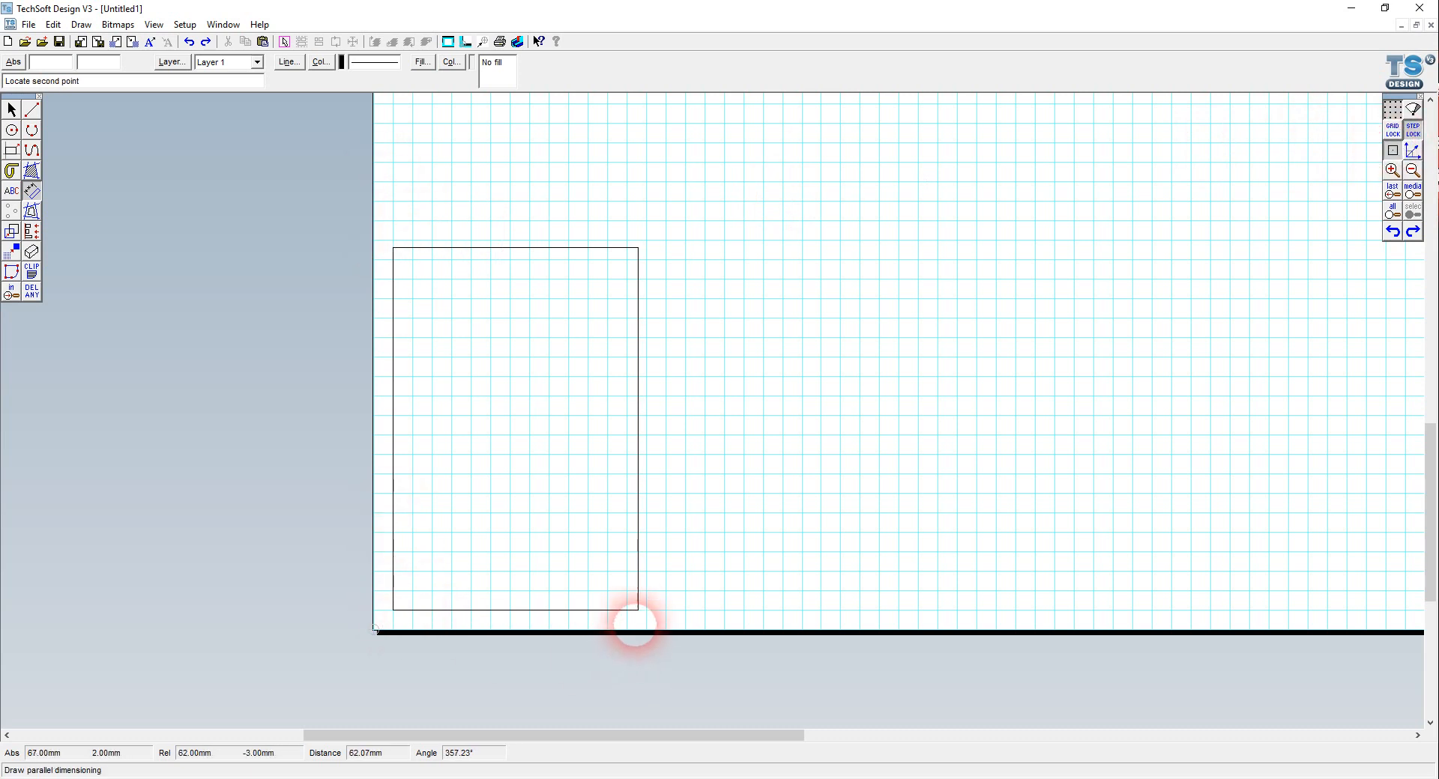
click(635, 627)
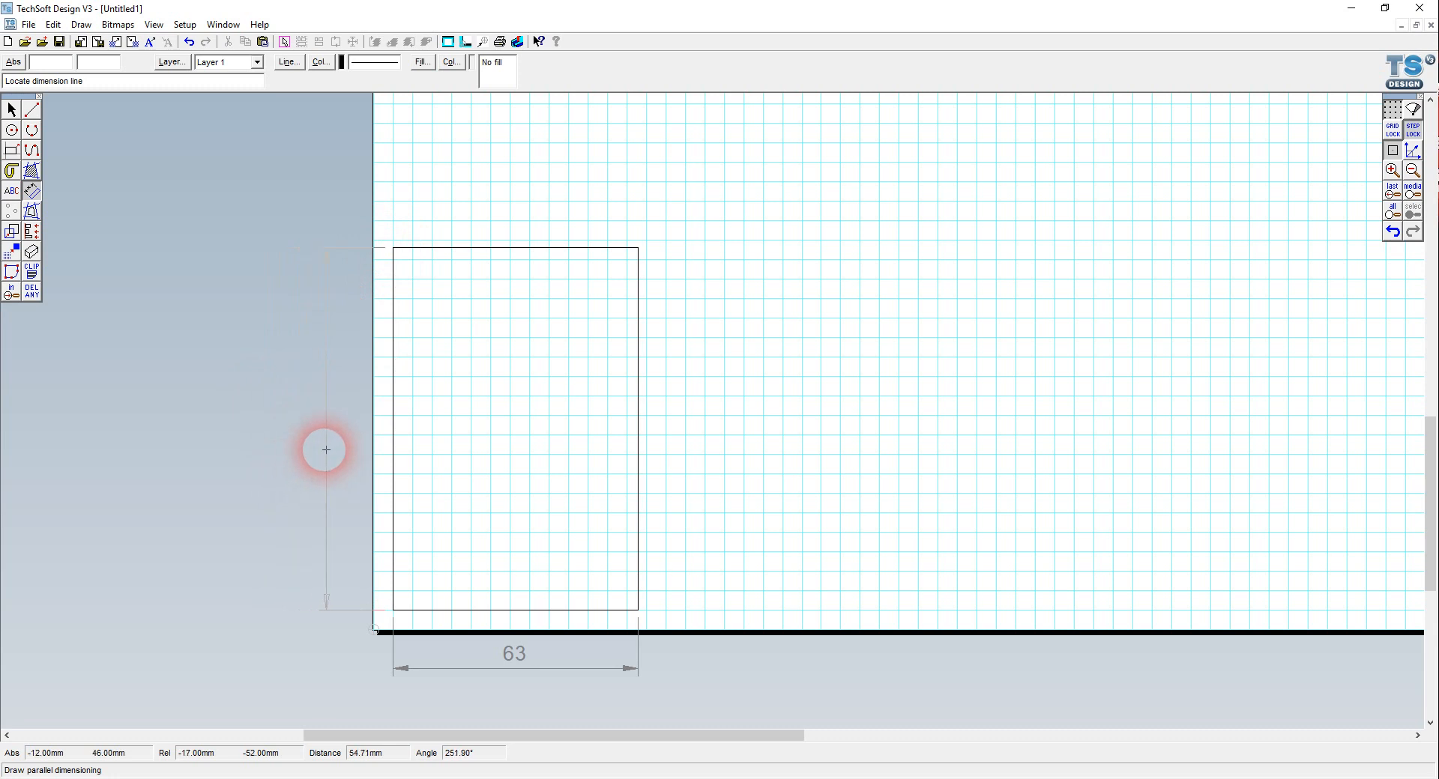
click(325, 449)
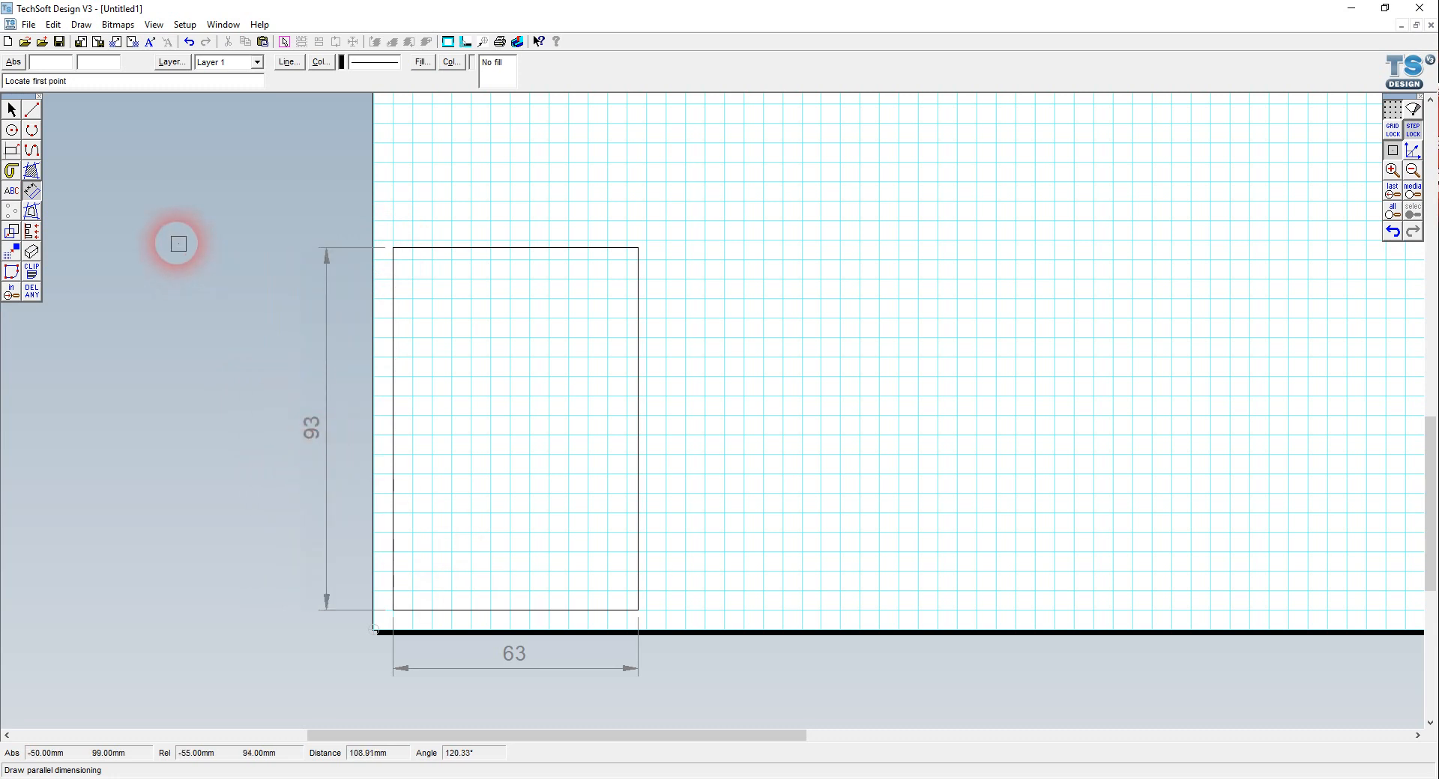
mouse_move(1127, 294)
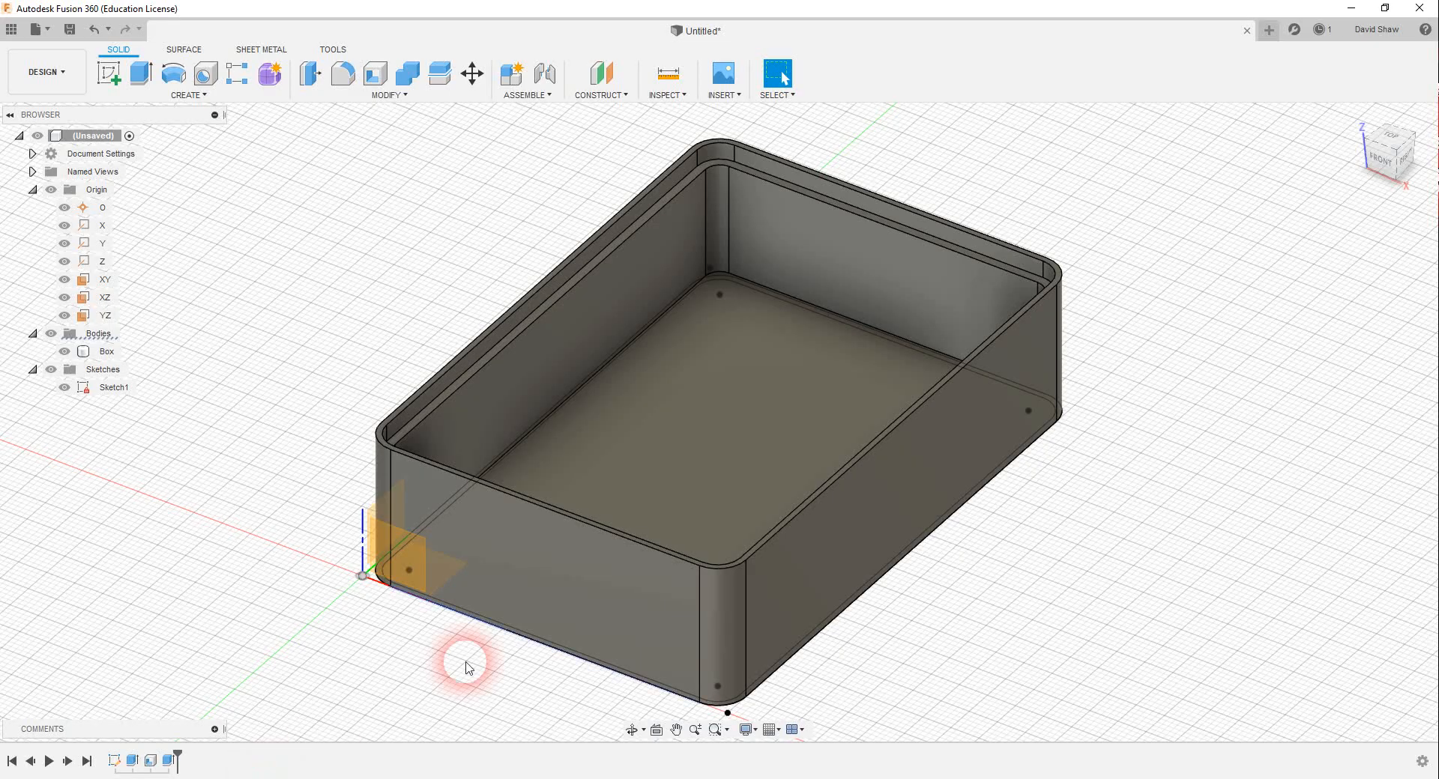
Select the Fusion 360 Box body and zoom into its rounded corner for reference.
click(722, 154)
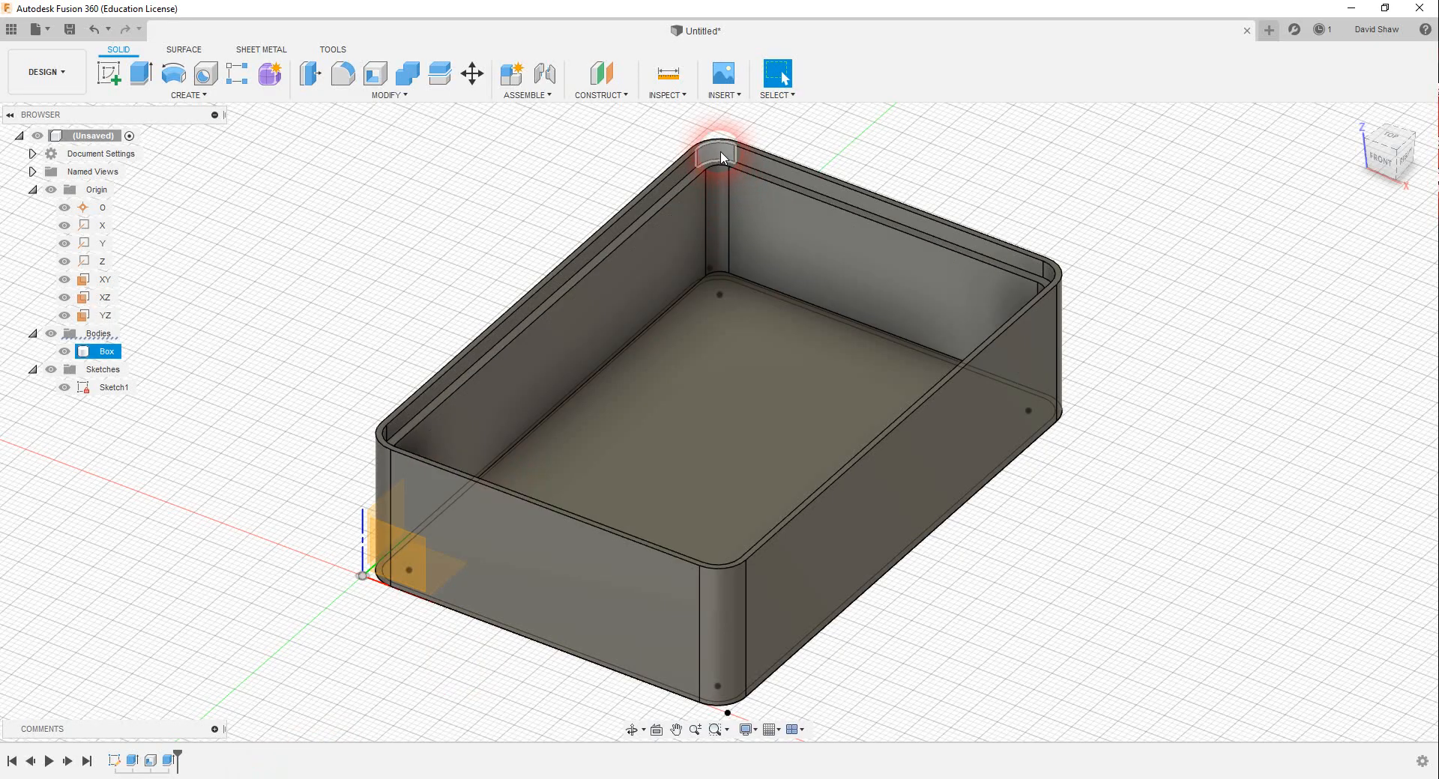
mouse_move(900, 211)
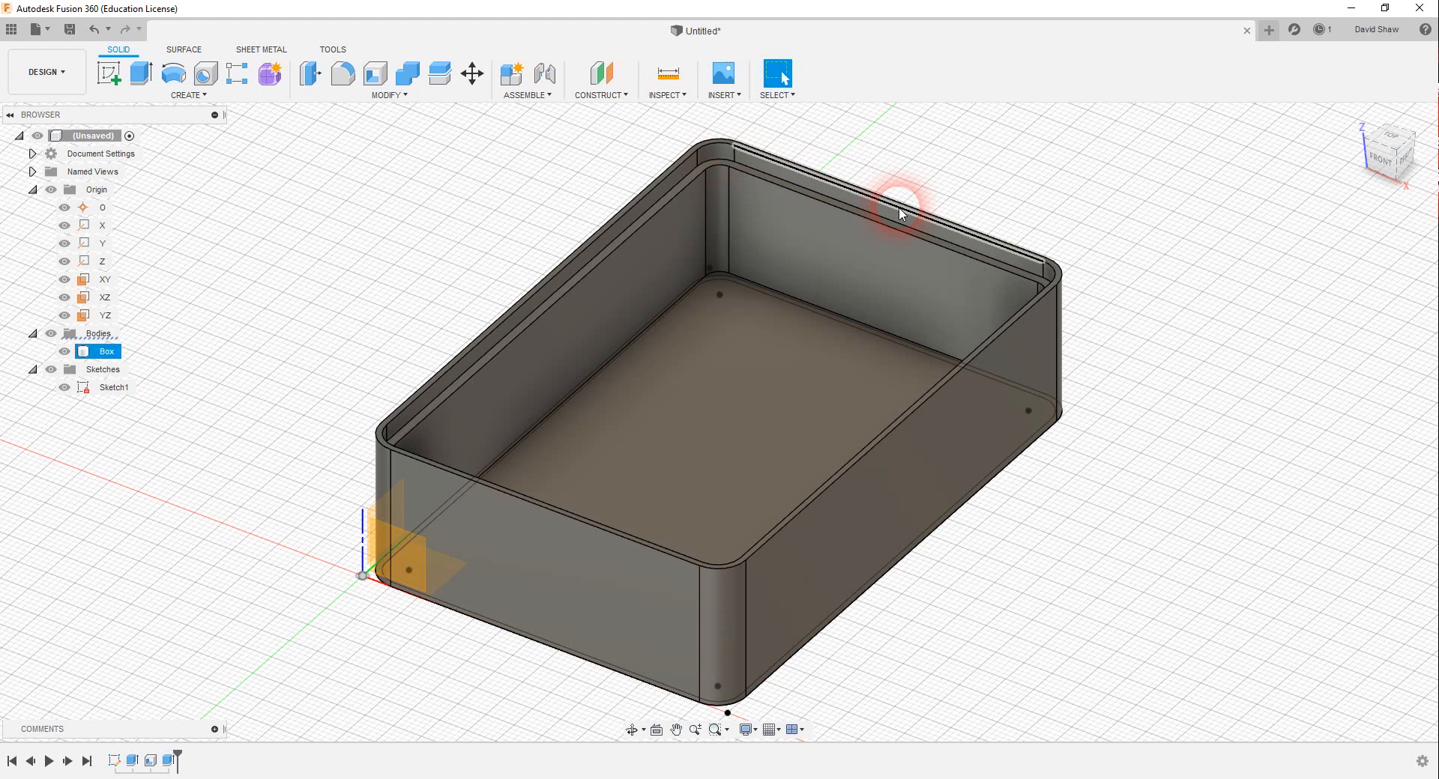
mouse_move(688, 202)
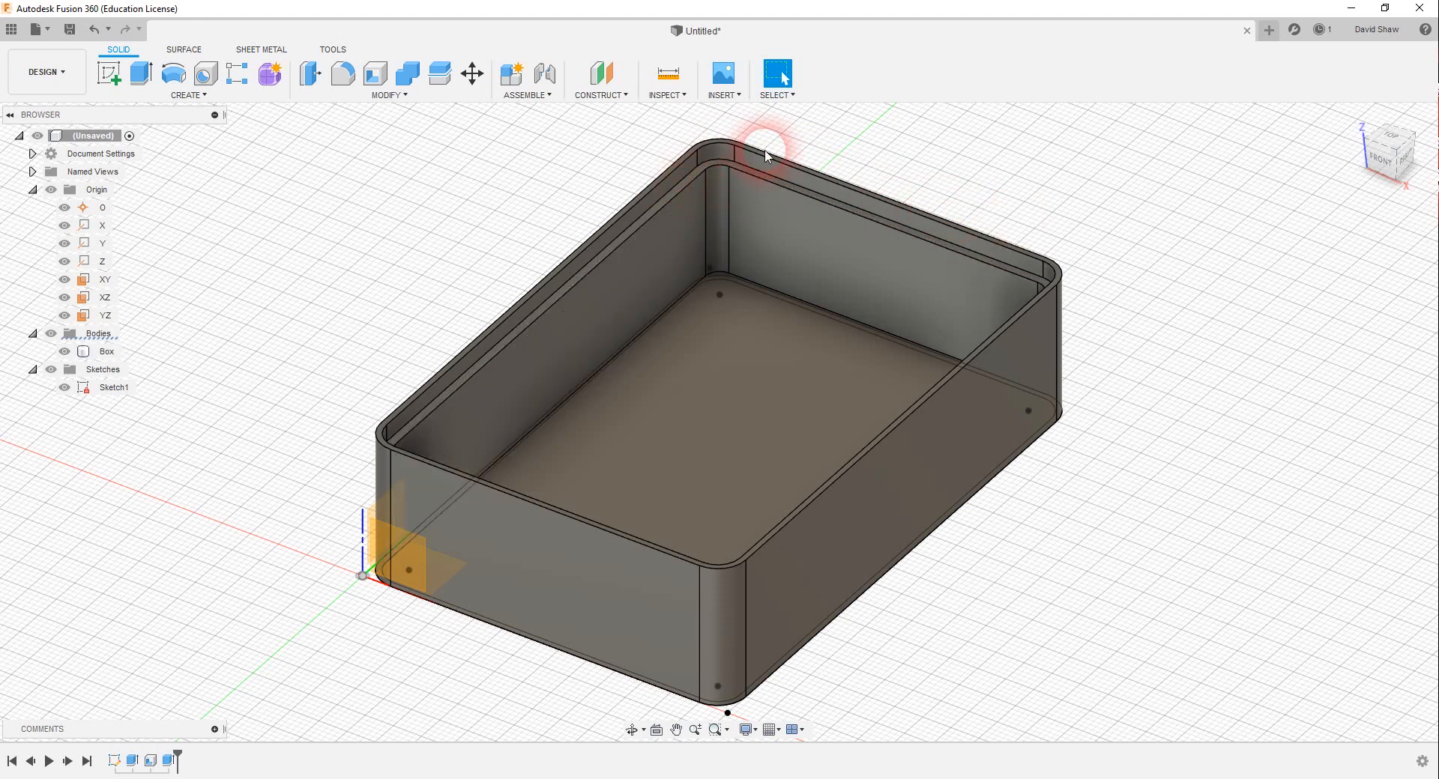
mouse_move(1396, 147)
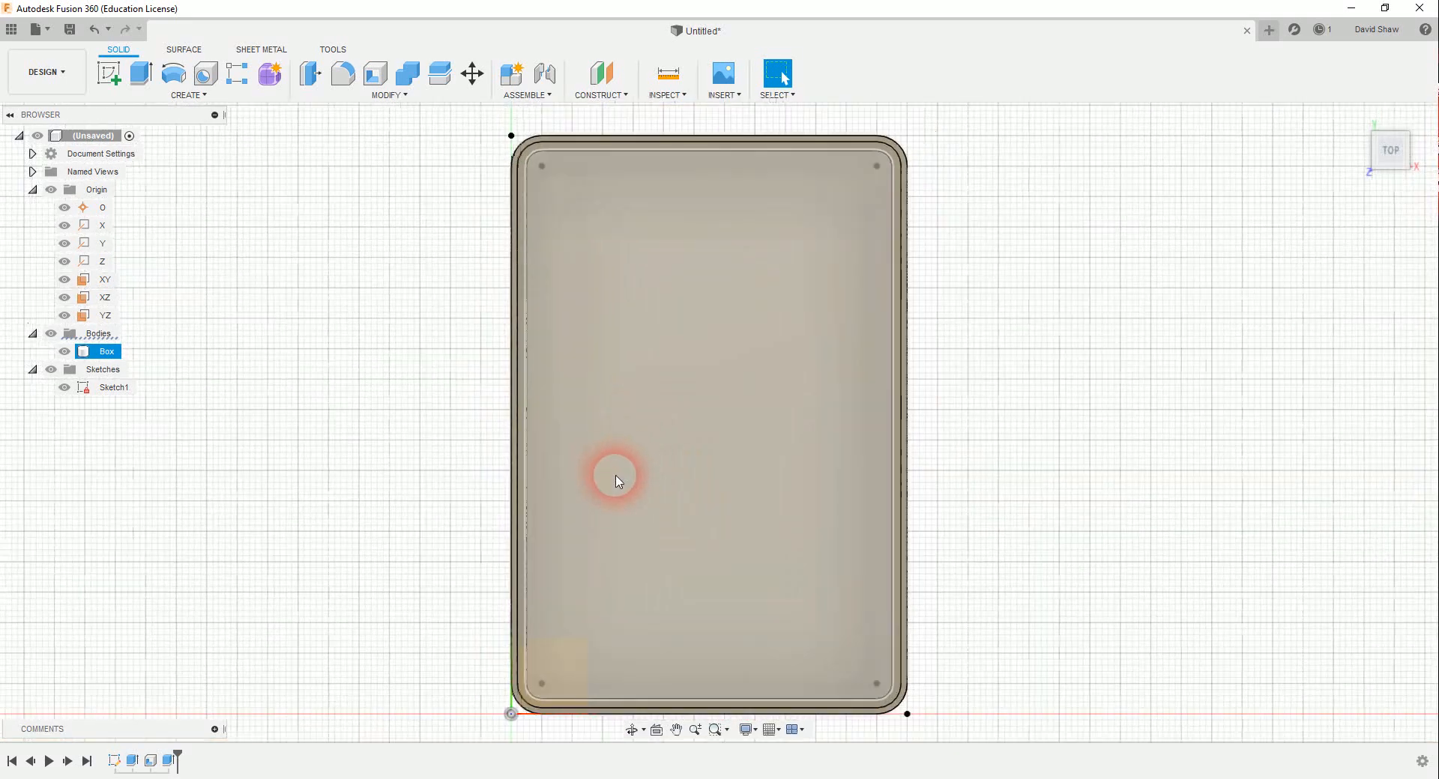
scroll(up, 3)
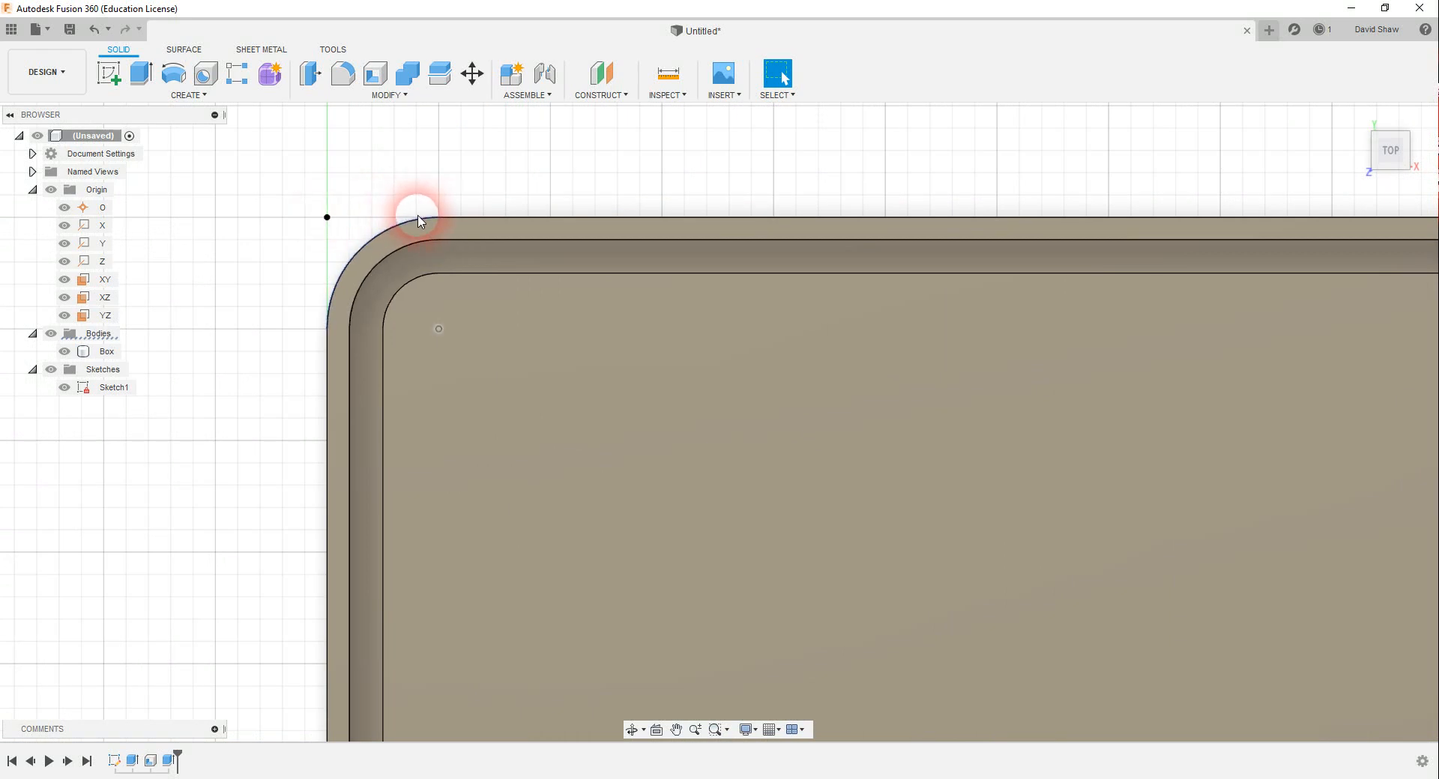
mouse_move(349, 265)
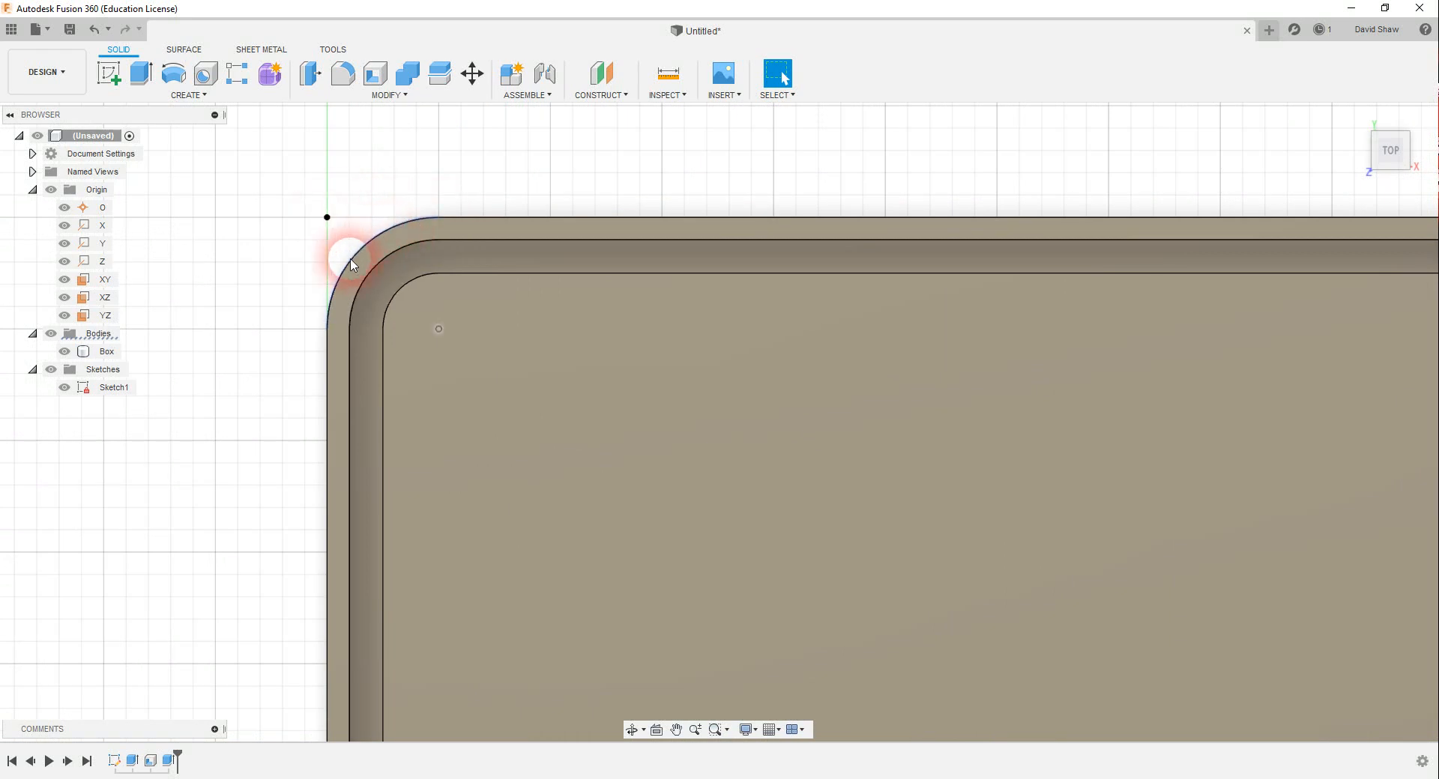
click(450, 283)
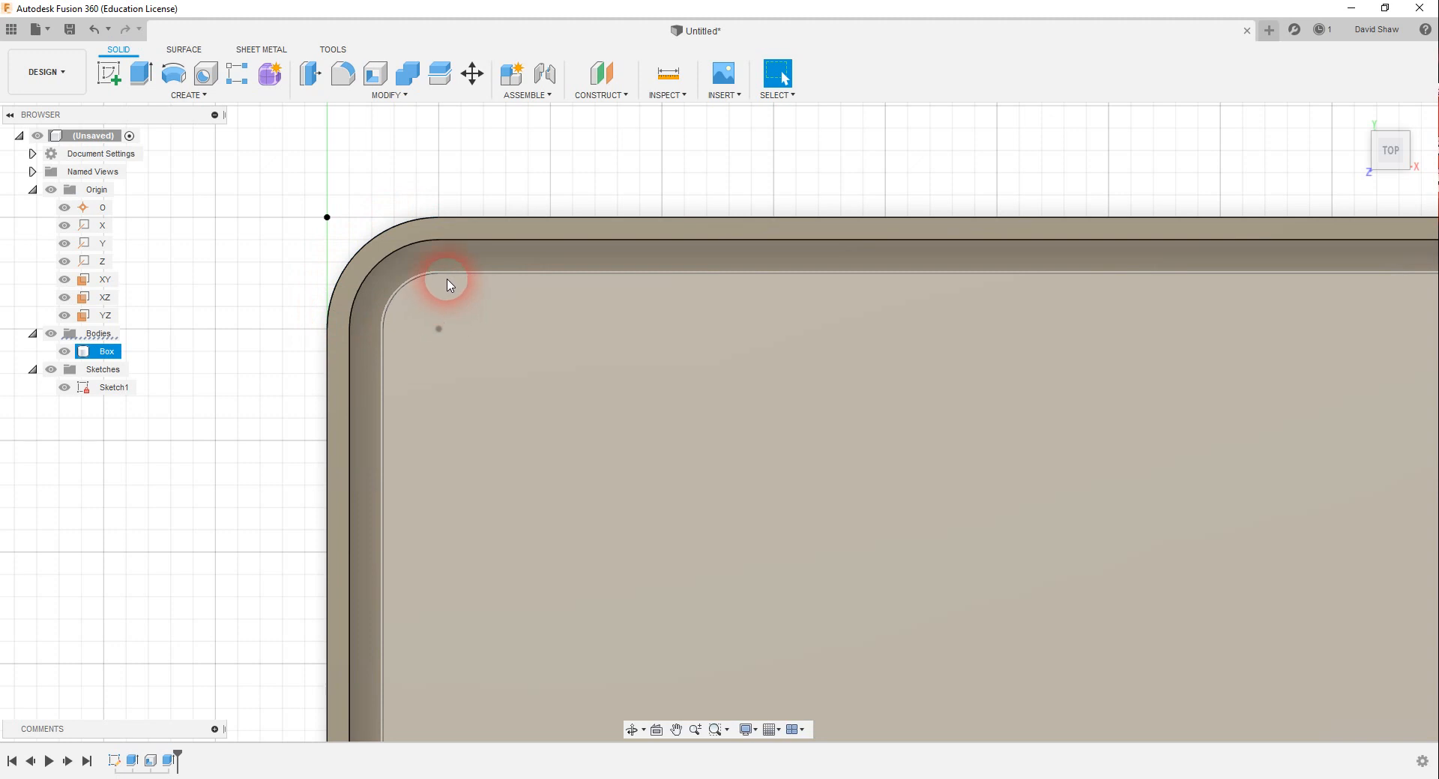
mouse_move(412, 316)
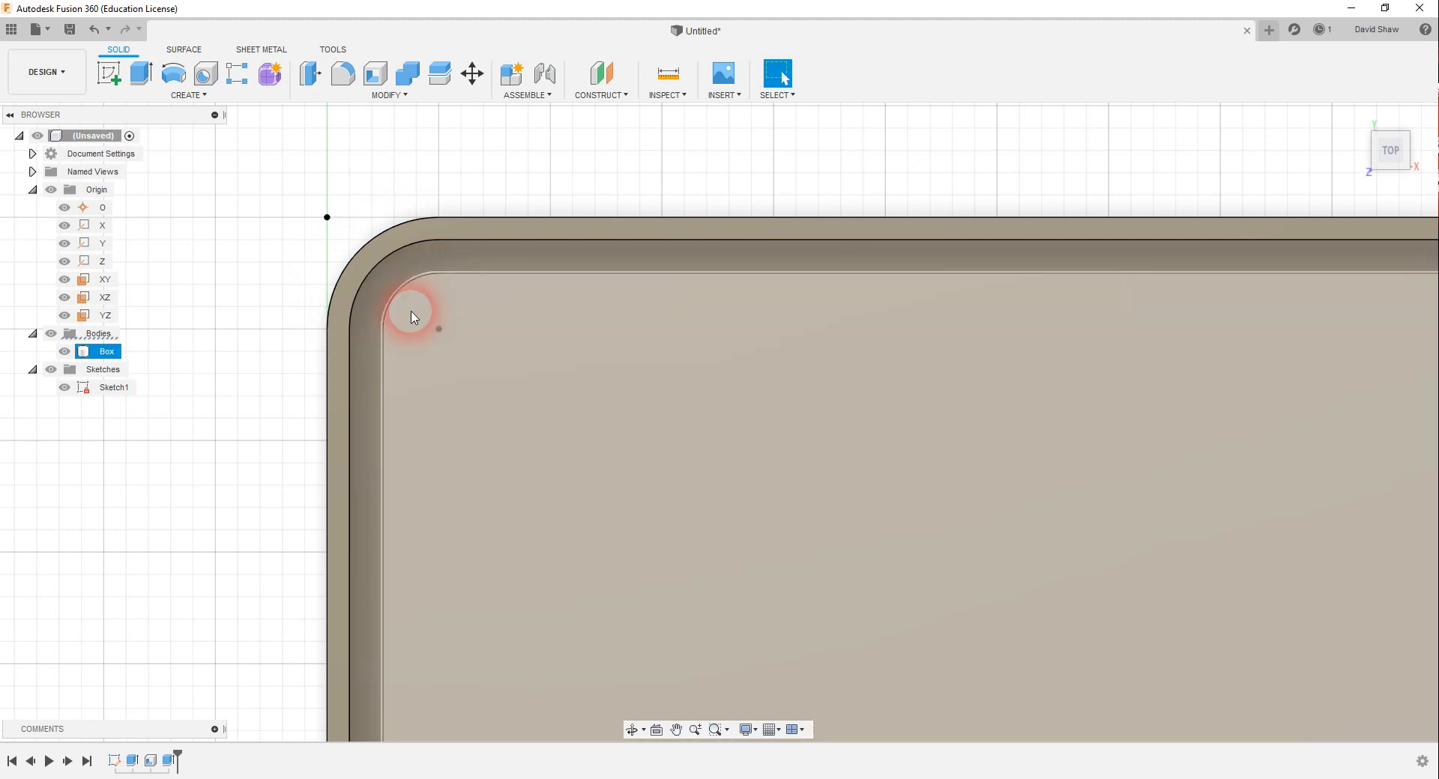
mouse_move(441, 278)
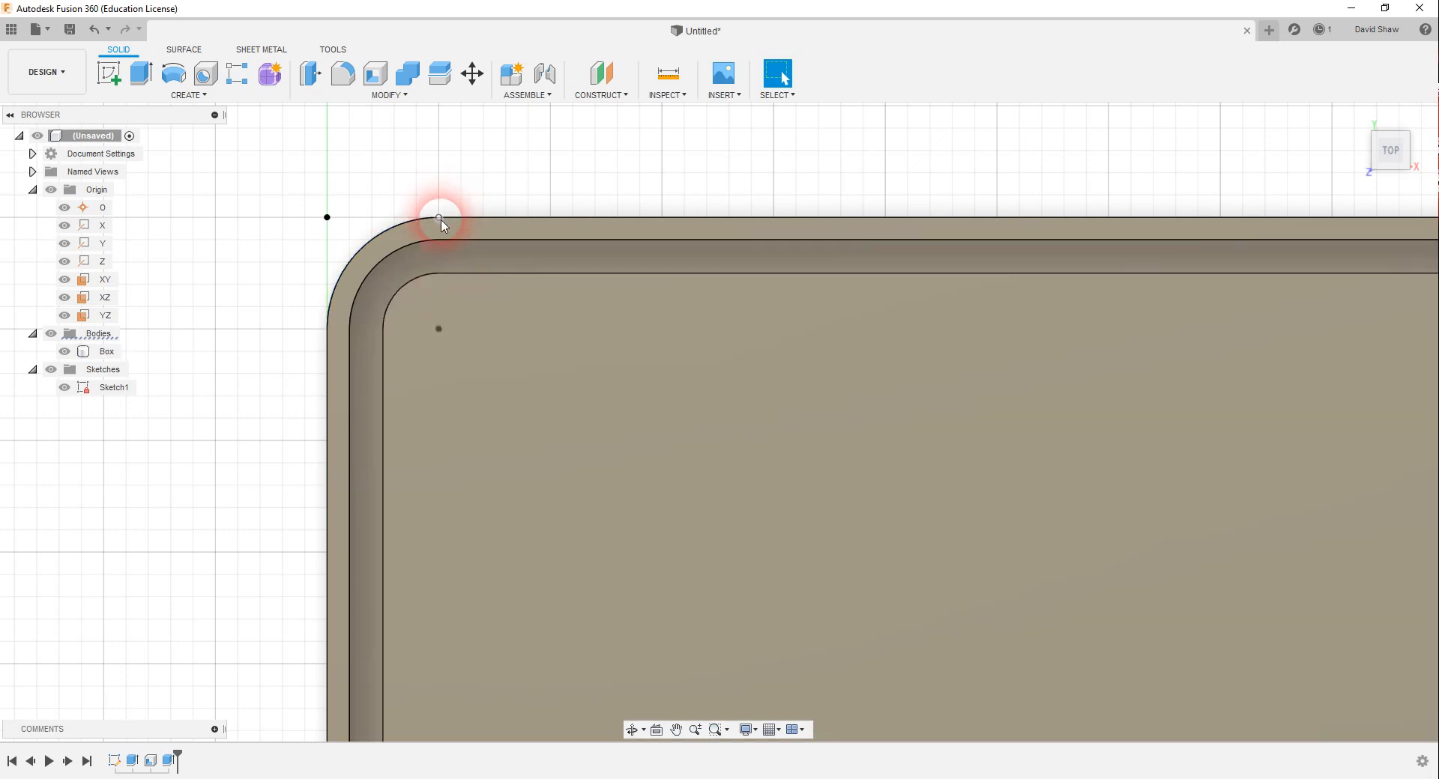
mouse_move(440, 242)
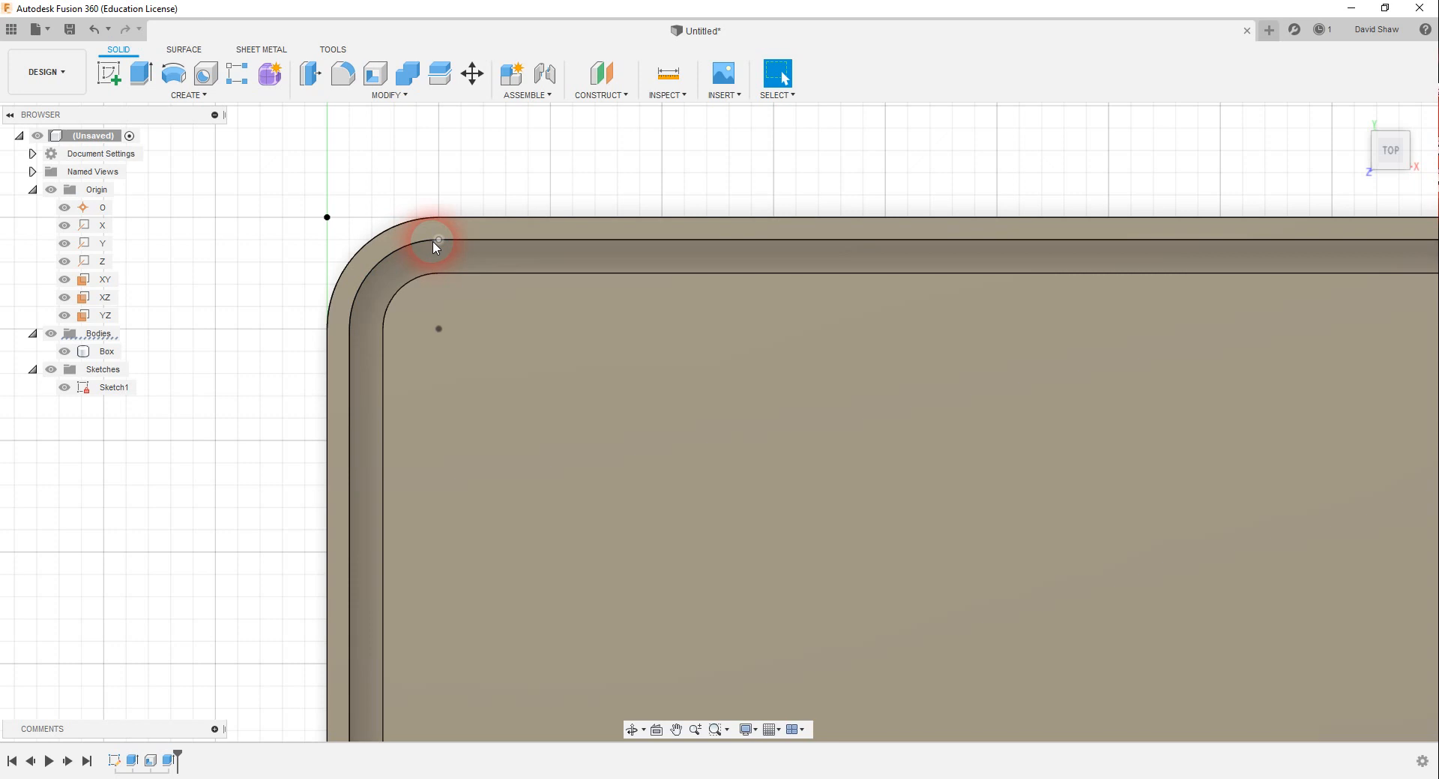
mouse_move(1335, 12)
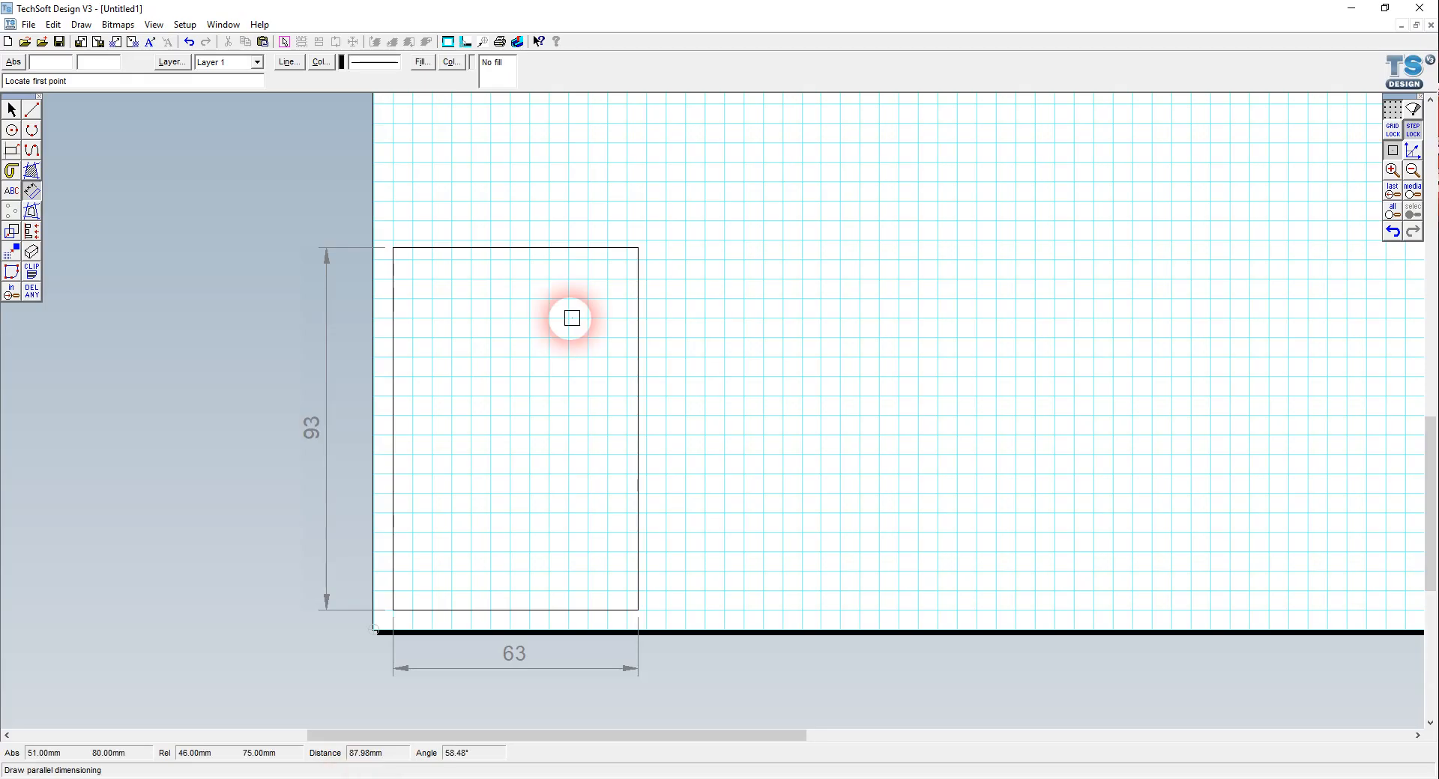
Choose the filleted arc tool with a radius of 4 mm.
click(30, 129)
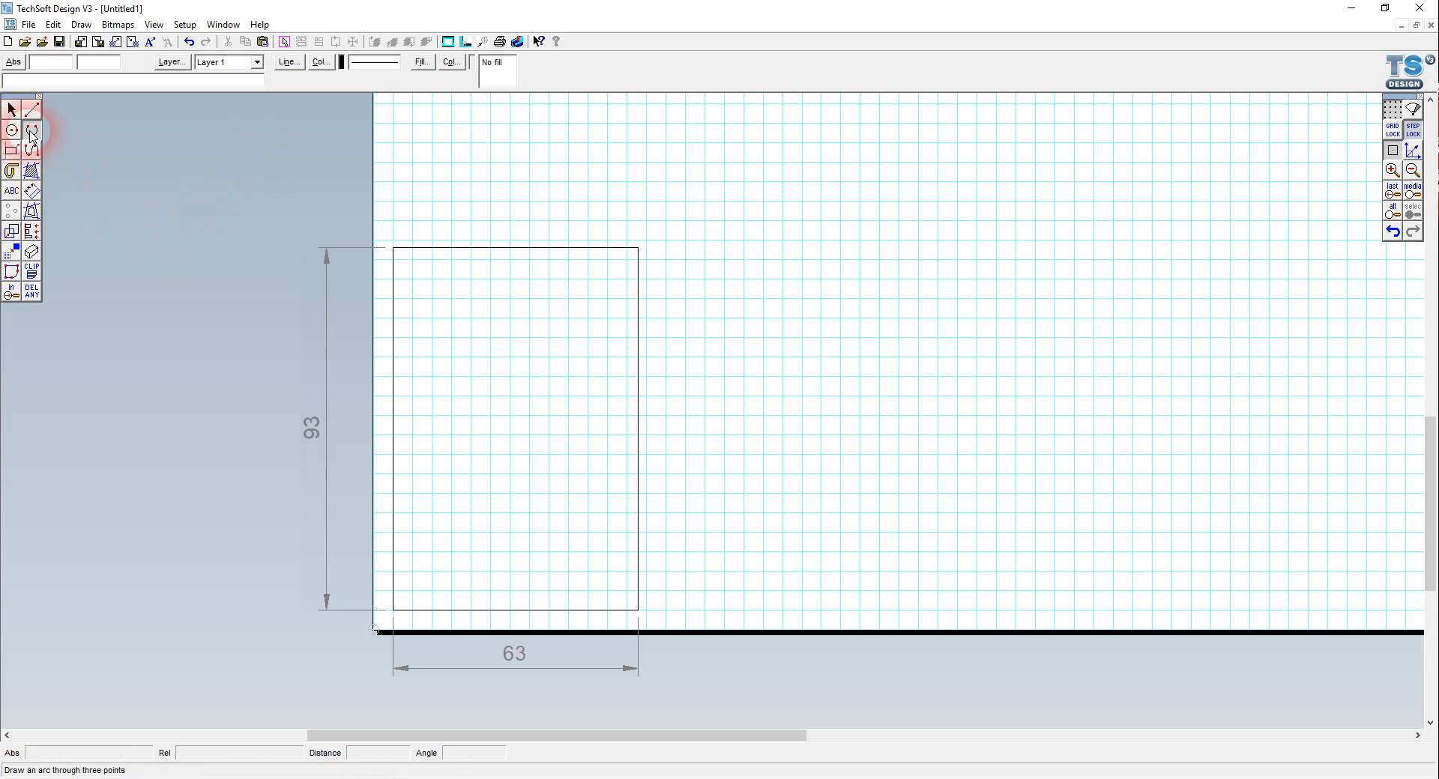
click(31, 142)
text(4)
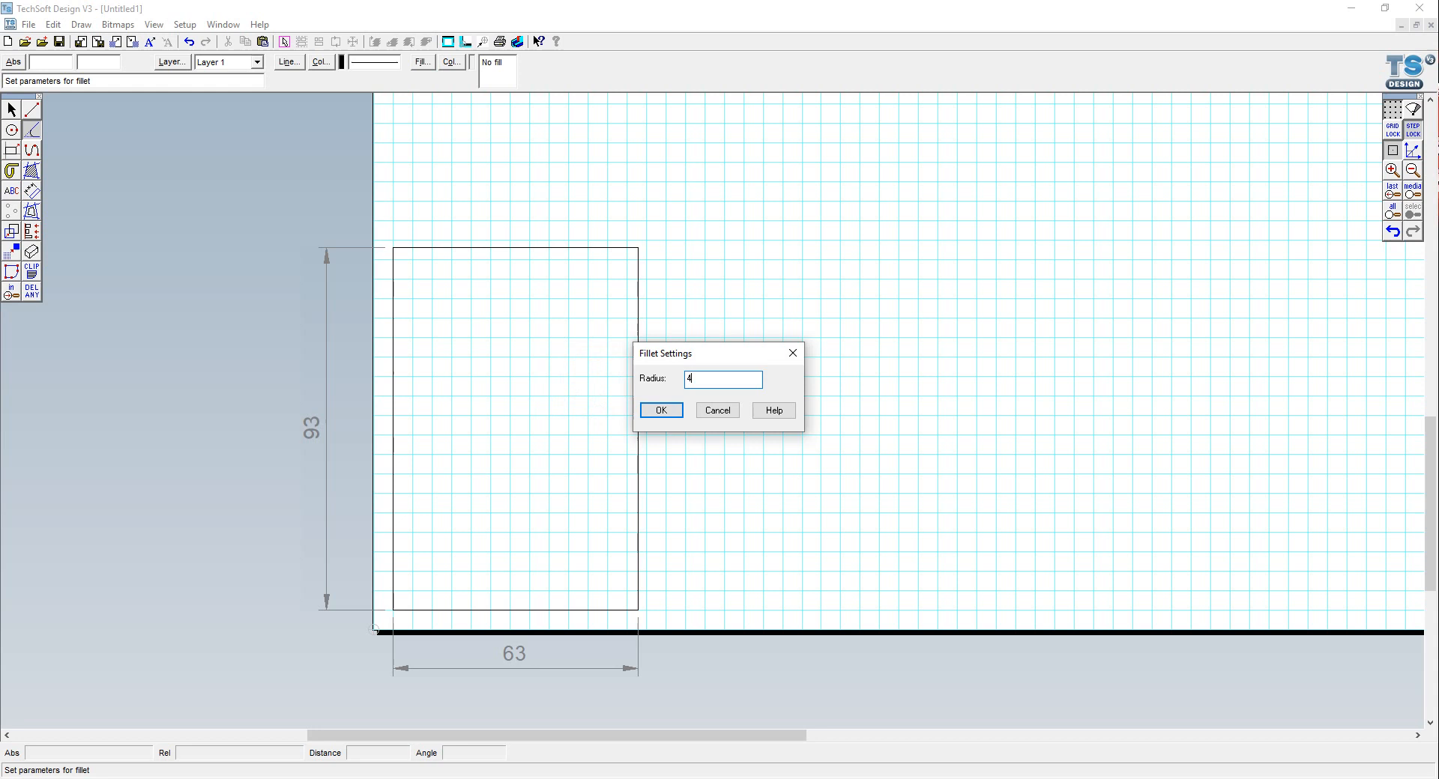
click(660, 410)
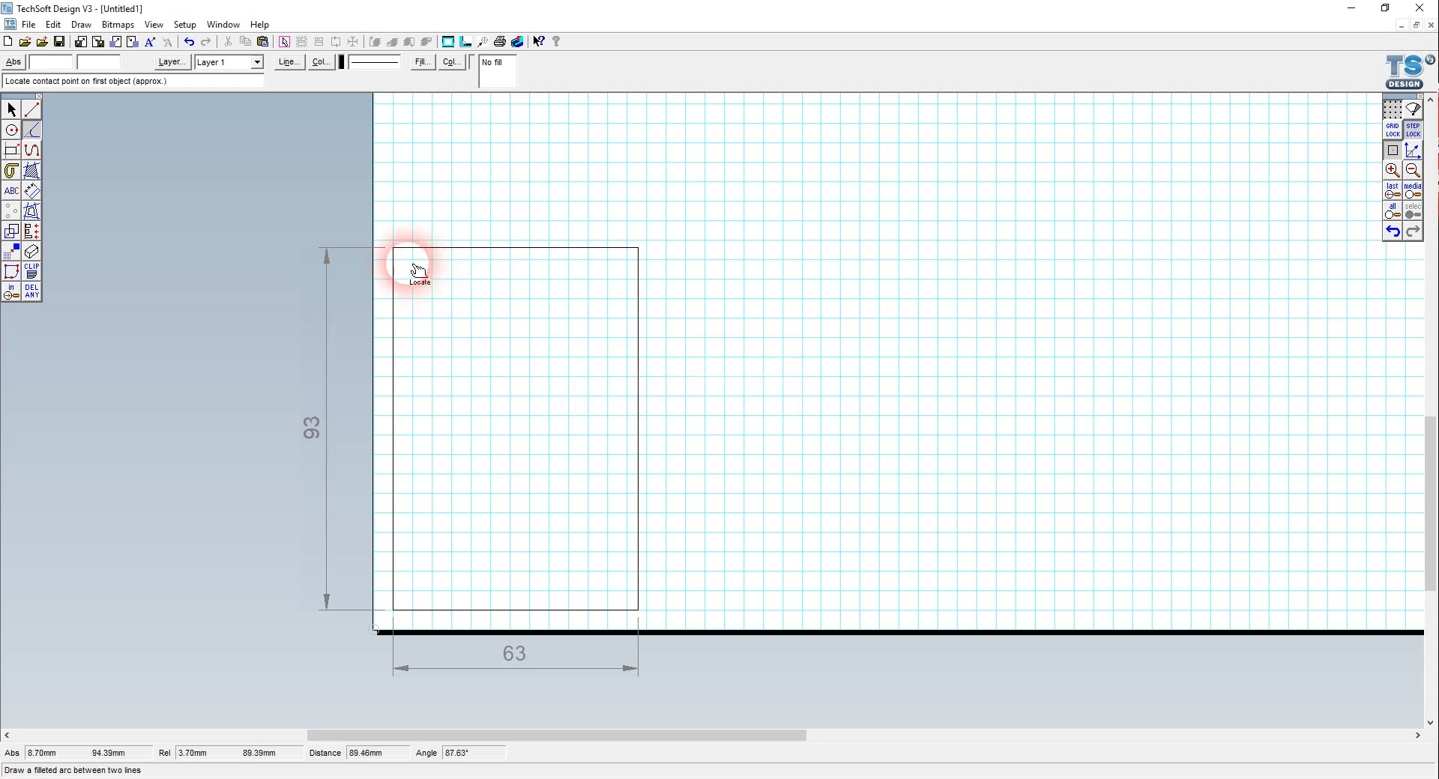
Round the outline's corners with 4 mm fillets and return to selecting objects.
click(418, 253)
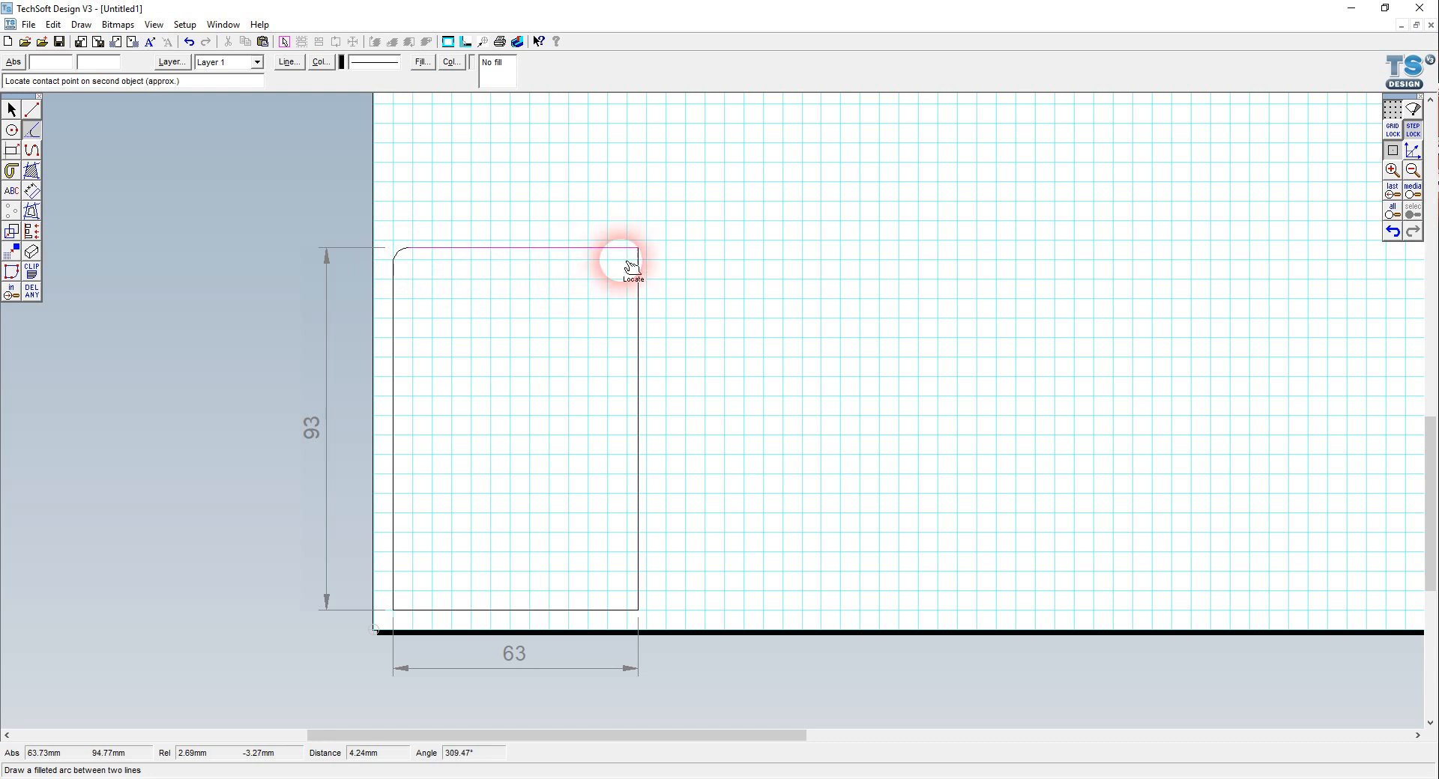
mouse_move(643, 558)
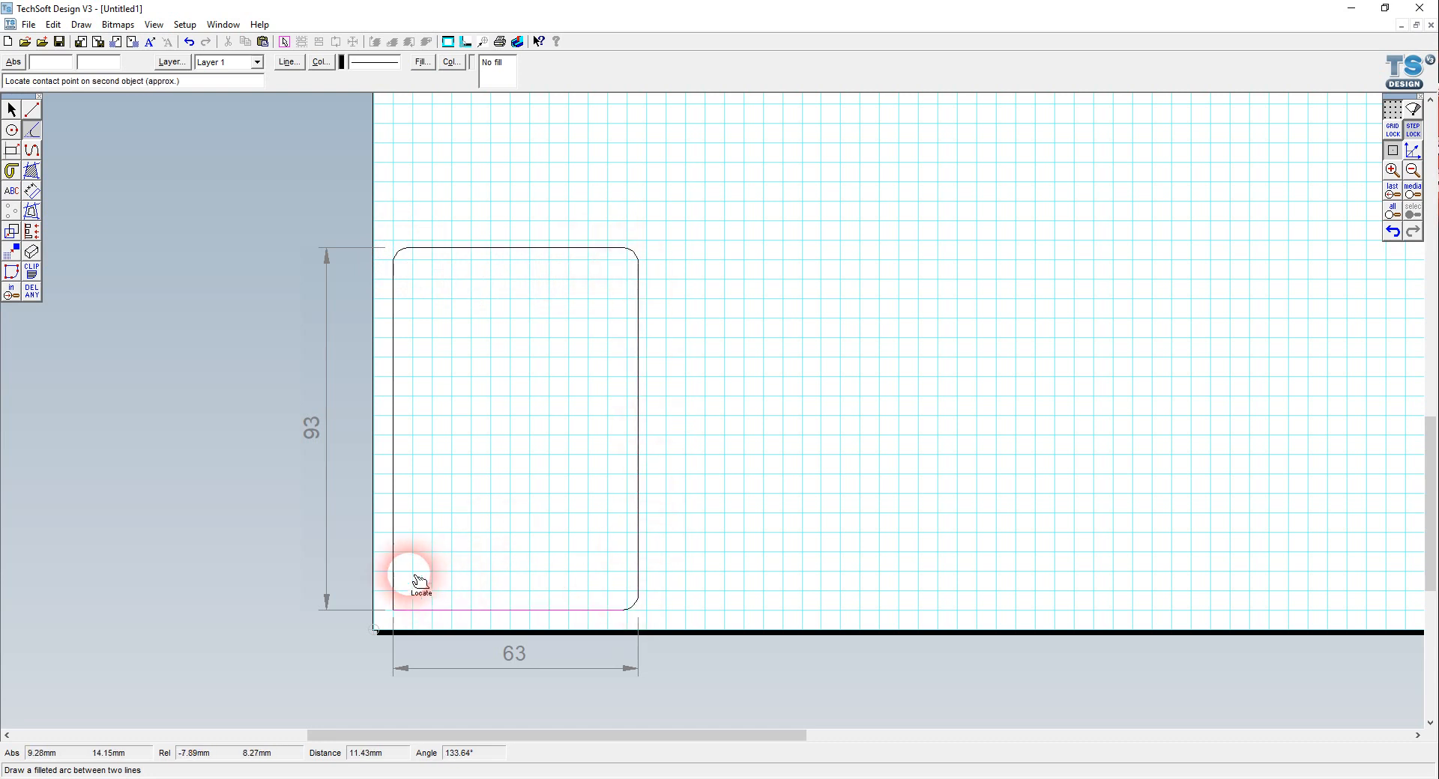
click(418, 583)
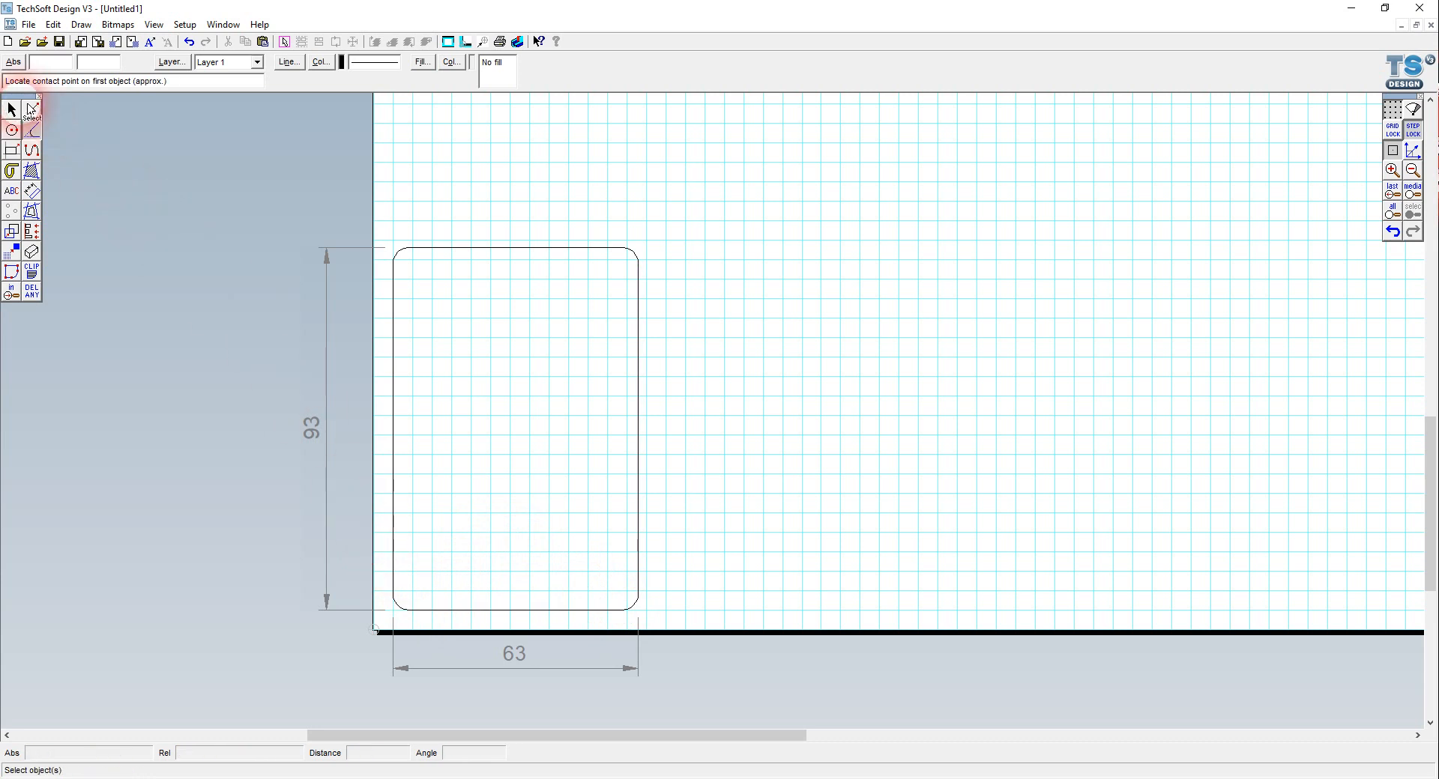
click(884, 489)
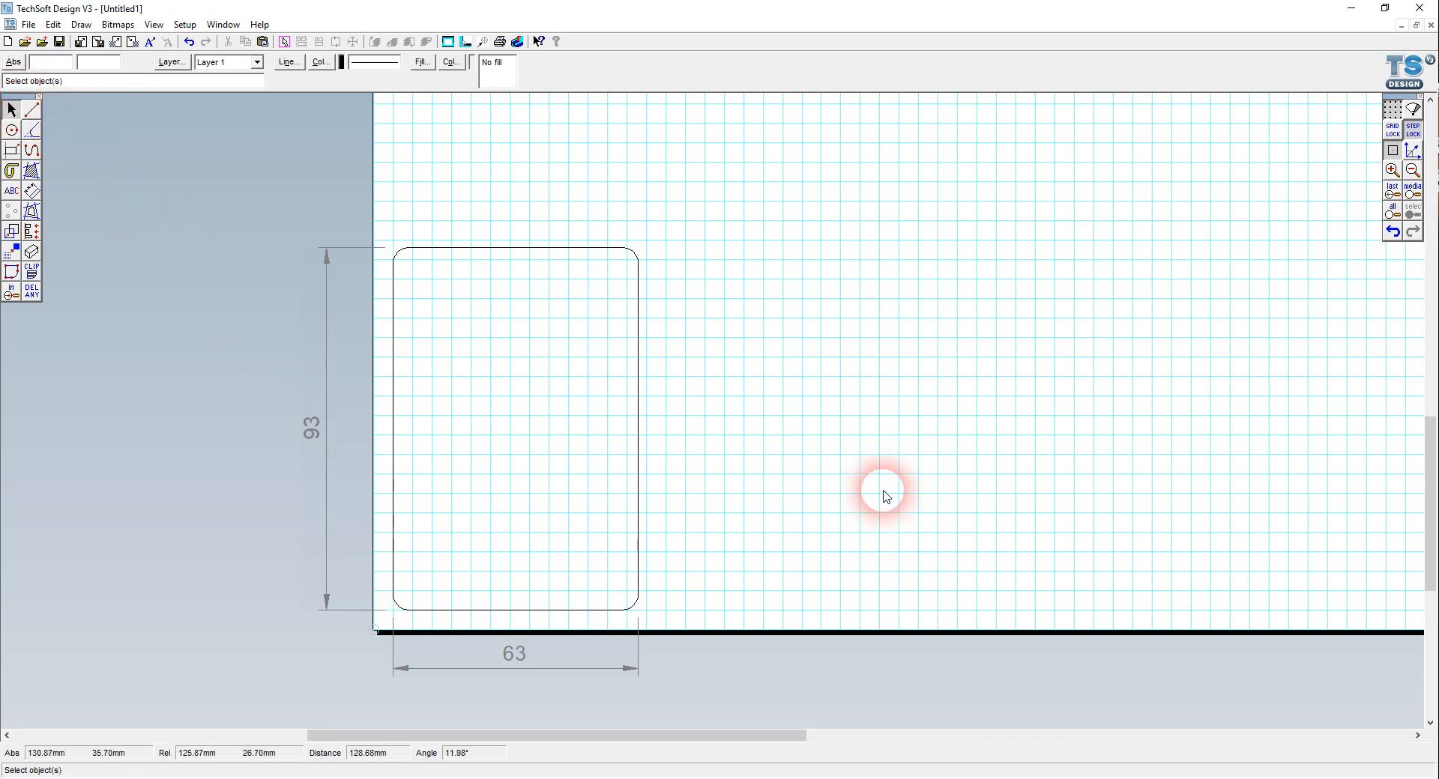
Bring up the dimensioning flyout for the R4 radius label.
click(32, 171)
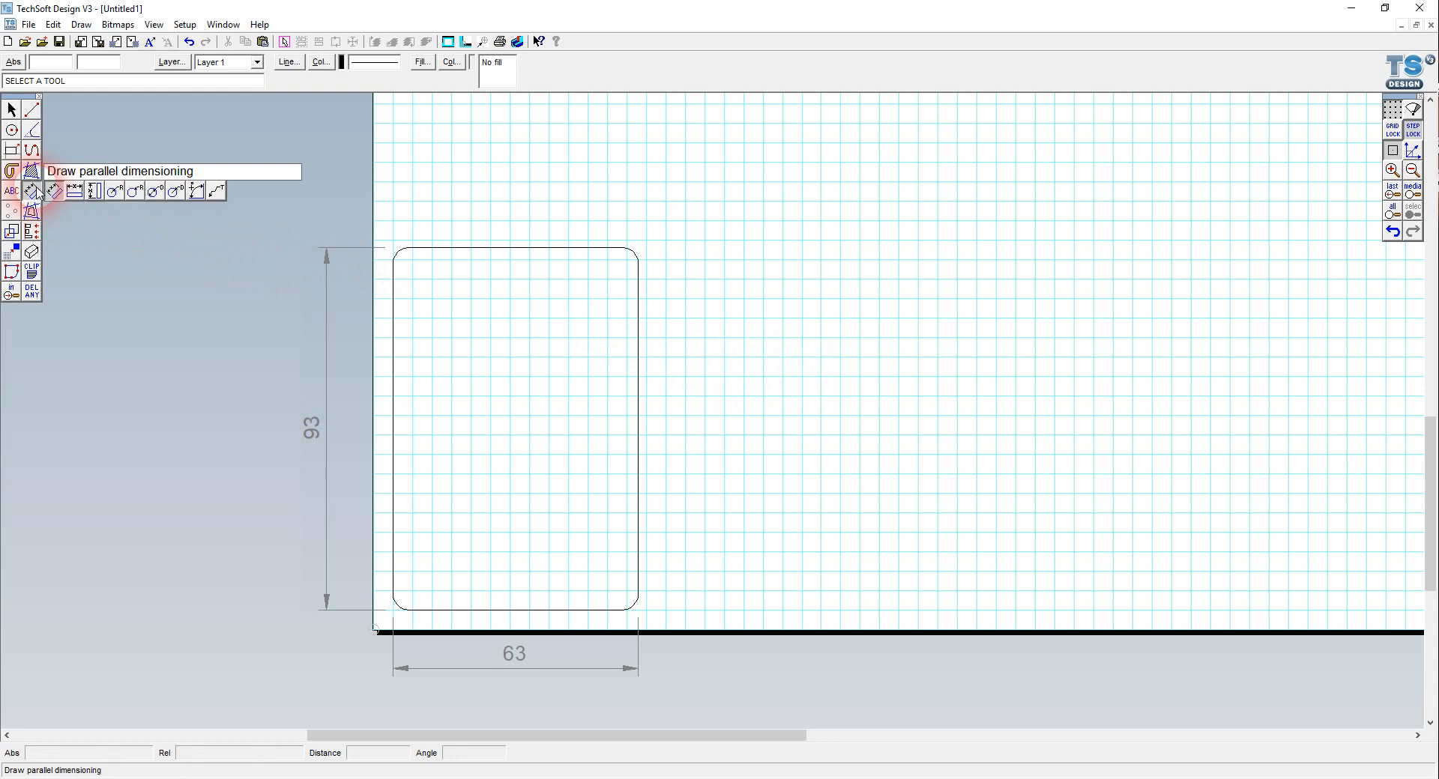
mouse_move(135, 194)
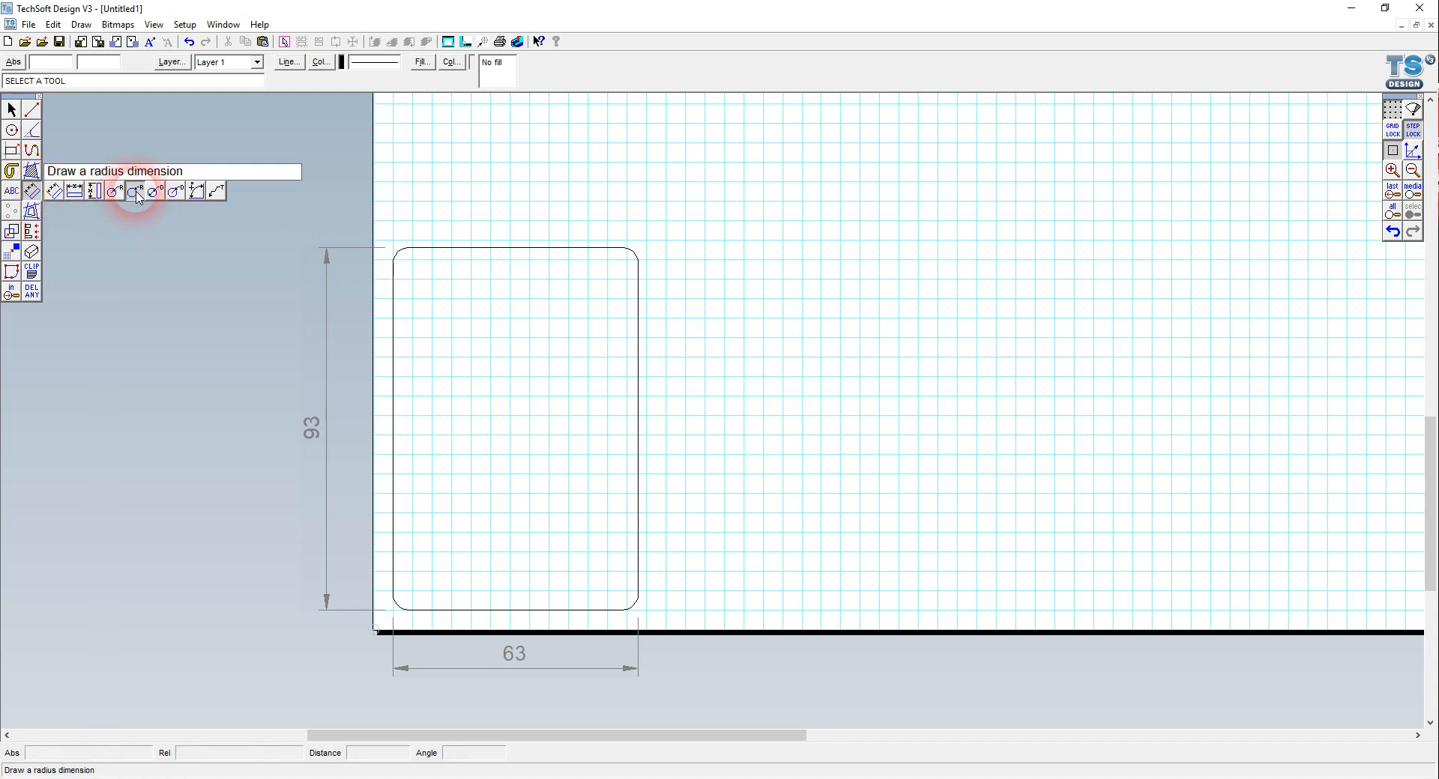
mouse_move(174, 193)
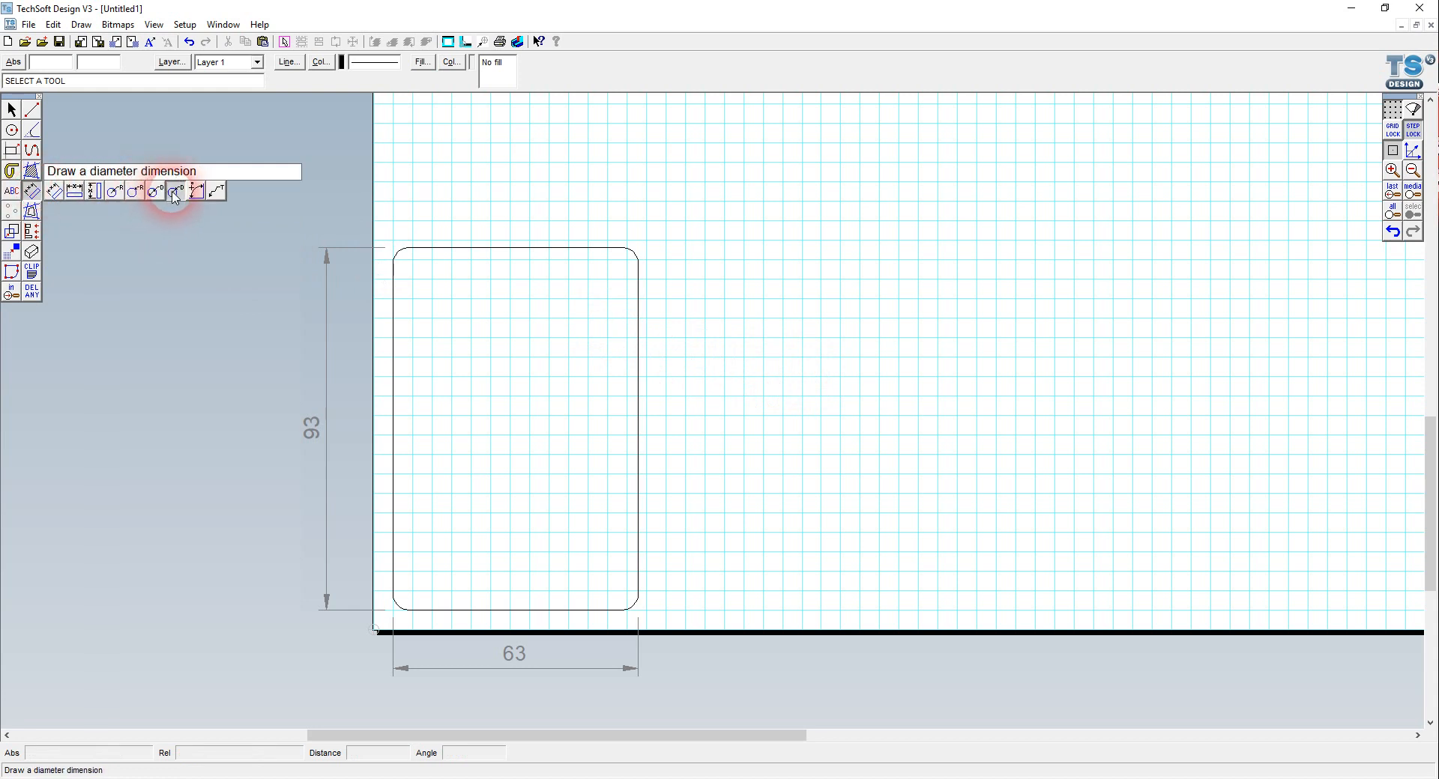
mouse_move(135, 193)
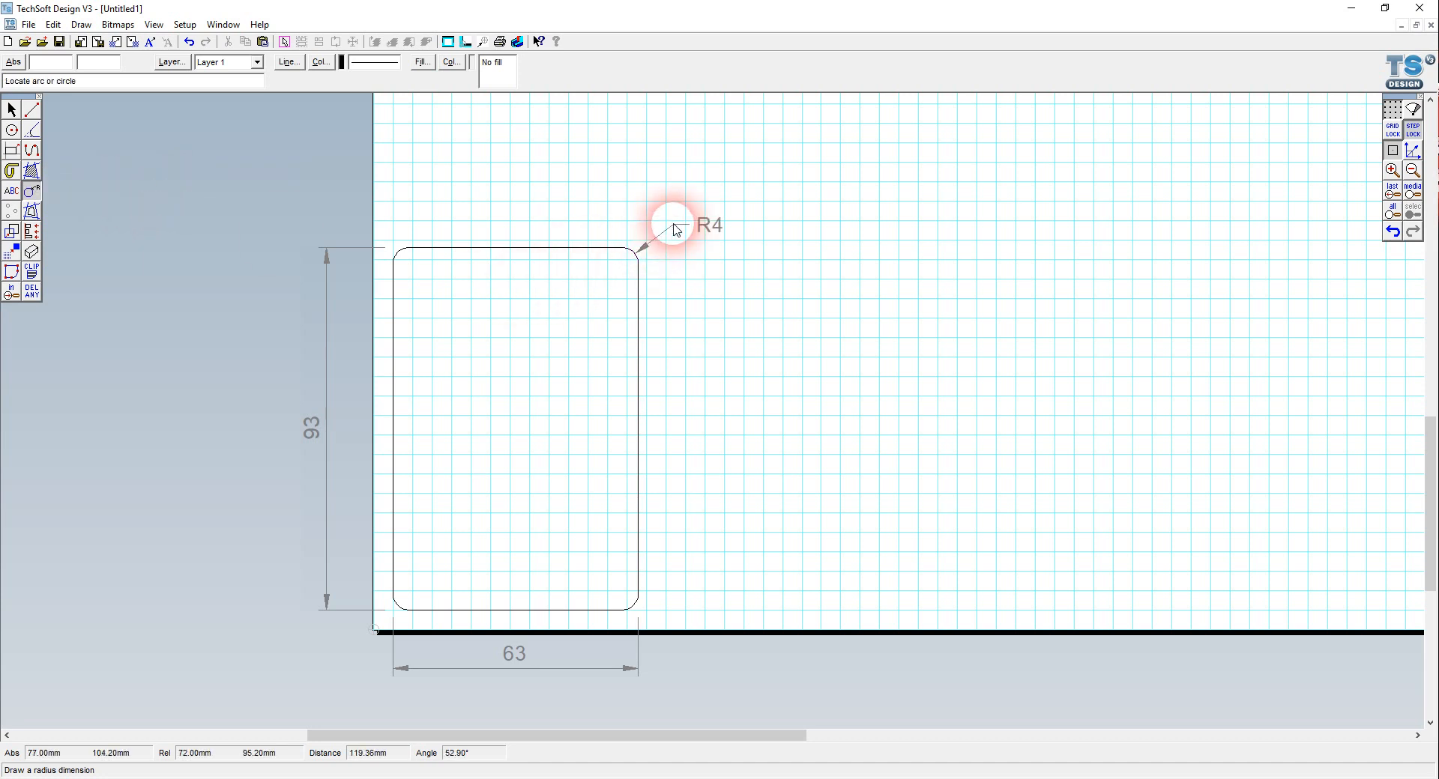
mouse_move(704, 283)
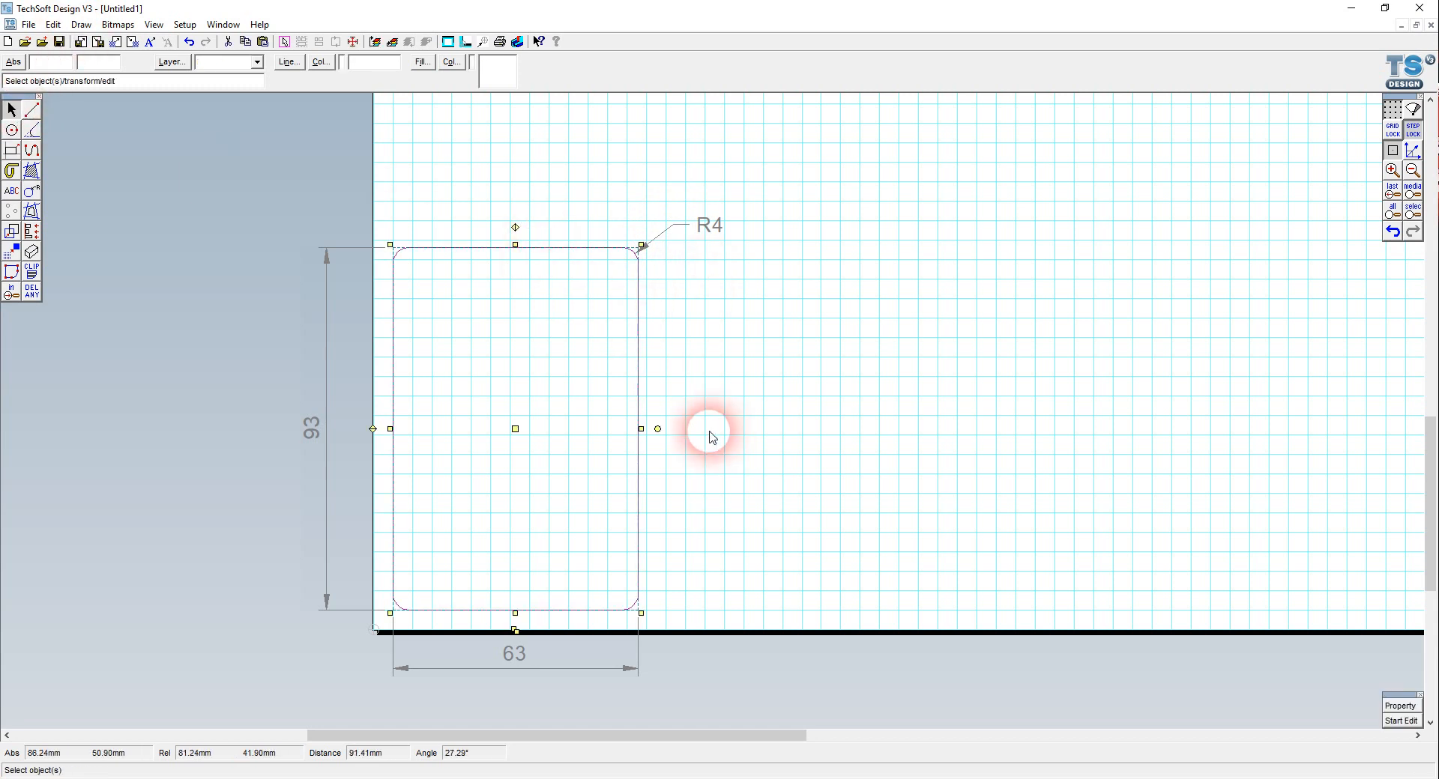
Recolour the selected lid outline blue via the Line Colour dialog.
click(321, 61)
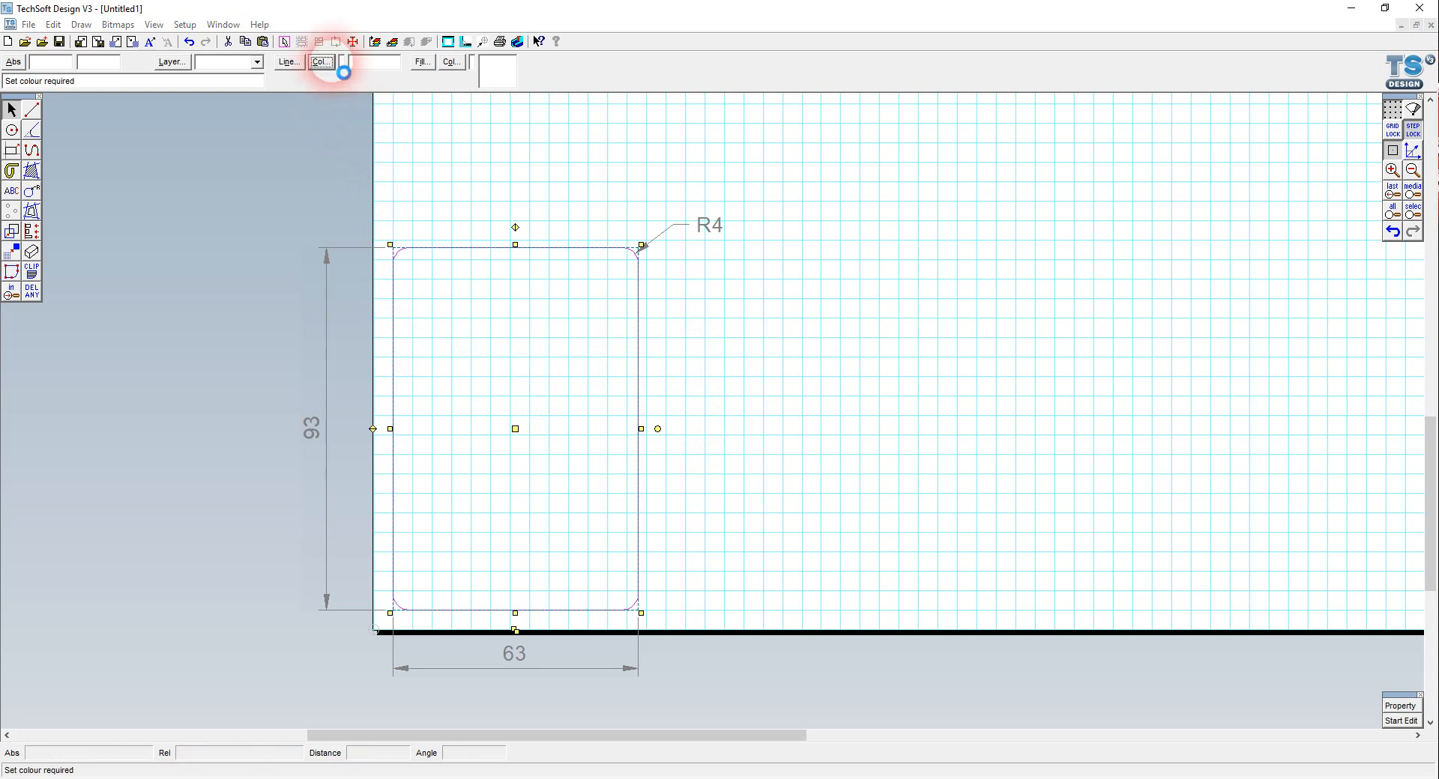
click(321, 61)
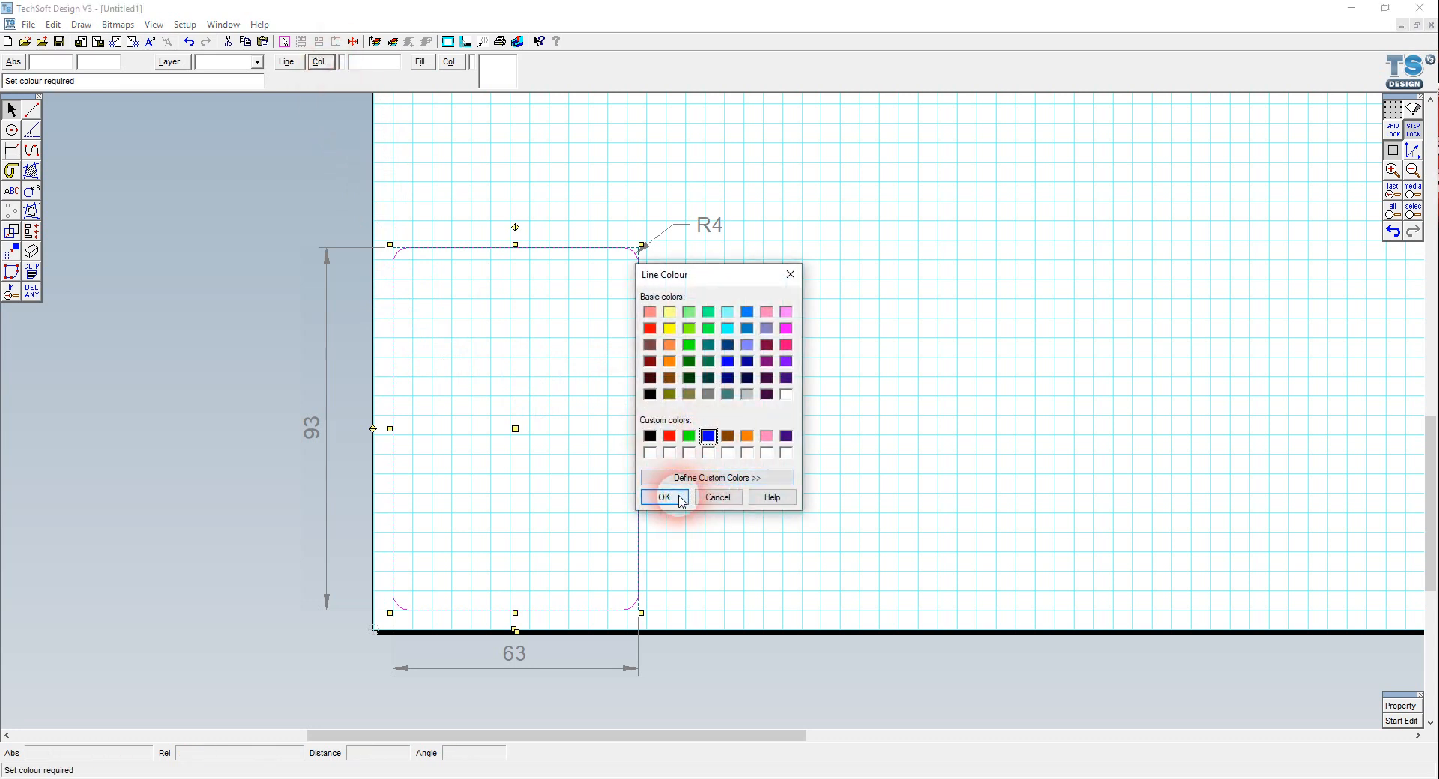
click(664, 496)
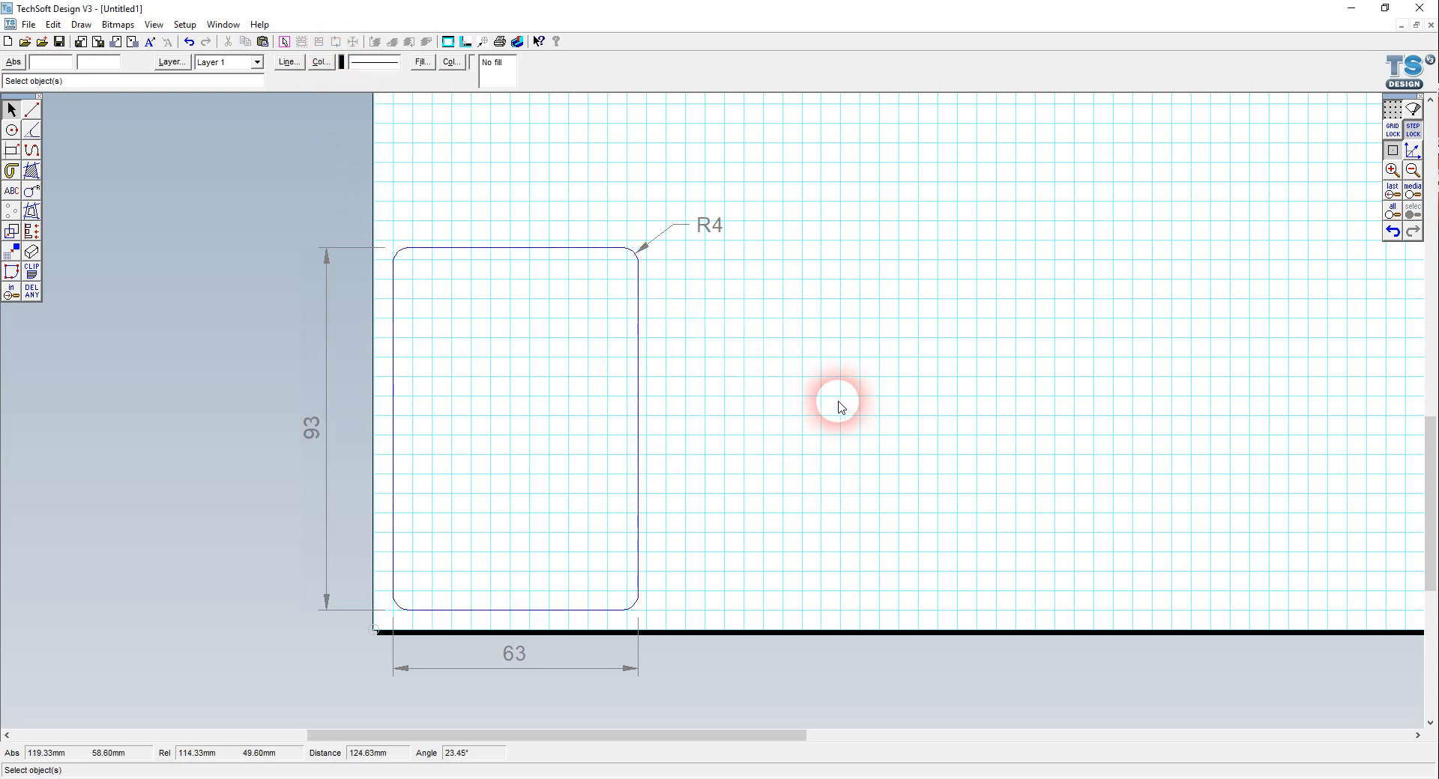
mouse_move(764, 397)
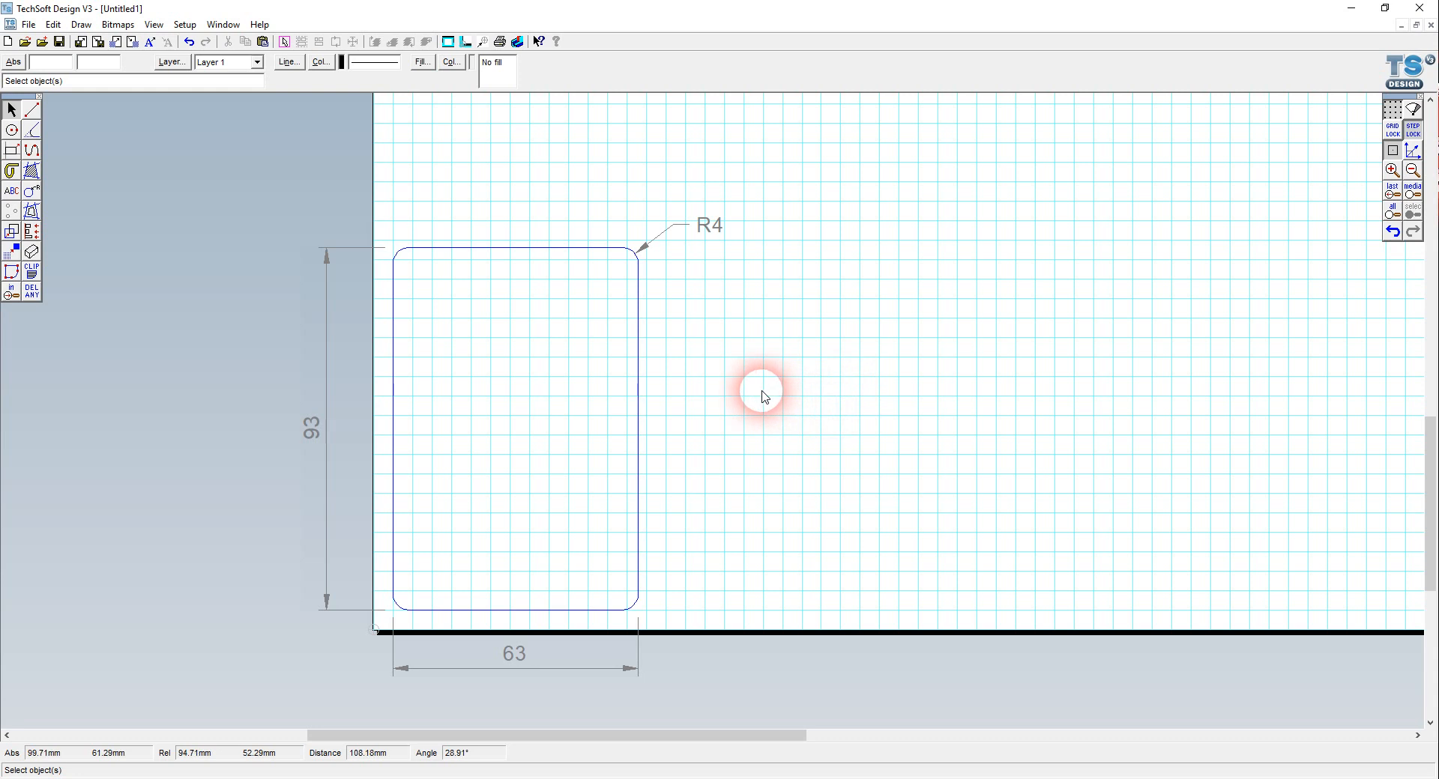
mouse_move(762, 394)
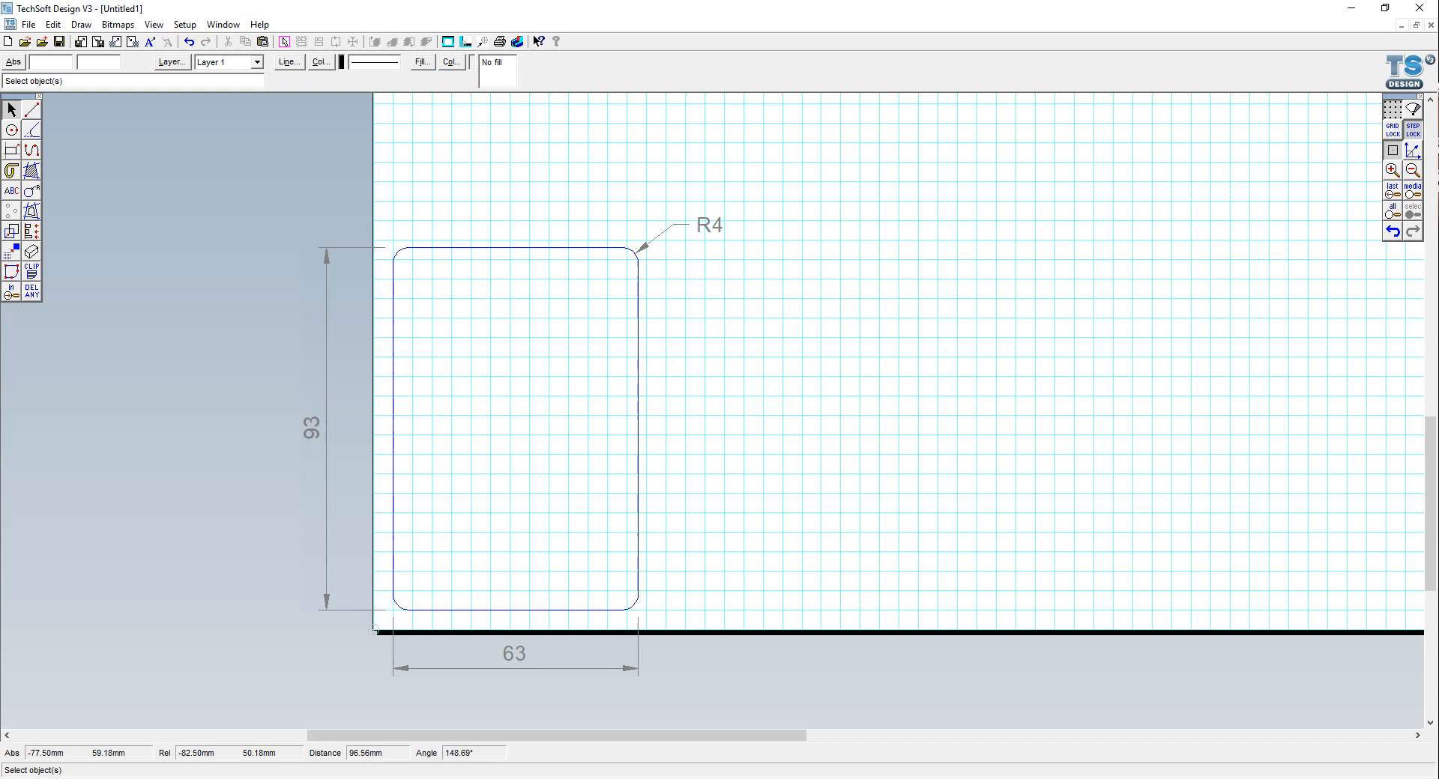